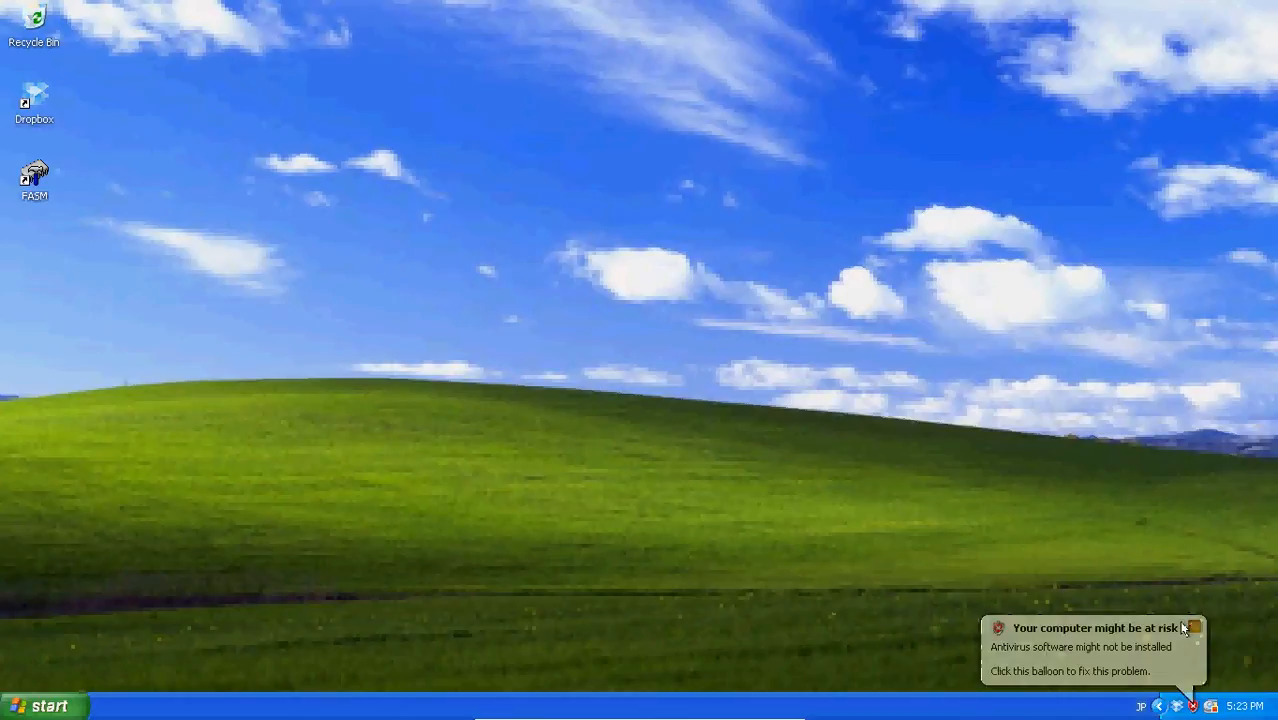
# Dismiss the 'Your computer might be at risk' balloon in the system tray
pyautogui.click(1192, 628)
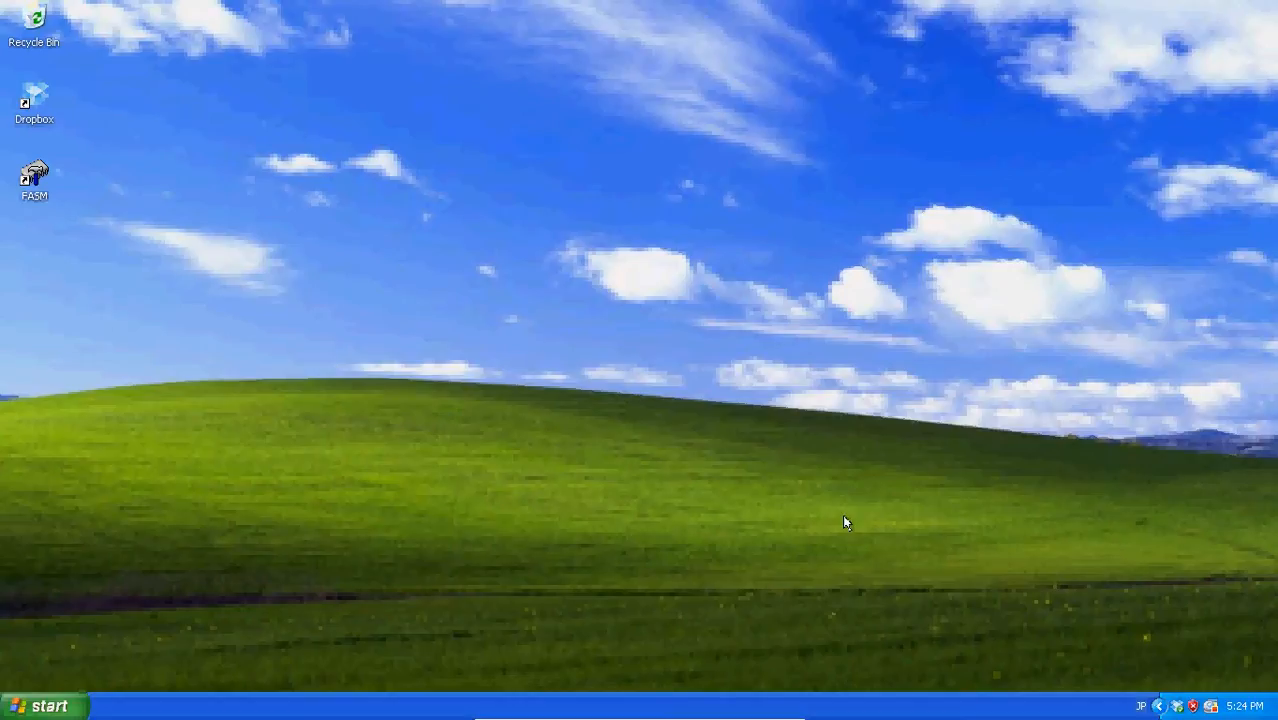
# Launch Chrome from Start > Run by entering 'chrome'
pyautogui.click(44, 704)
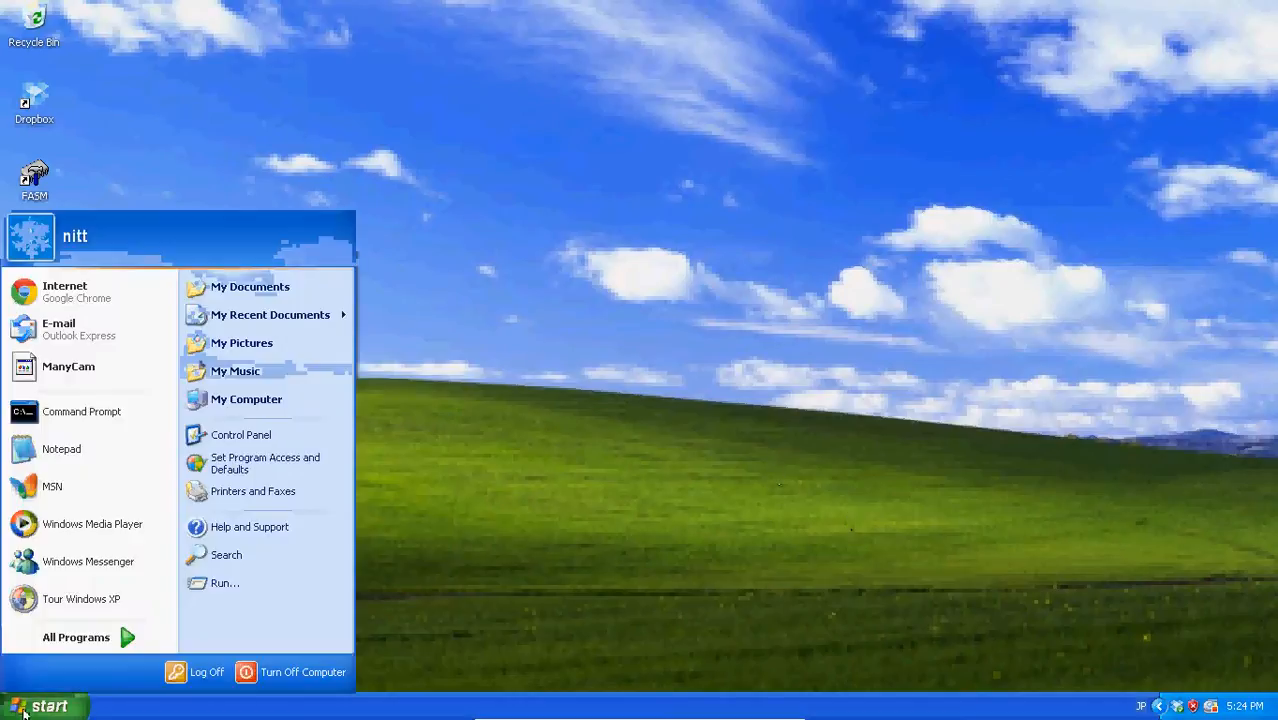
pyautogui.click(224, 584)
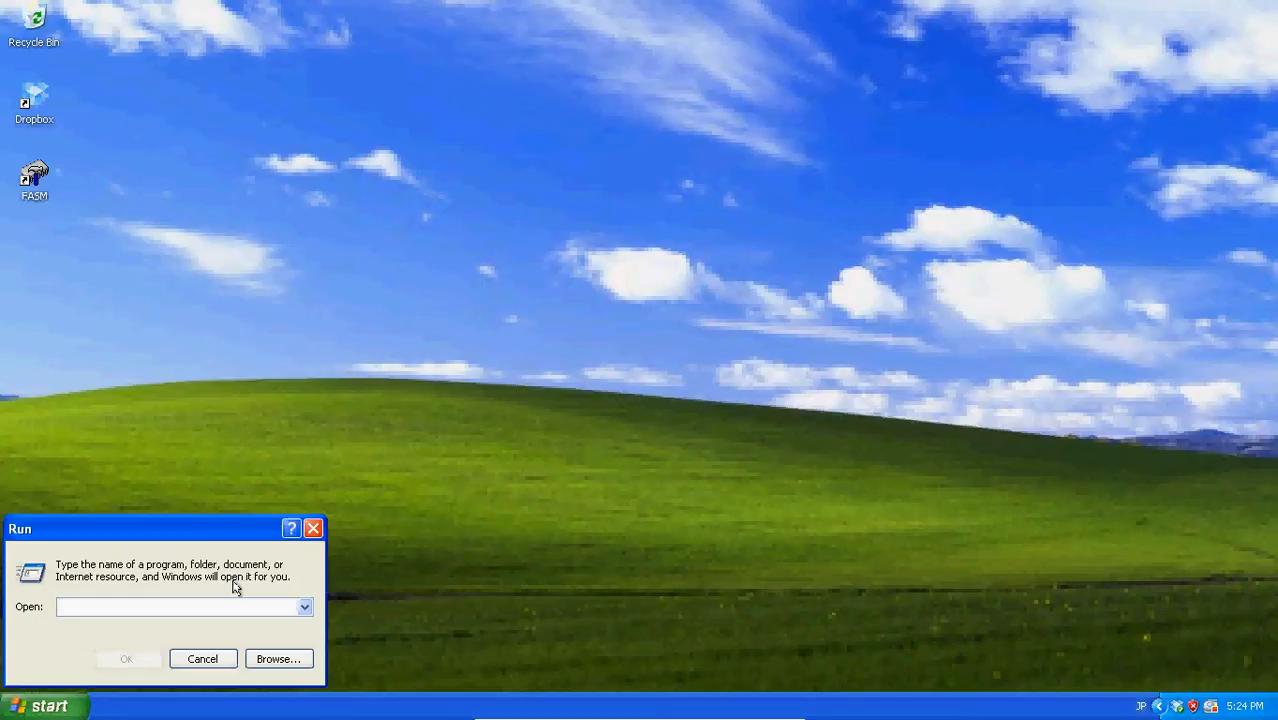
pyautogui.click(180, 606)
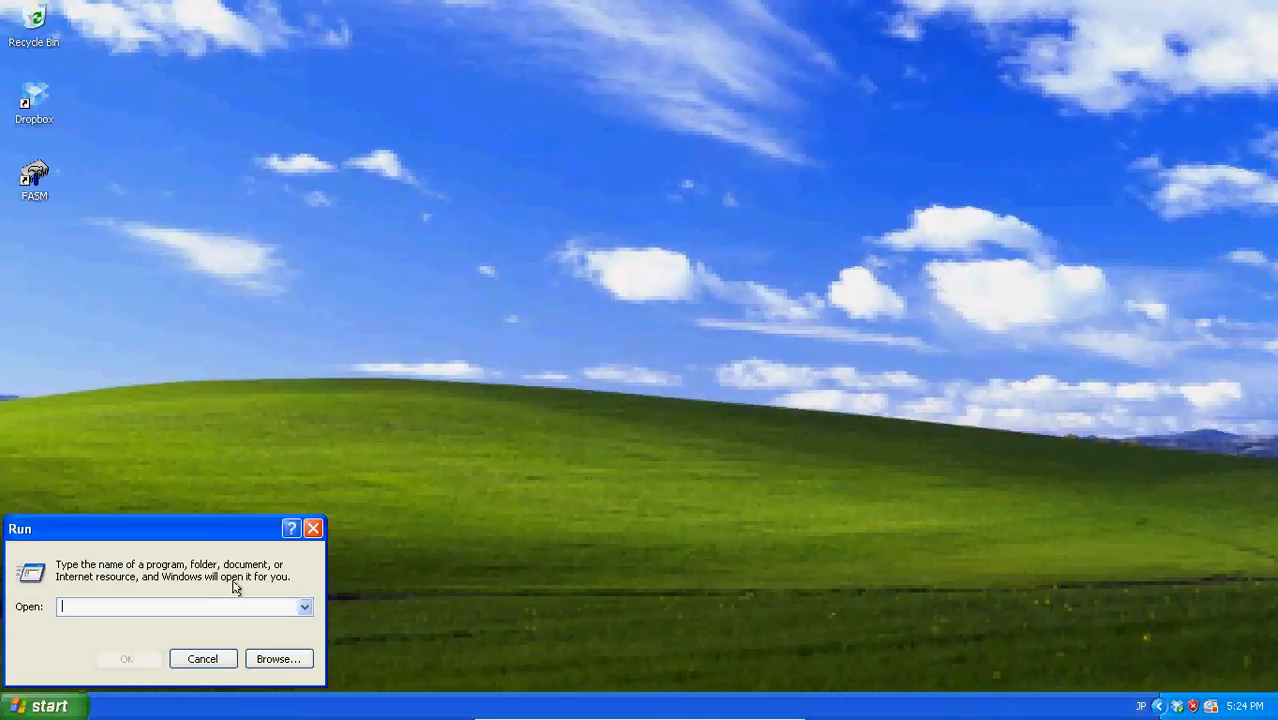
pyautogui.write('asd')
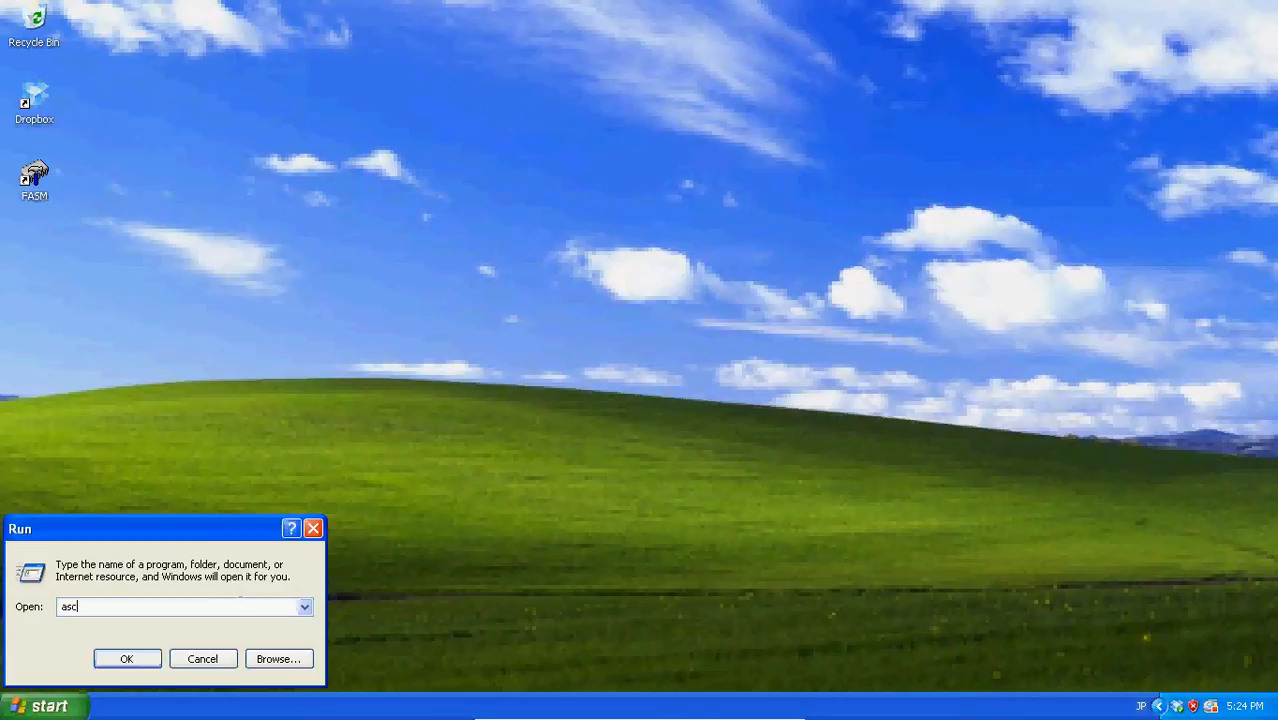
pyautogui.write('chrome')
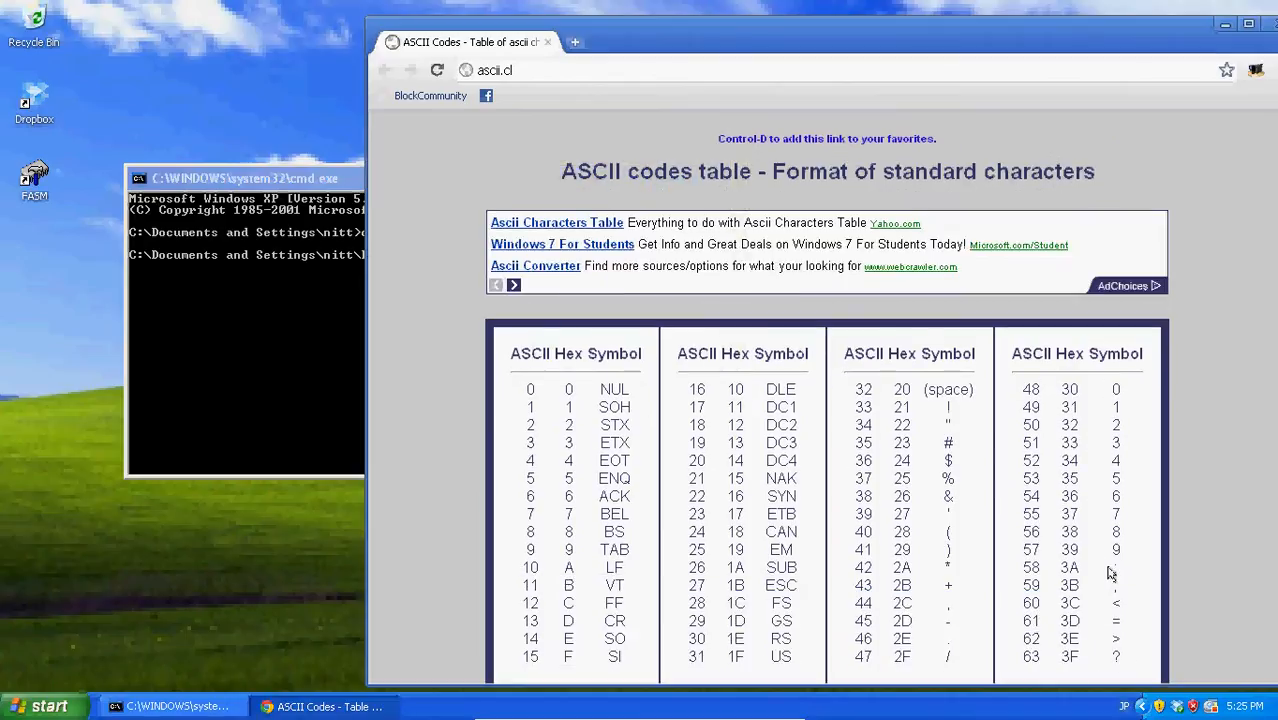
# Scroll the ascii.cl table down to the hex codes for digits 0-9
pyautogui.scroll(-3)
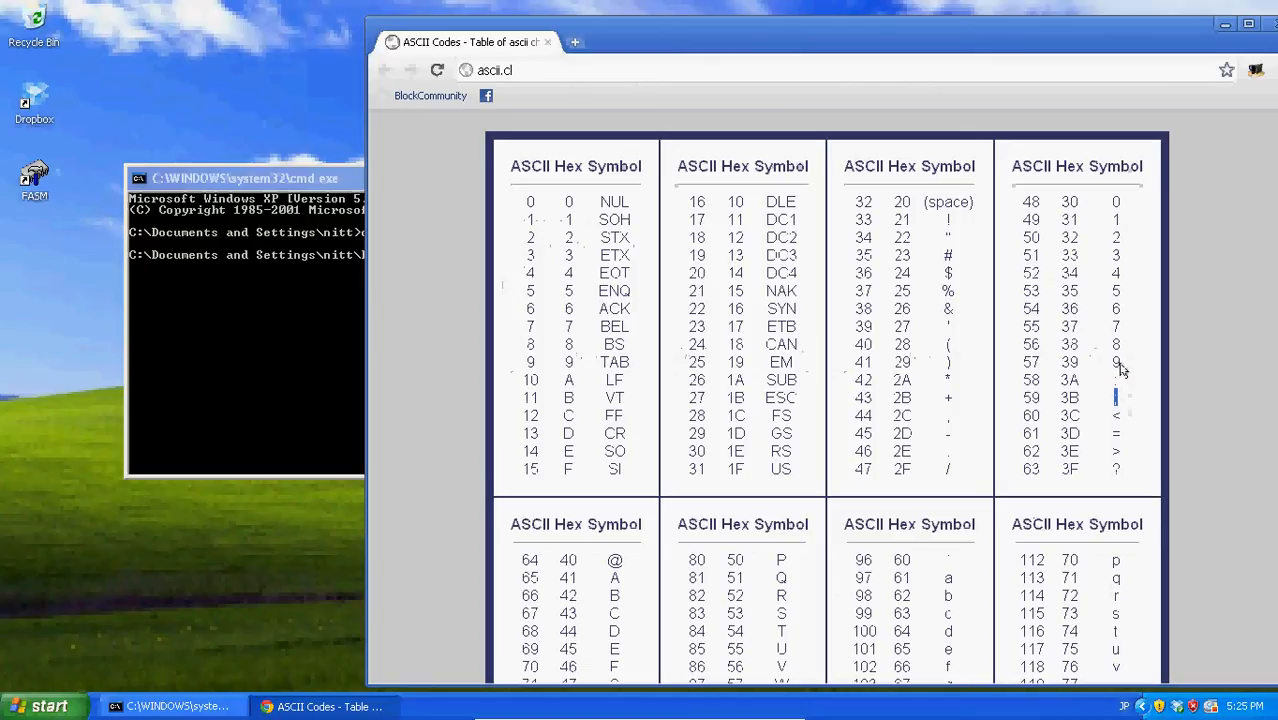
pyautogui.moveTo(1112, 296)
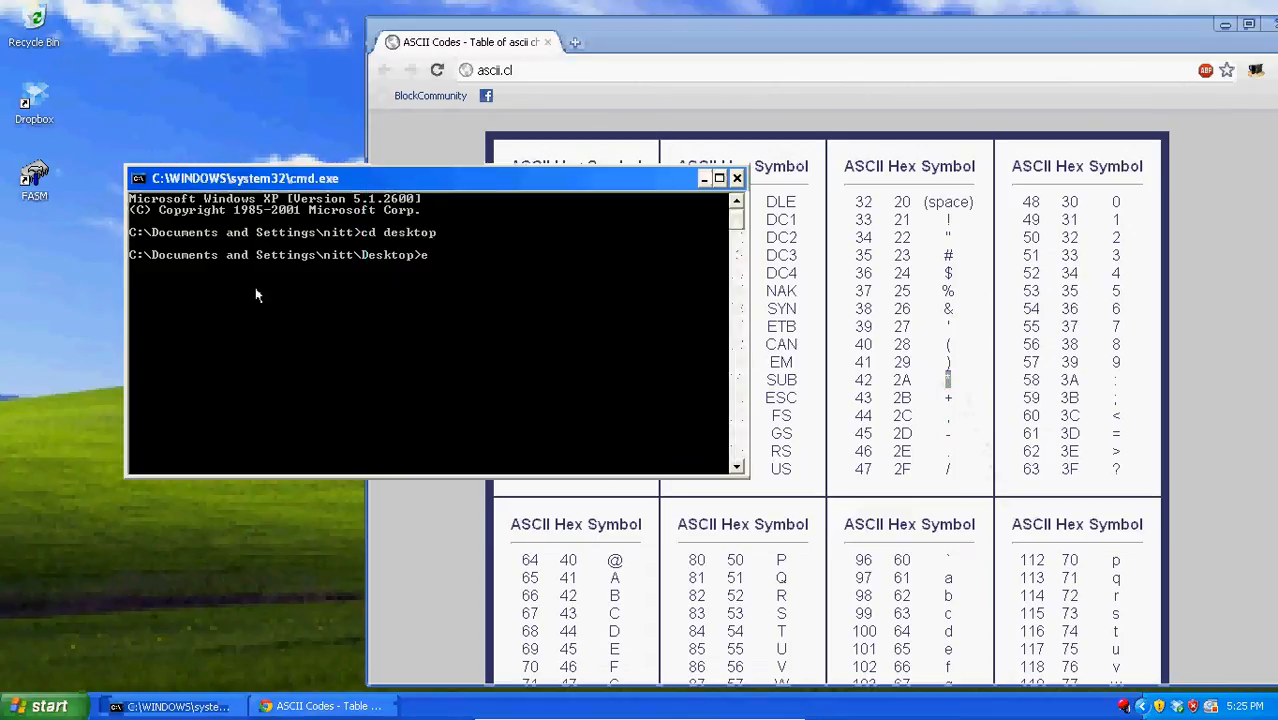
# Create and open a file named test in Notepad from the Desktop folder
pyautogui.write('notepad')
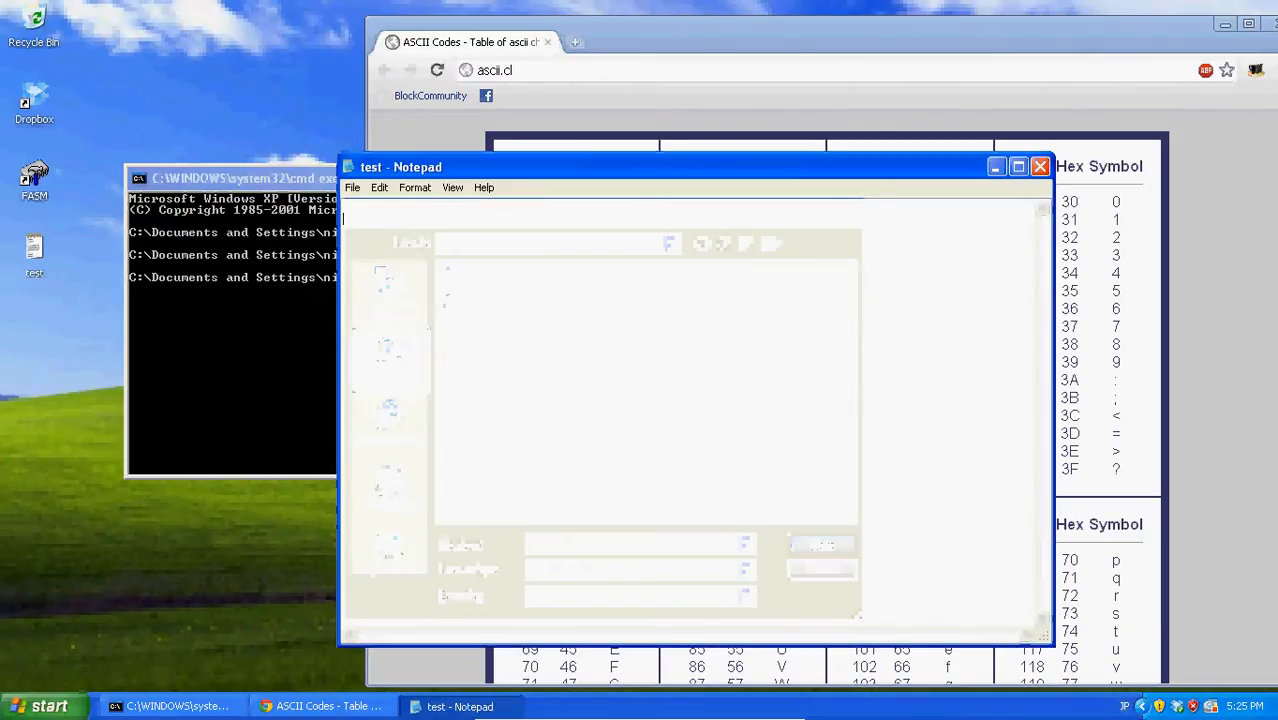
# Write the DEBUG trailer: rcx, n test.com, w and quit
pyautogui.write('rcx')
pyautogui.write('399')
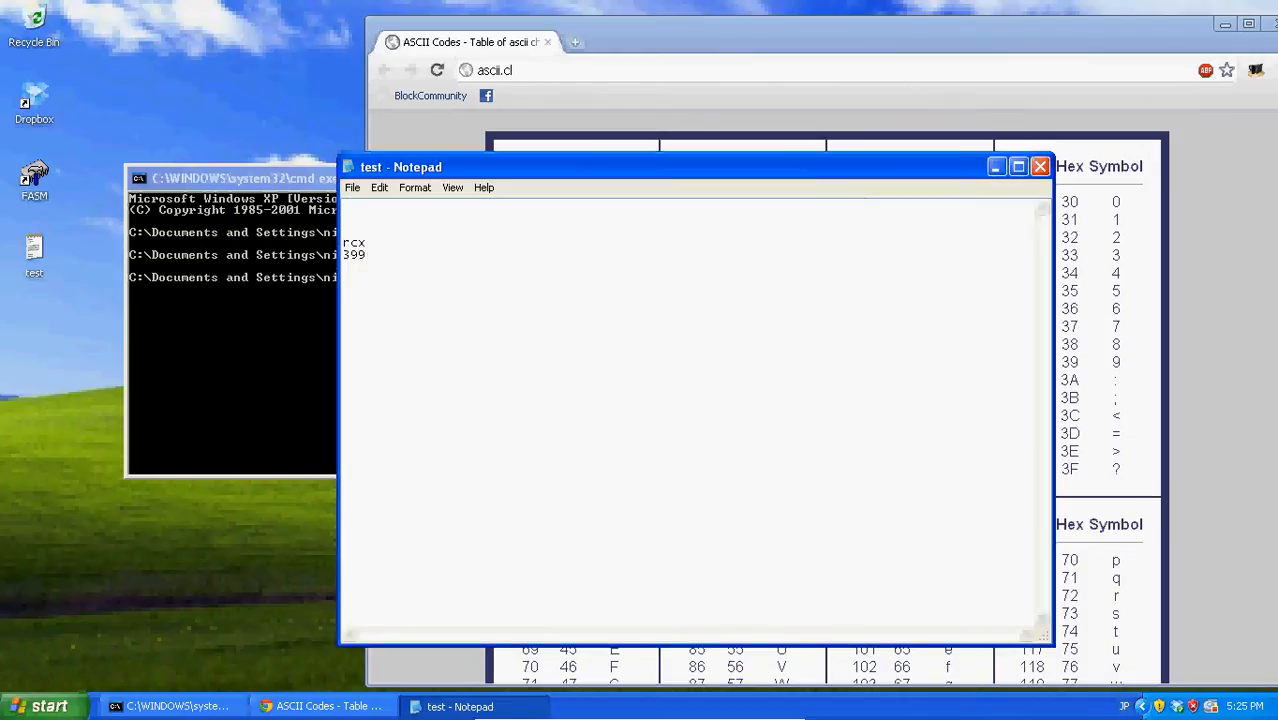
pyautogui.write('n test.com')
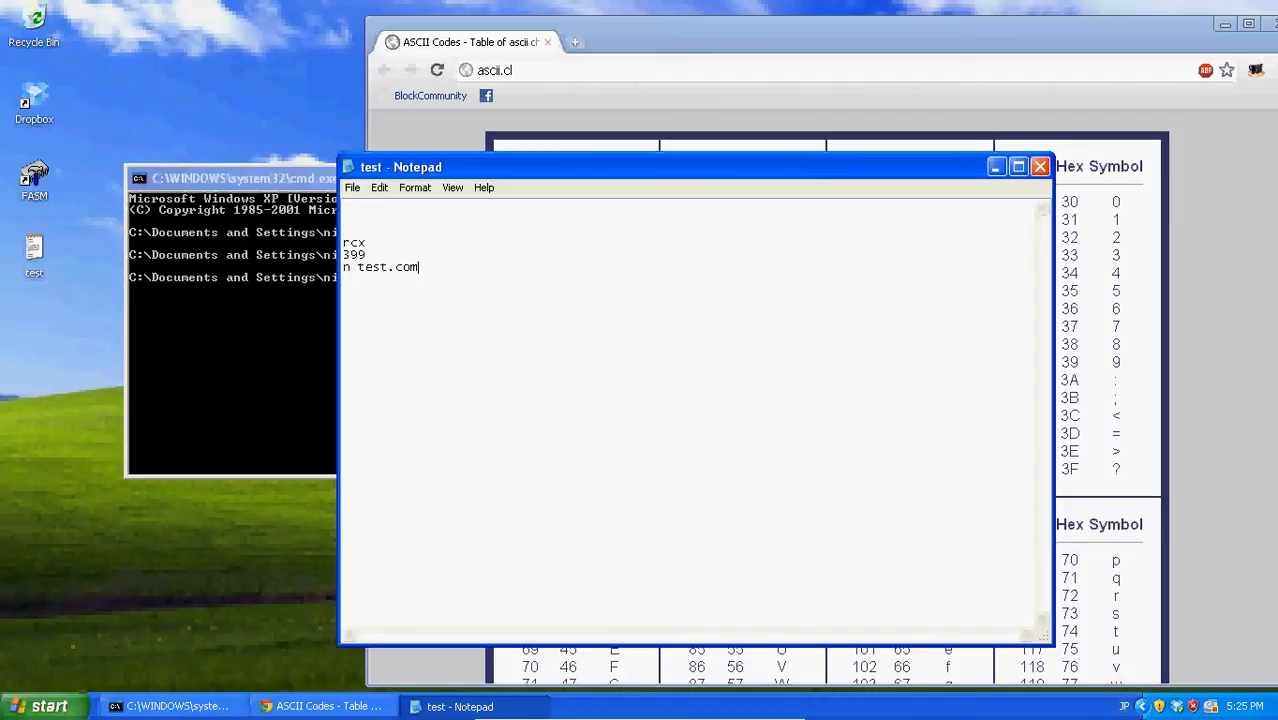
pyautogui.write('w')
pyautogui.click(690, 206)
pyautogui.write('a 100')
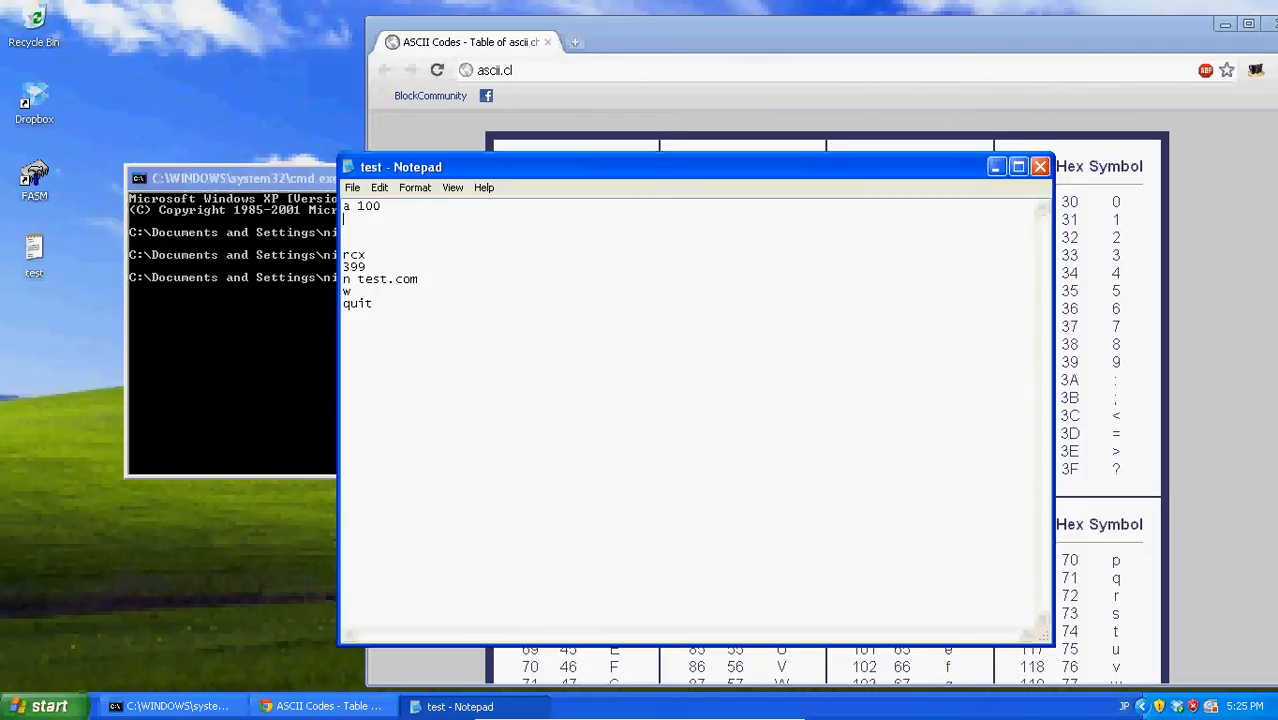
# Write the first read: a 100, mov ah, 01, int 21
pyautogui.write('mov 09')
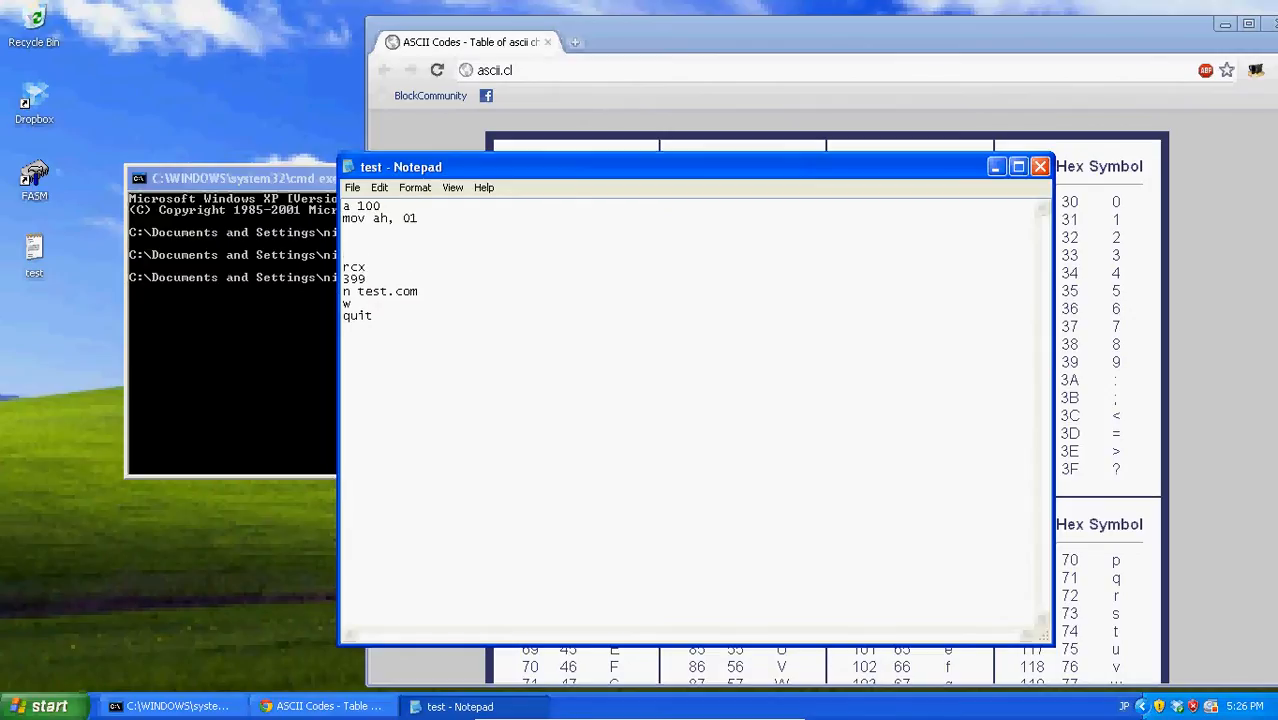
pyautogui.write('mov')
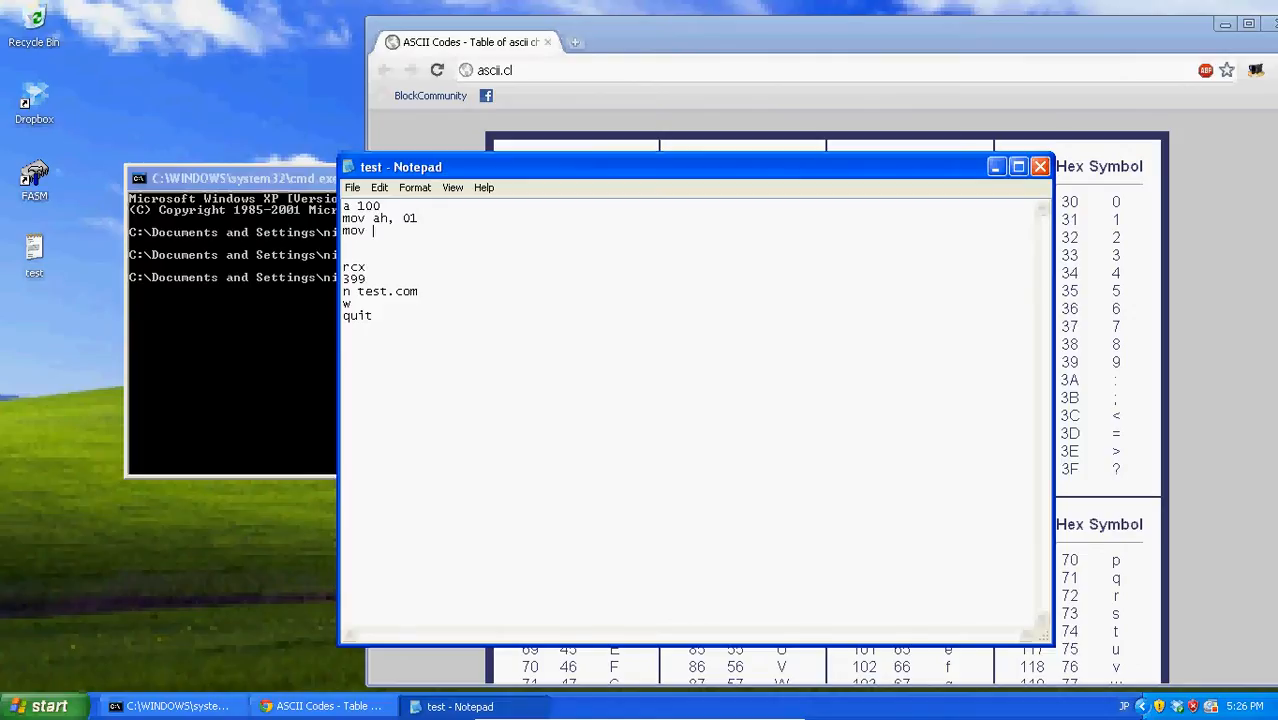
pyautogui.write('int21')
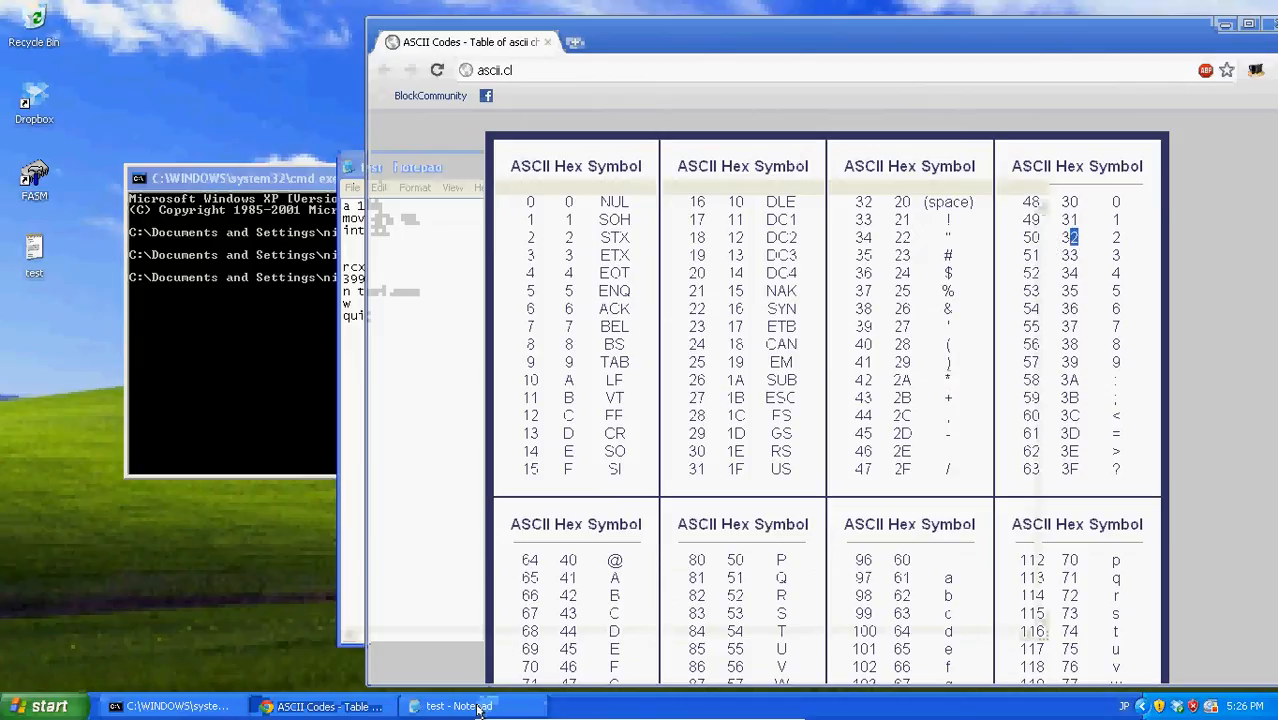
# Add mov cl, al after int 21 to keep the first digit
pyautogui.click(460, 706)
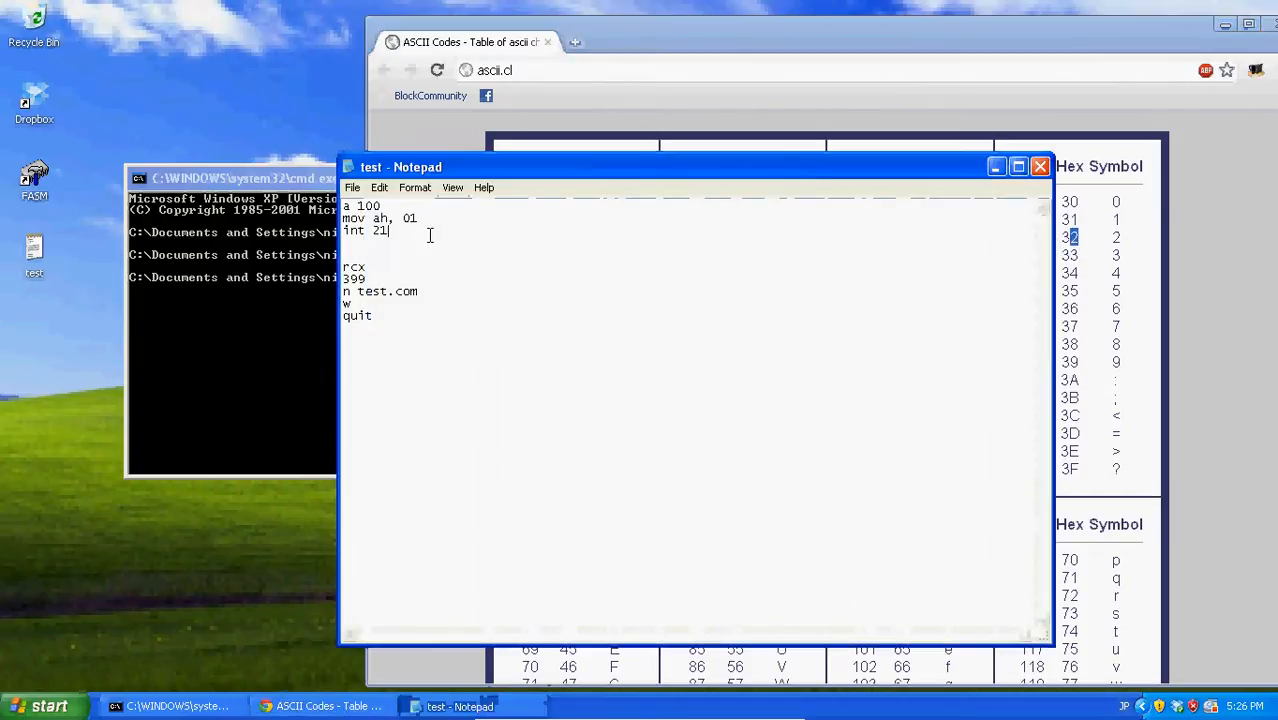
pyautogui.press('enter')
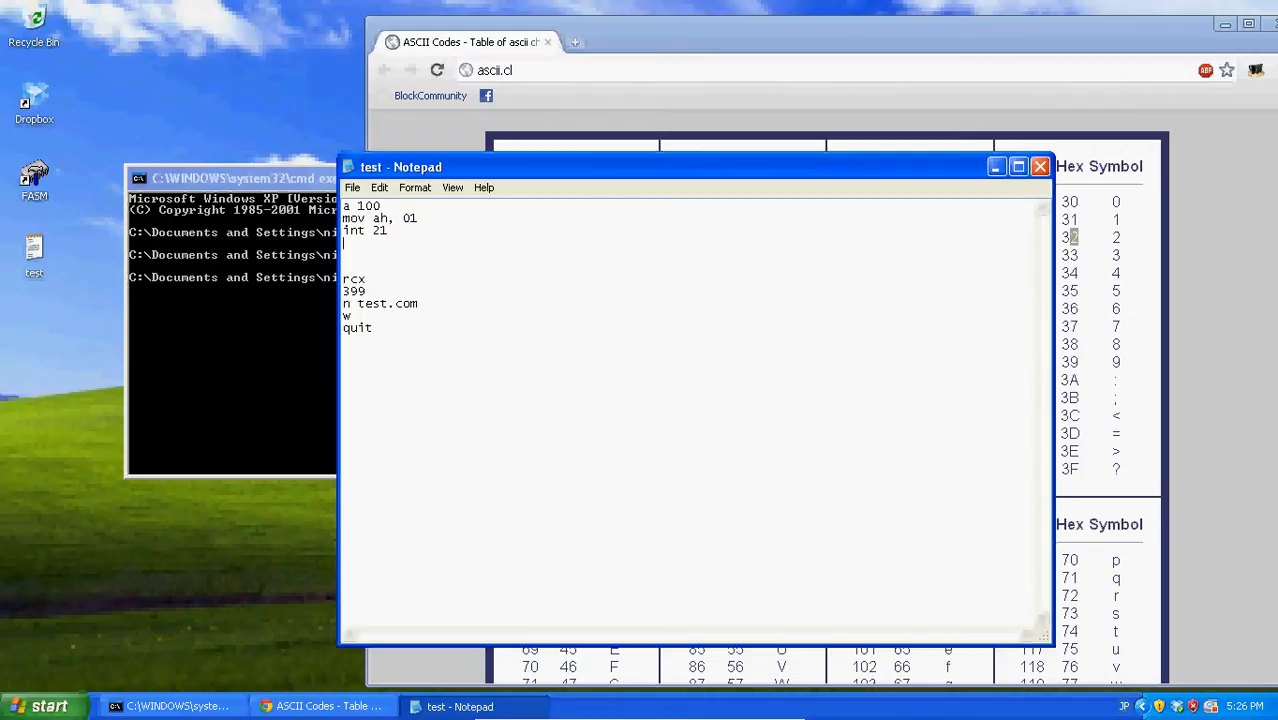
pyautogui.write('mov a')
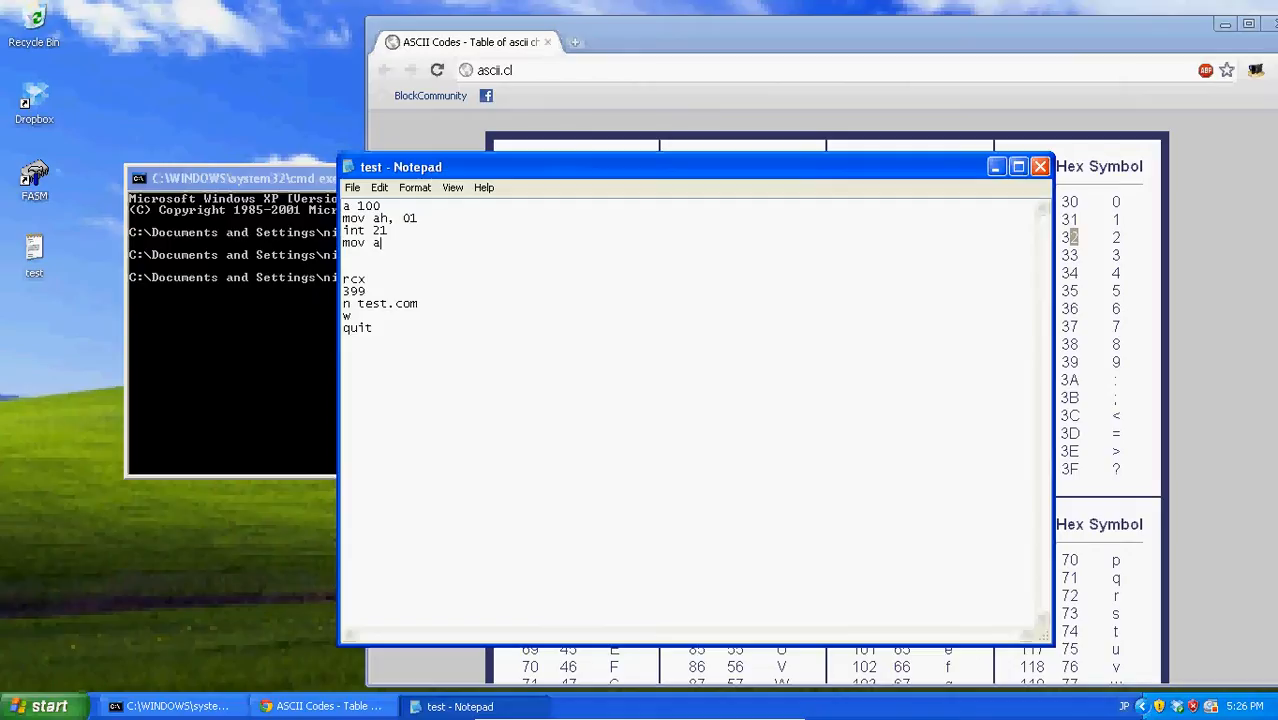
pyautogui.write('cl,')
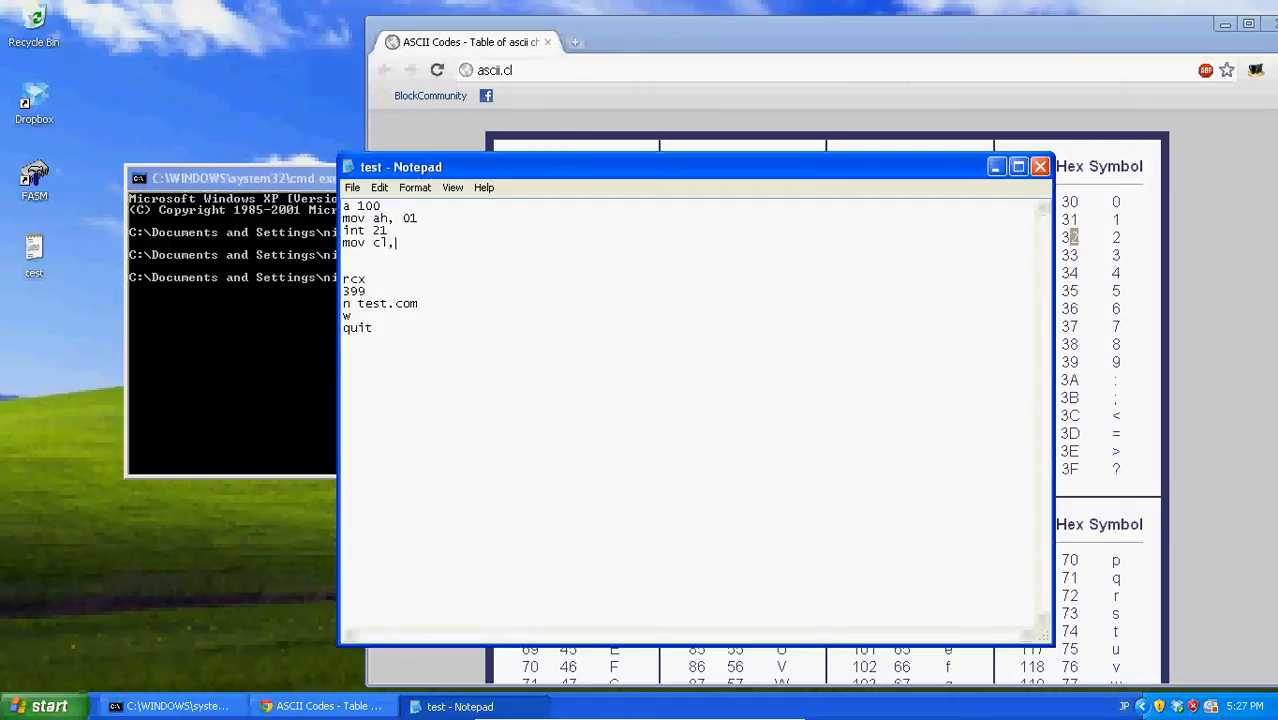
pyautogui.write('al')
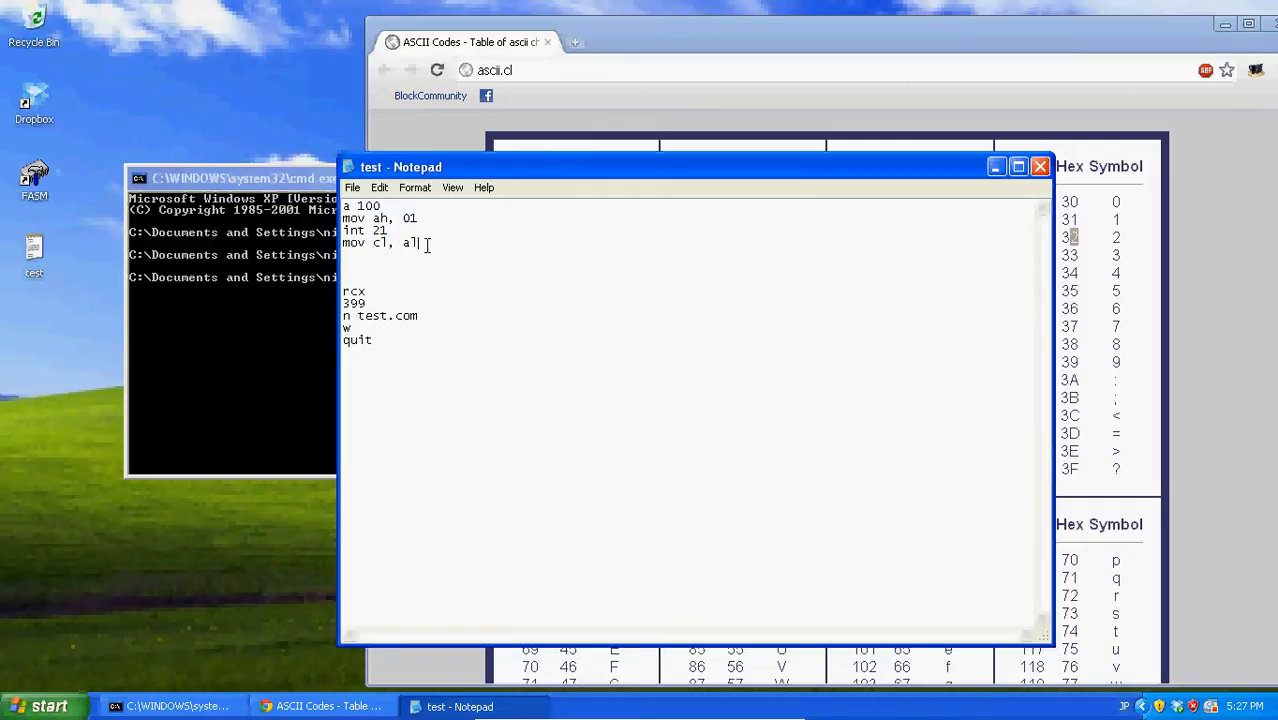
# Begin a second character read with mov ah, 01 on a new line
pyautogui.press('enter')
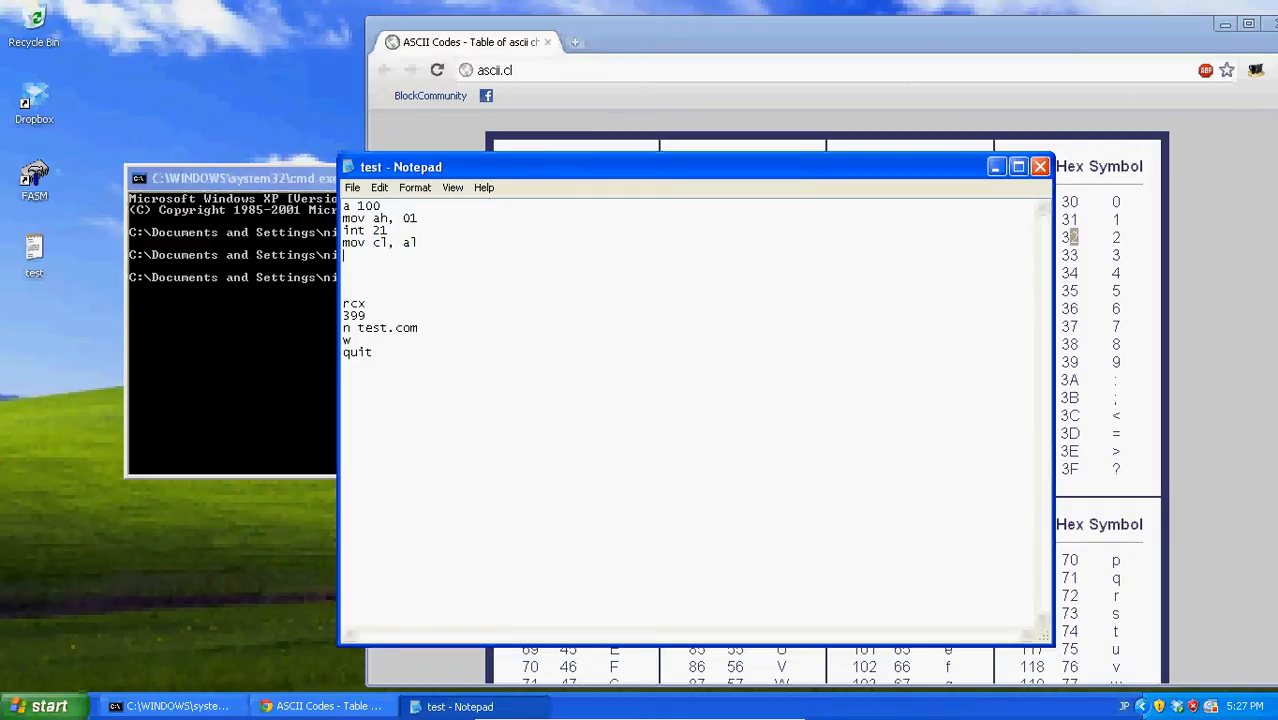
pyautogui.write('mov')
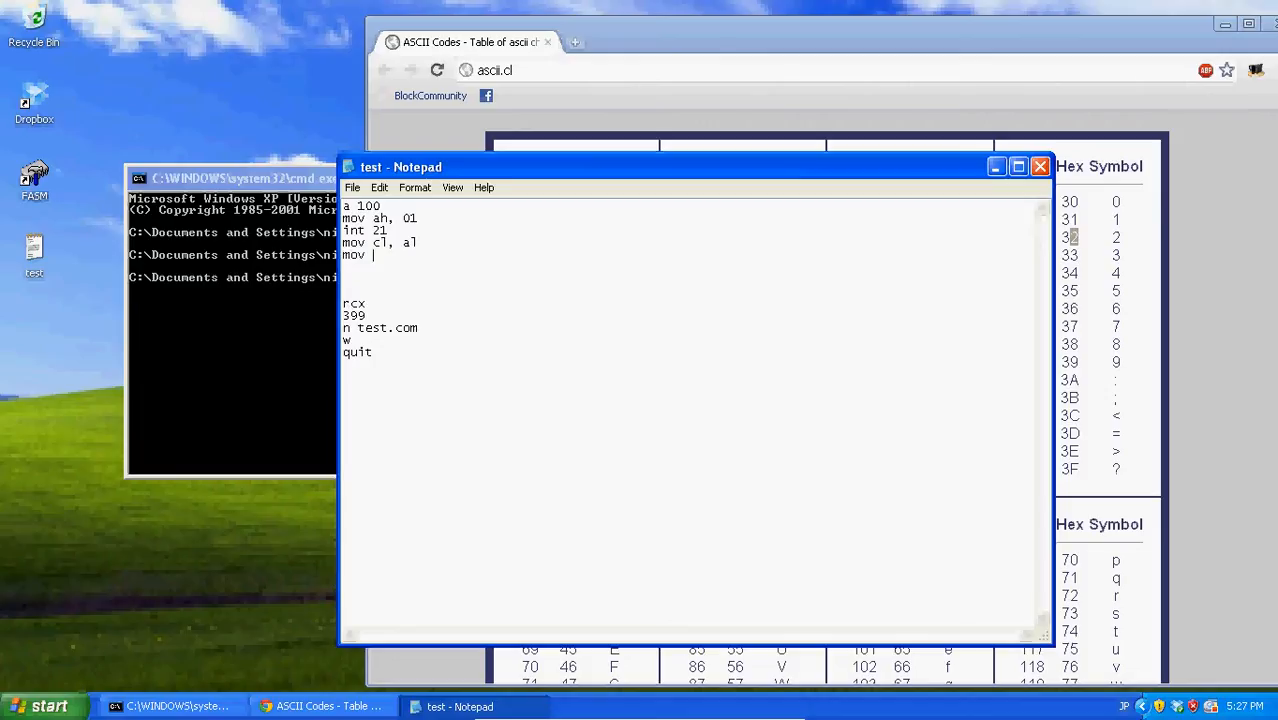
pyautogui.write('ah')
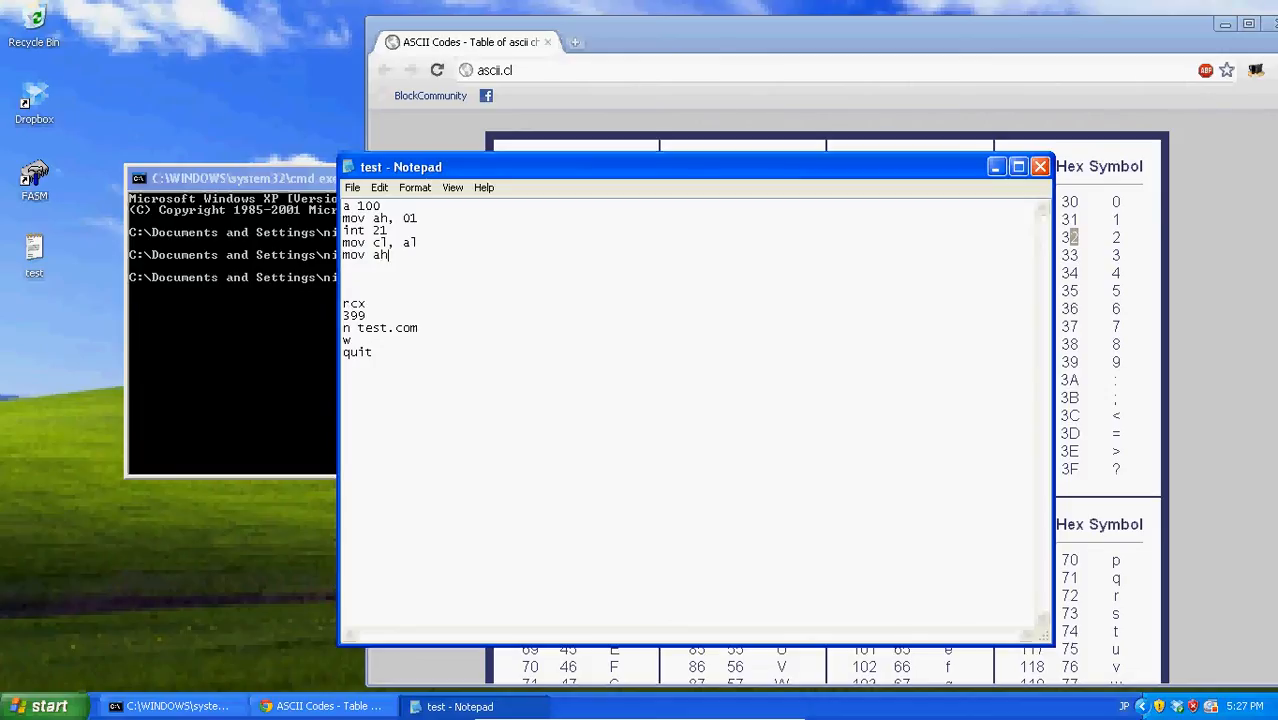
pyautogui.write(', 01')
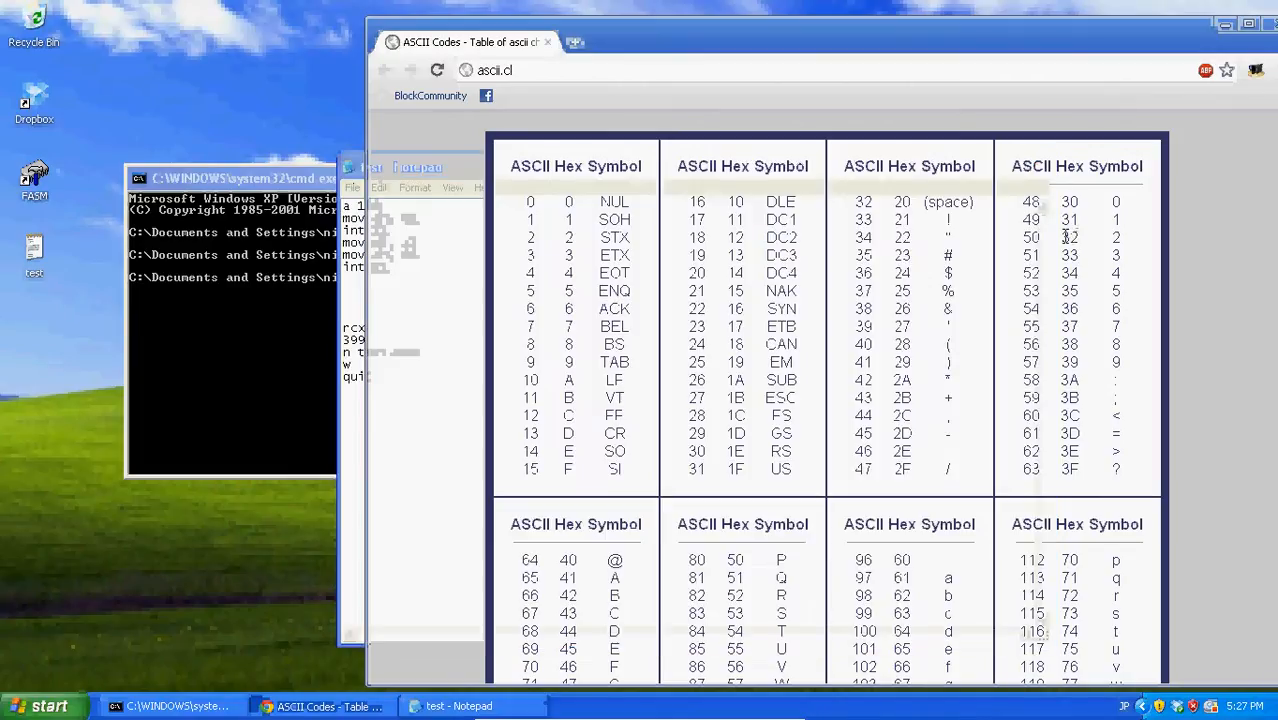
# Check digit hex codes 30-39 (e.g. 36) in the ASCII table, then return to the script
pyautogui.doubleClick(1070, 236)
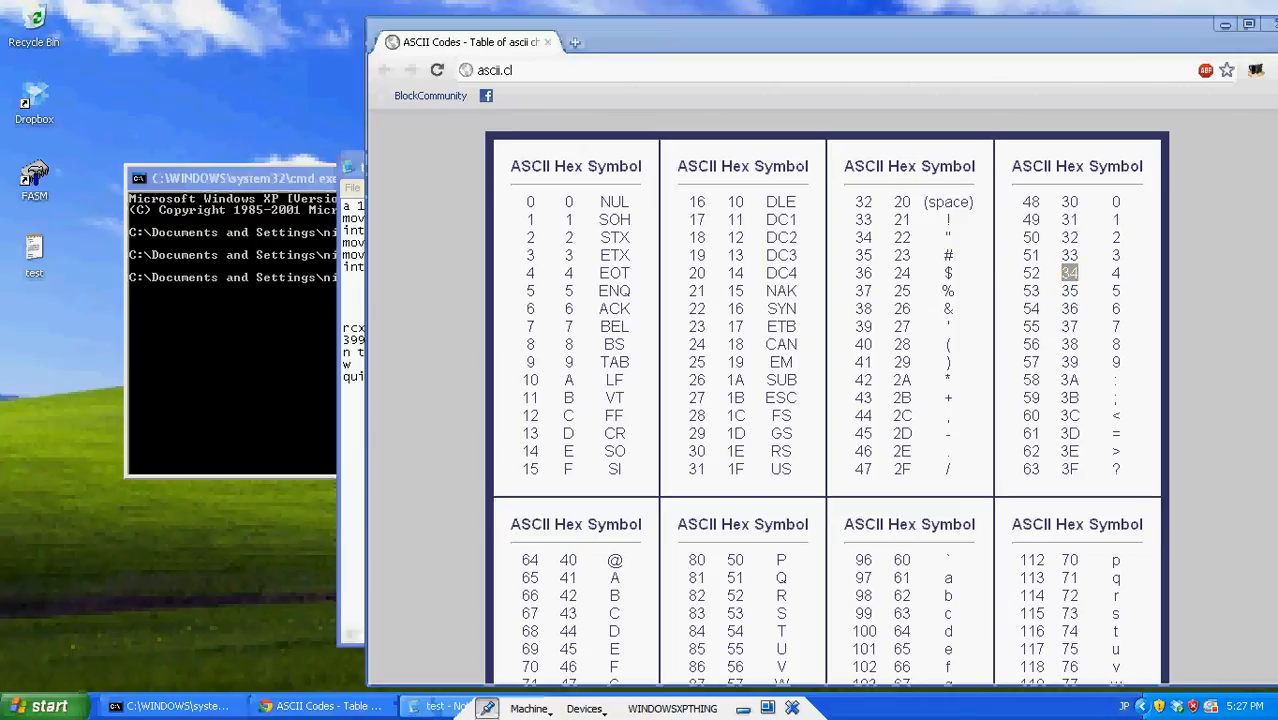
pyautogui.moveTo(820, 598)
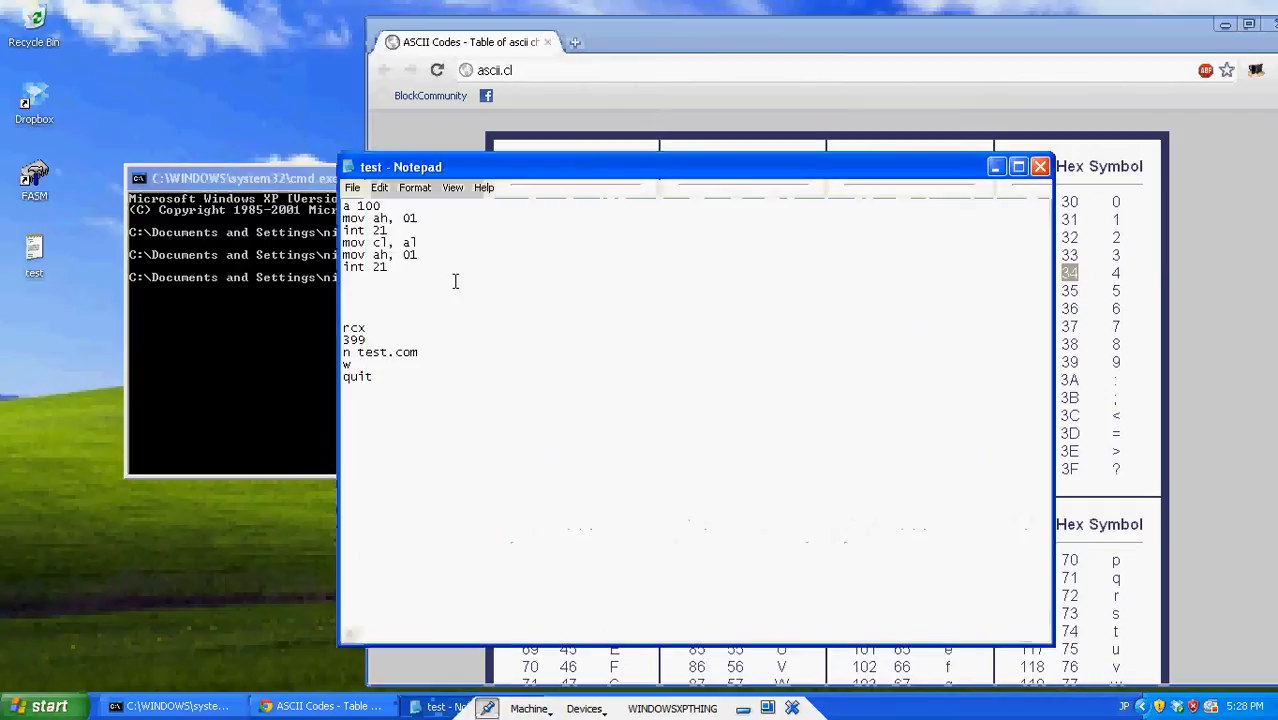
pyautogui.moveTo(452, 284)
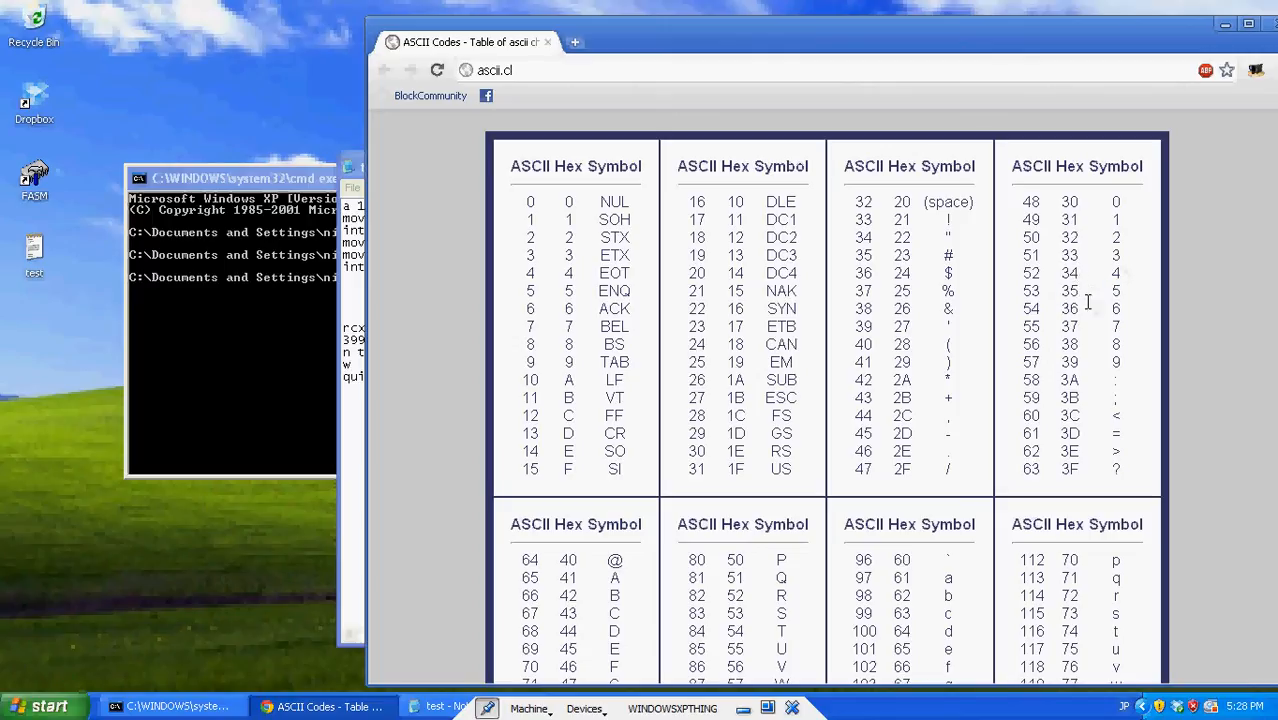
pyautogui.doubleClick(1070, 308)
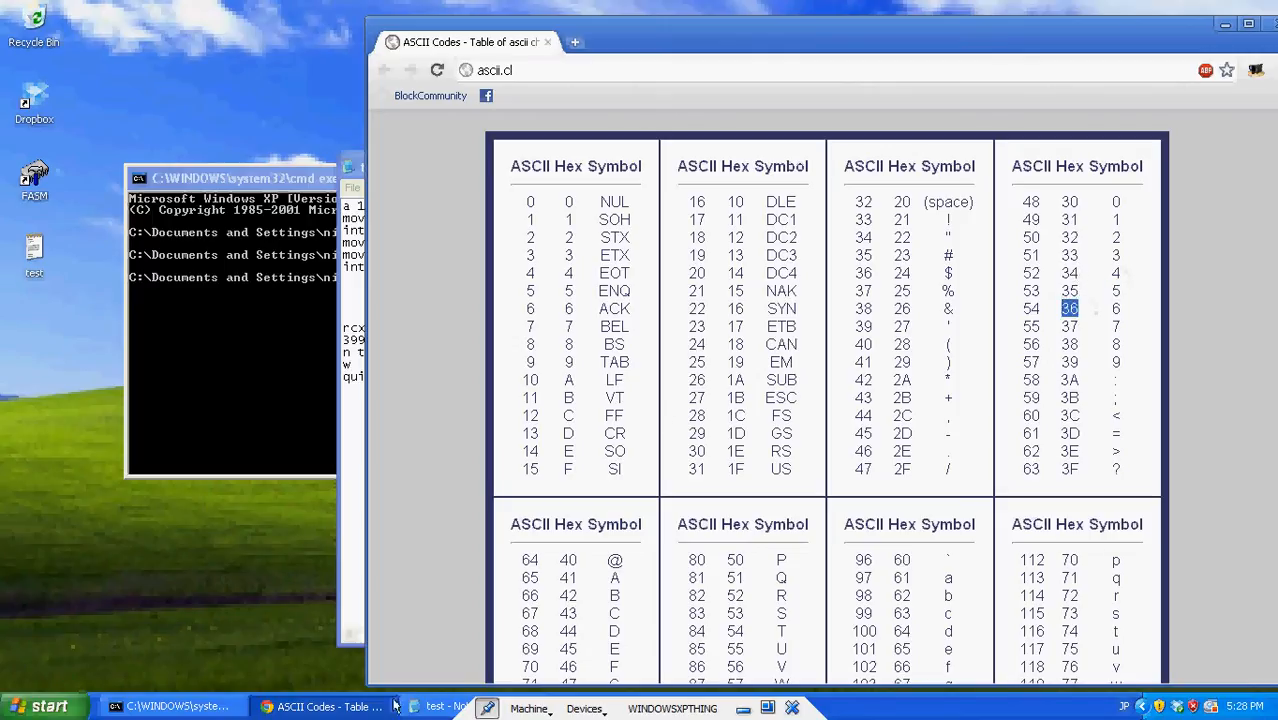
pyautogui.click(440, 706)
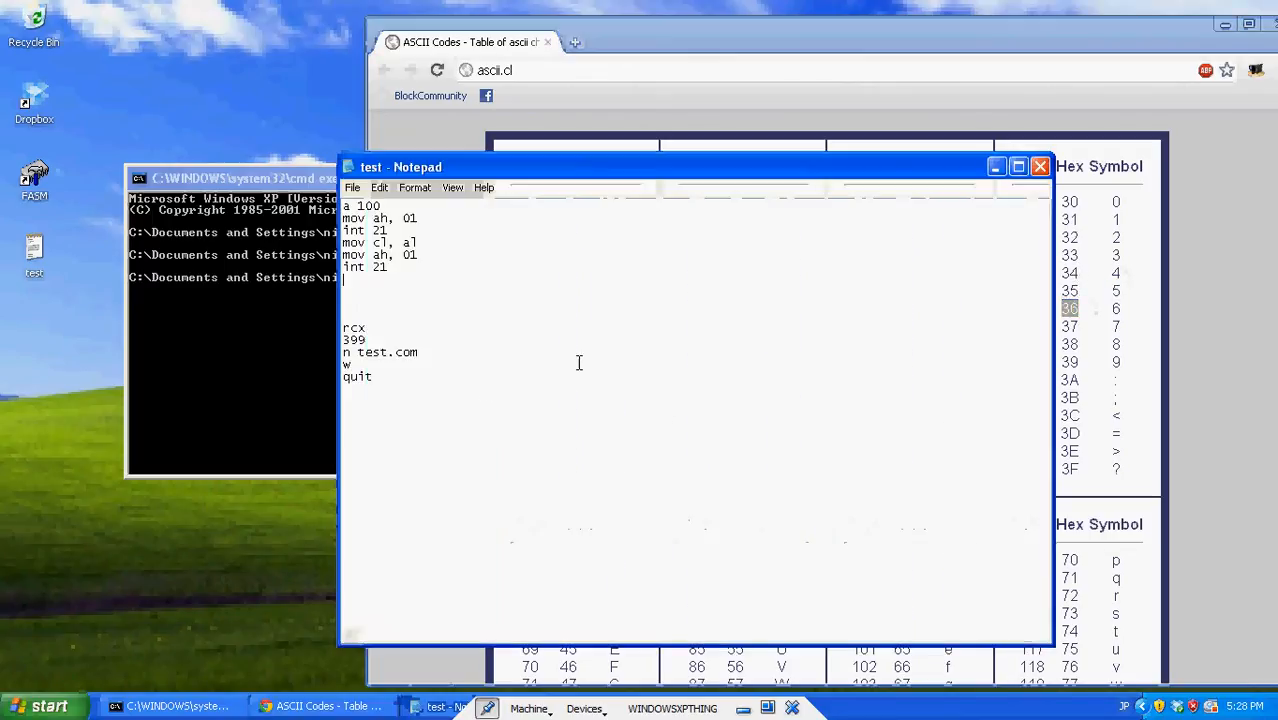
pyautogui.moveTo(544, 256)
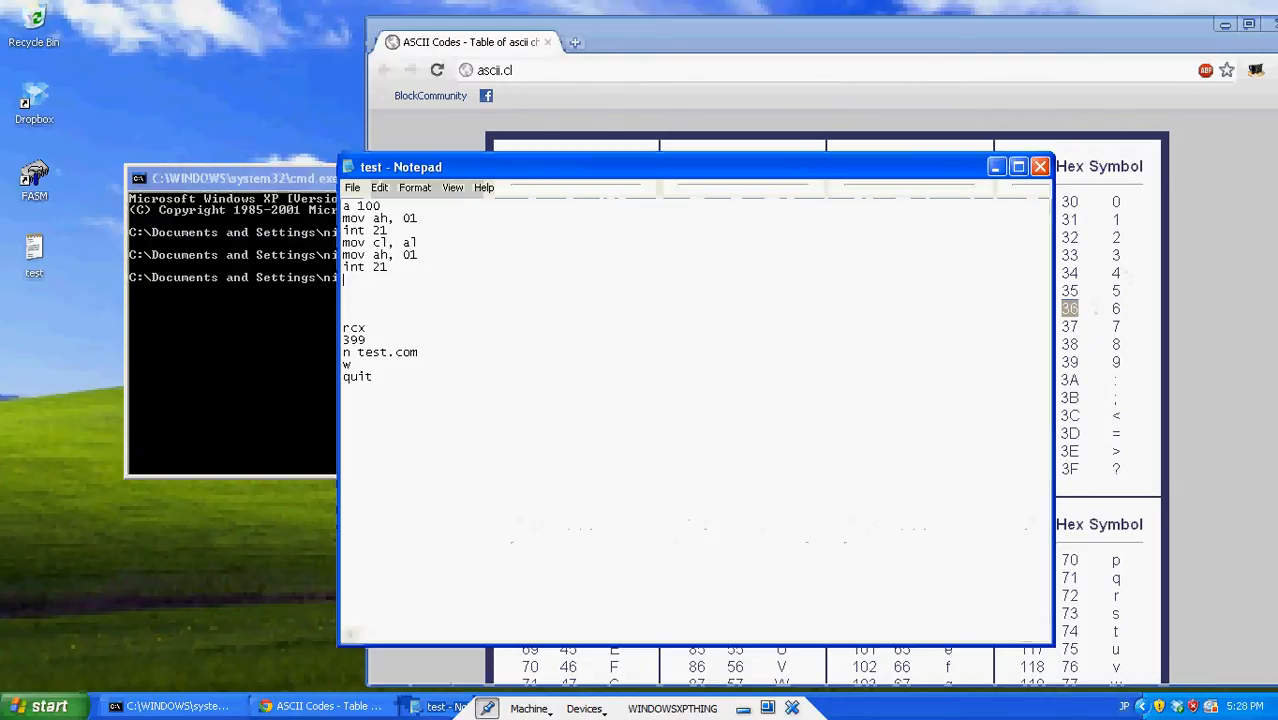
# Add sub cl, 30, sub al, 30 and add cl, al to convert and sum the digits
pyautogui.write('sub cl, 30')
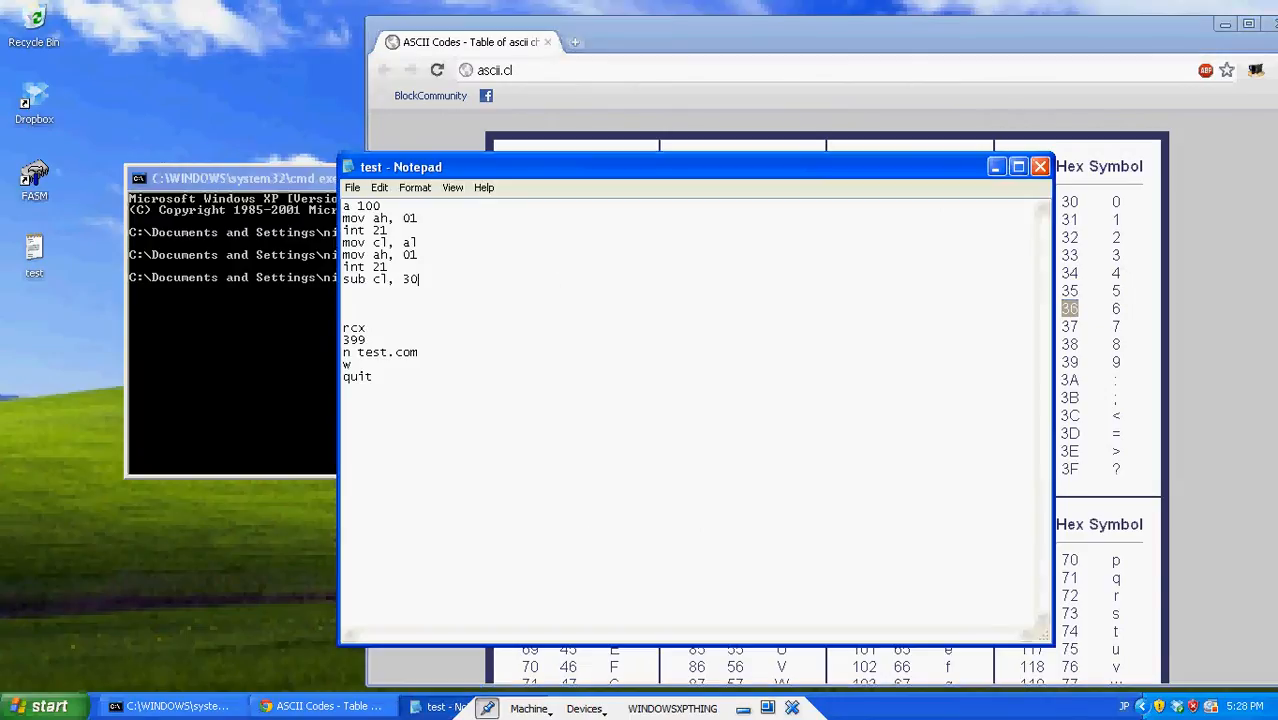
pyautogui.write('sub cl')
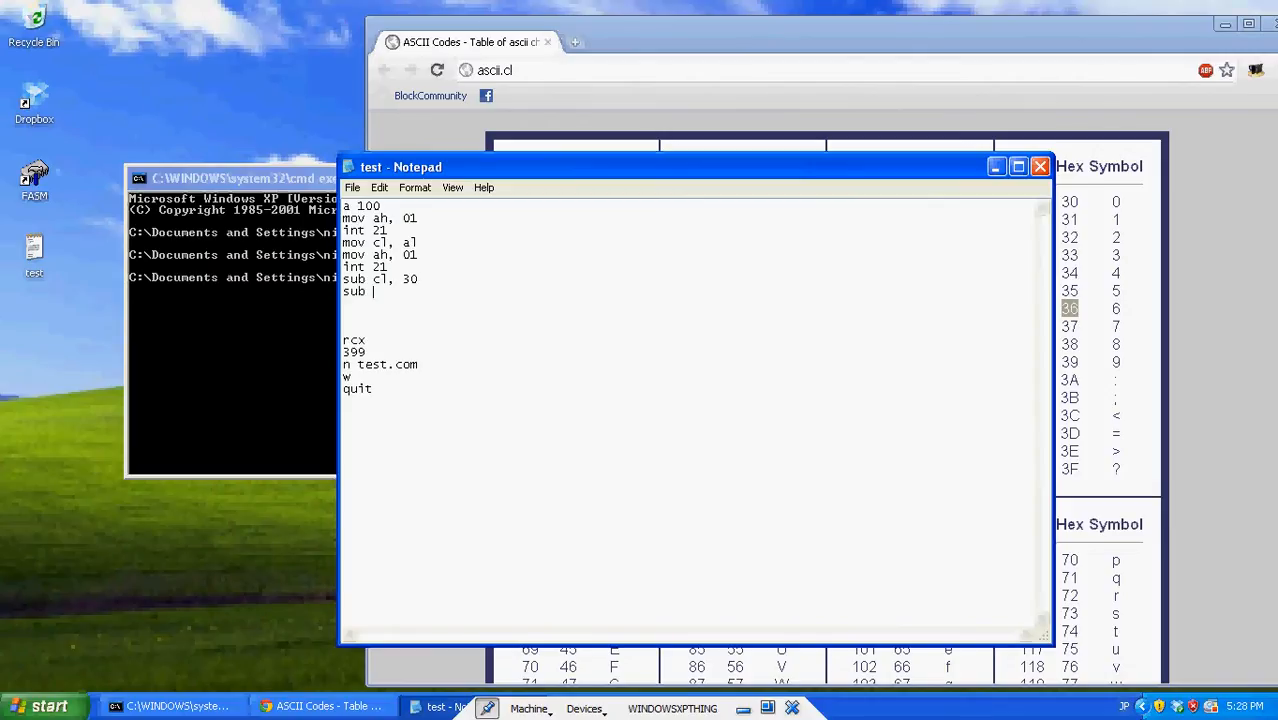
pyautogui.write('al, 30')
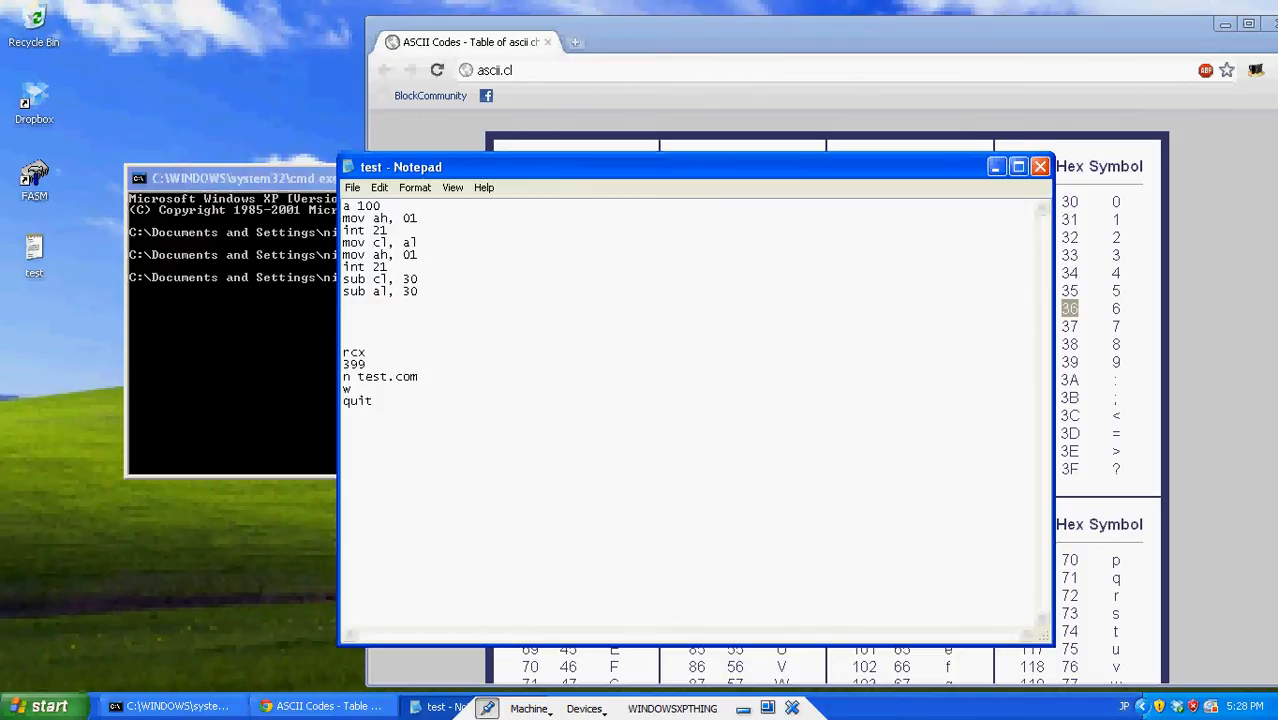
pyautogui.write('add,')
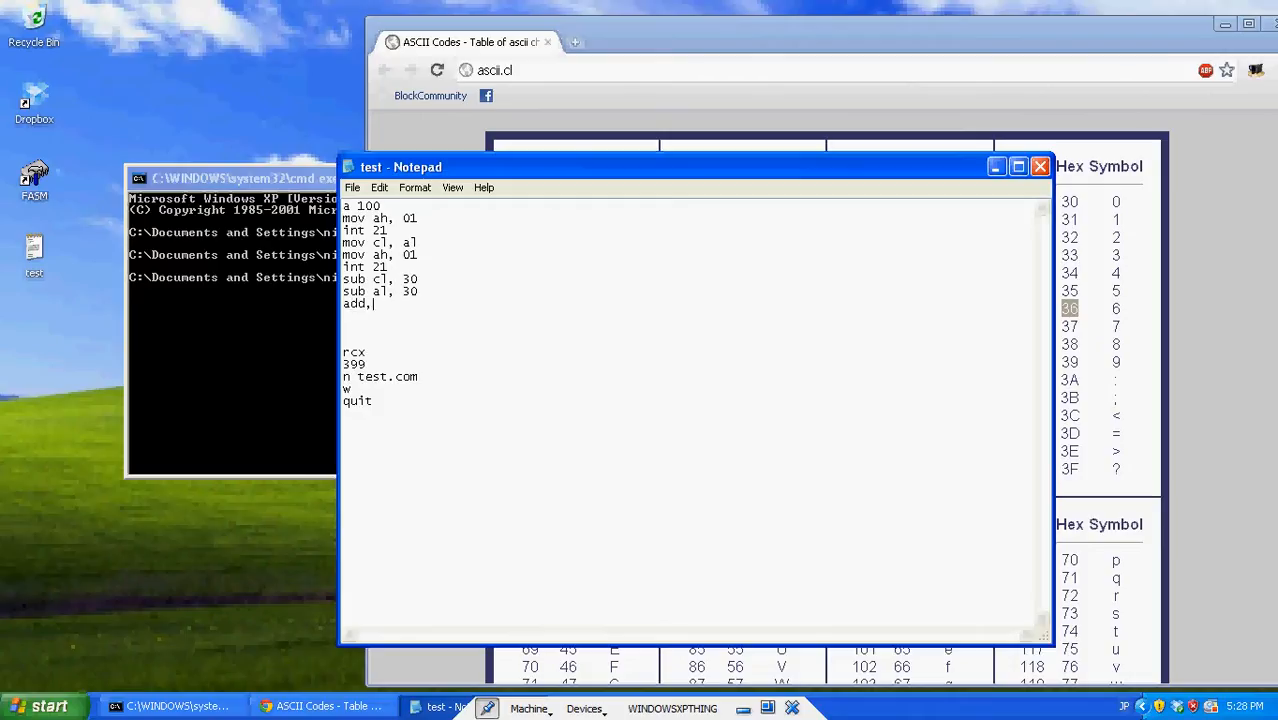
pyautogui.write('cl, al')
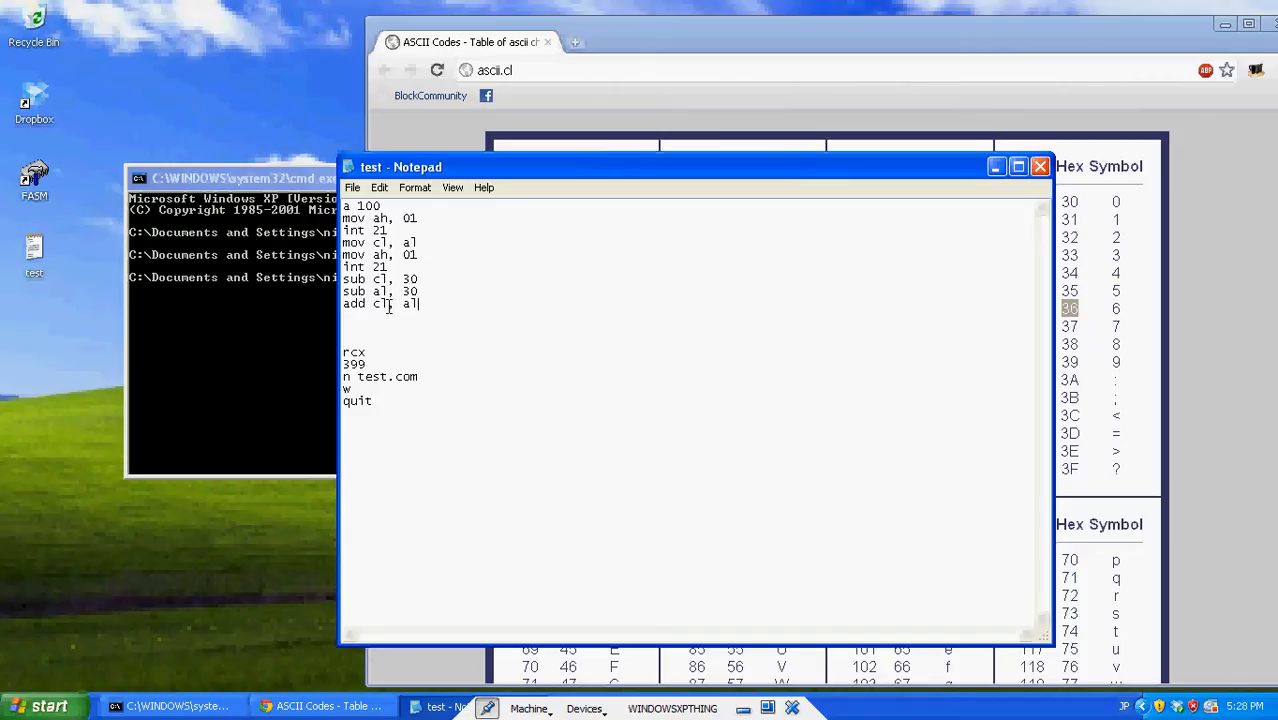
# Fix the add instruction word and add mov ah, 02 for character output
pyautogui.doubleClick(352, 304)
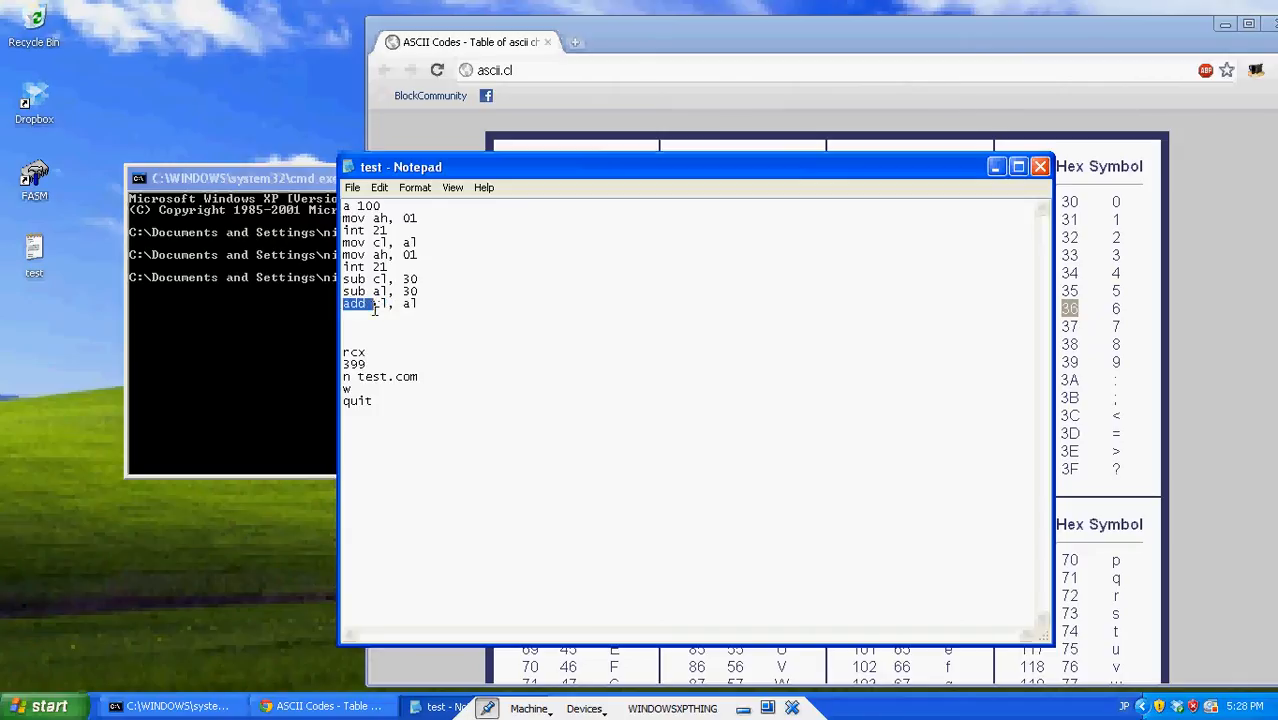
pyautogui.moveTo(356, 304); pyautogui.dragTo(418, 304)
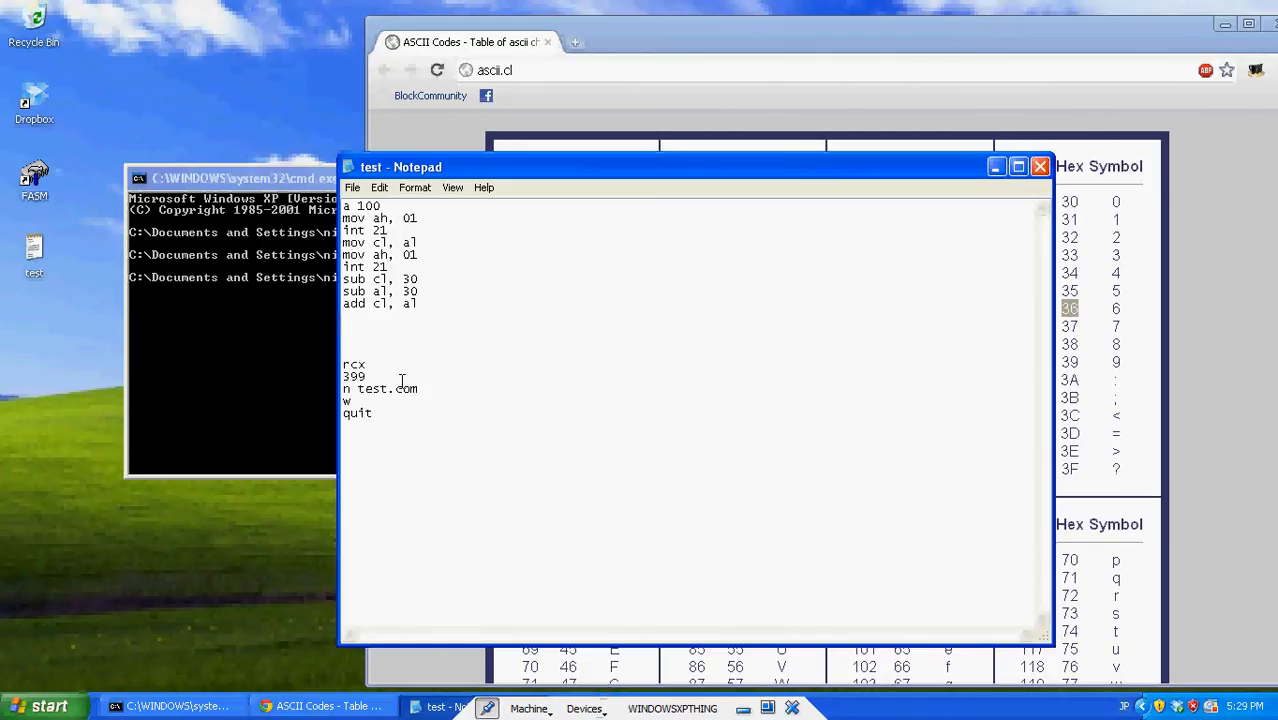
pyautogui.write('mov ah, 0')
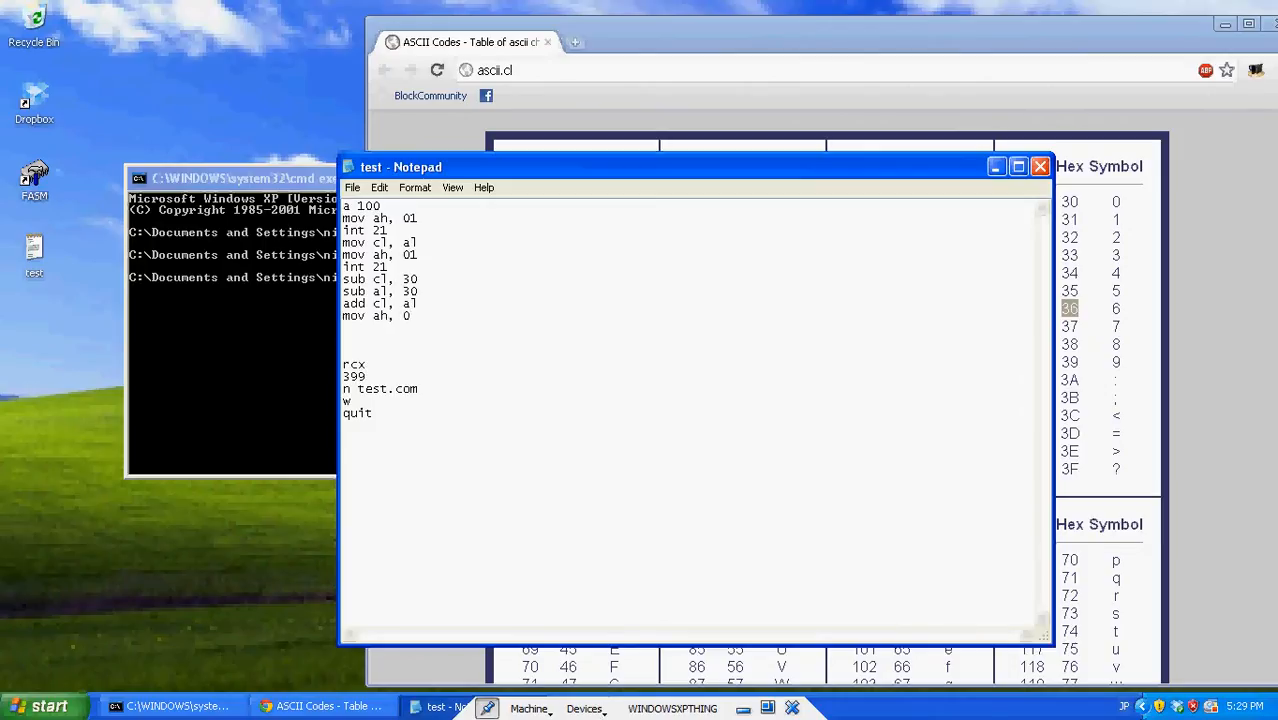
pyautogui.write('2')
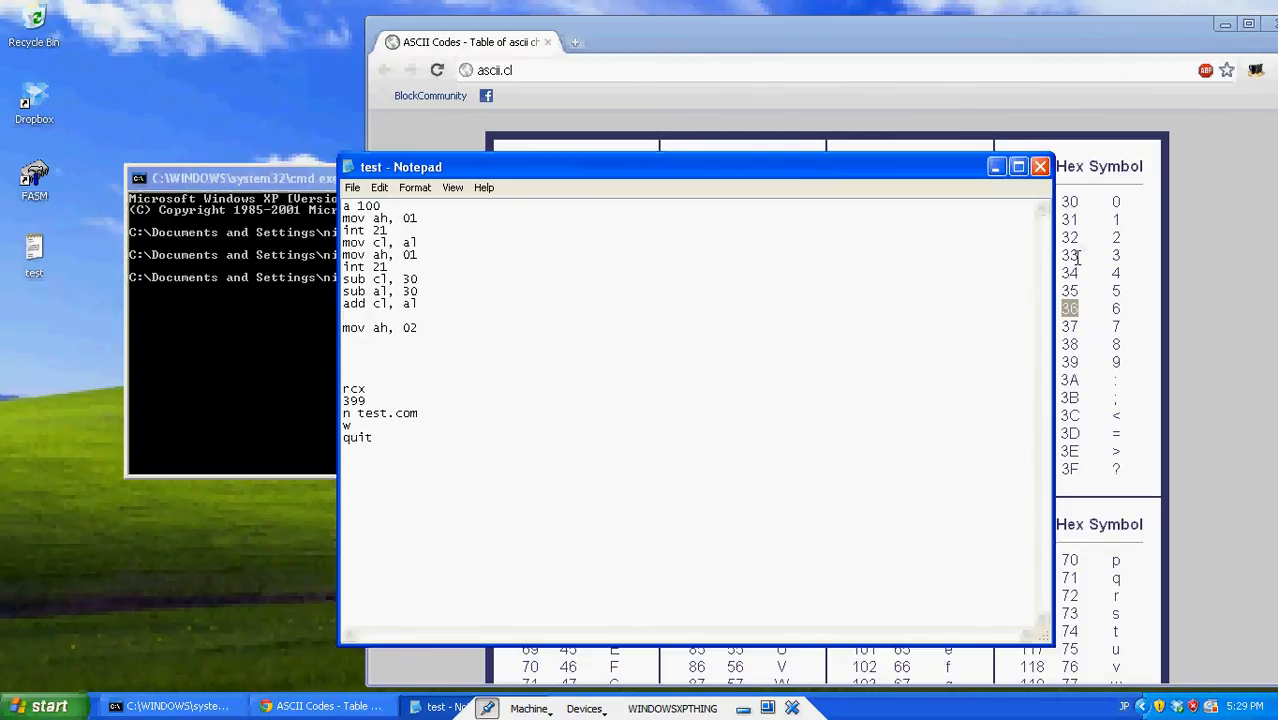
# Finish with add cl, 30, mov dl, cl, int 21, int 20 and save the script
pyautogui.doubleClick(384, 280)
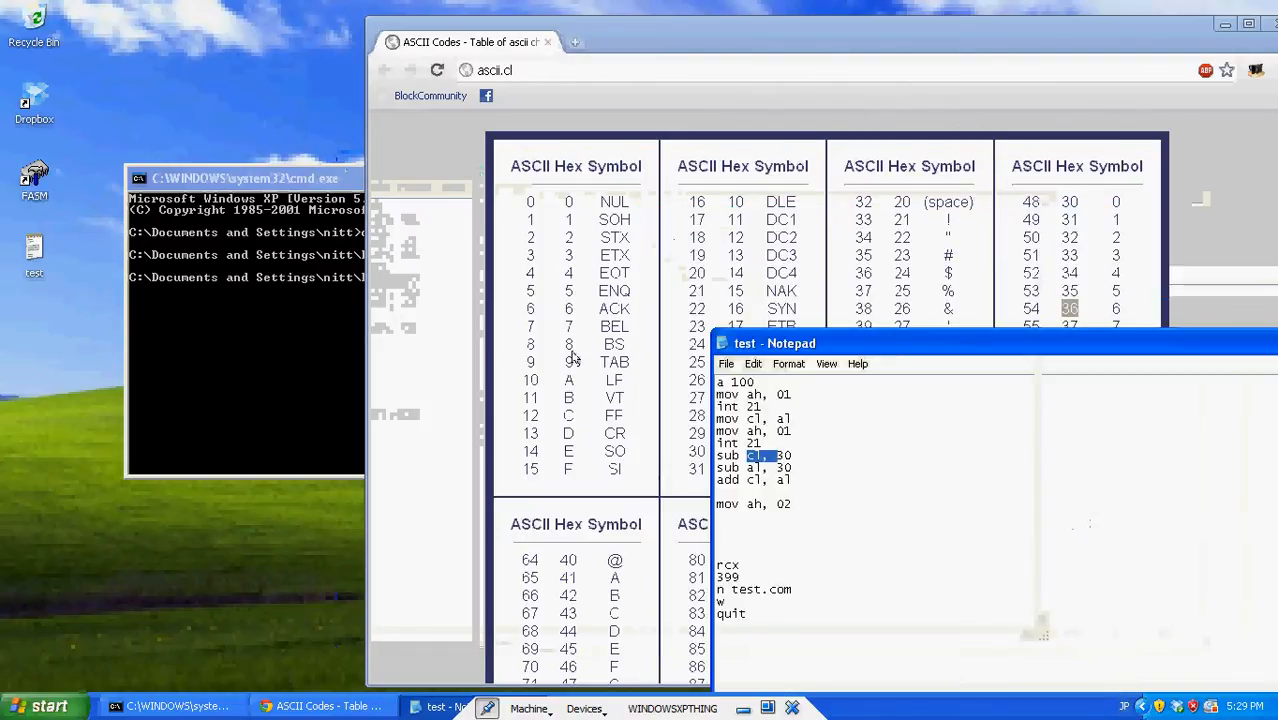
pyautogui.moveTo(856, 344)
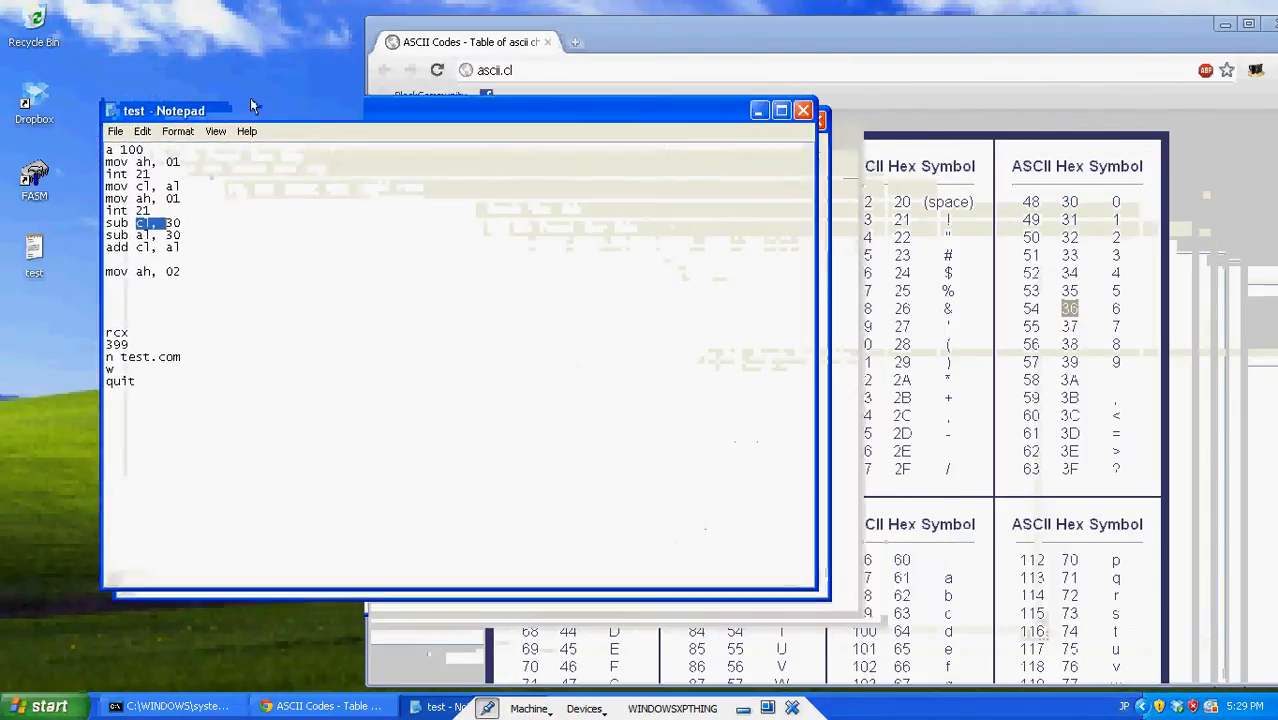
pyautogui.moveTo(200, 110); pyautogui.dragTo(184, 136)
pyautogui.write('a')
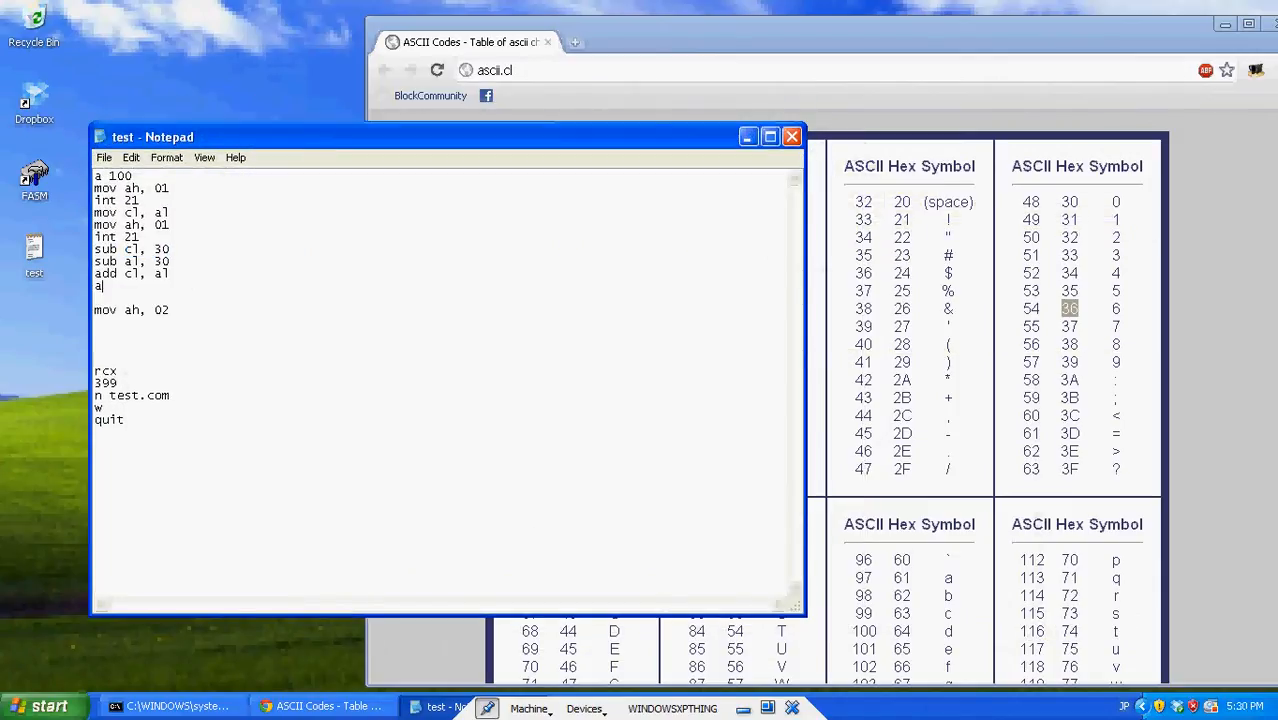
pyautogui.write('dd cl, 30')
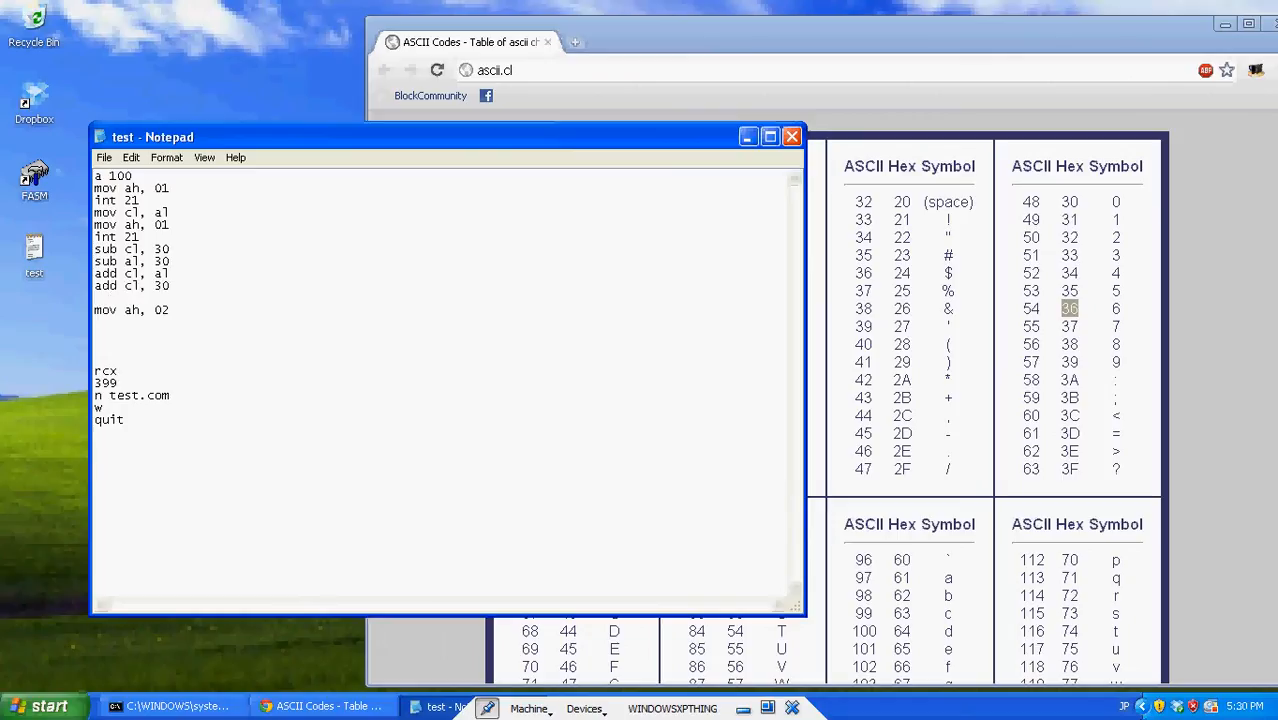
pyautogui.write('mov')
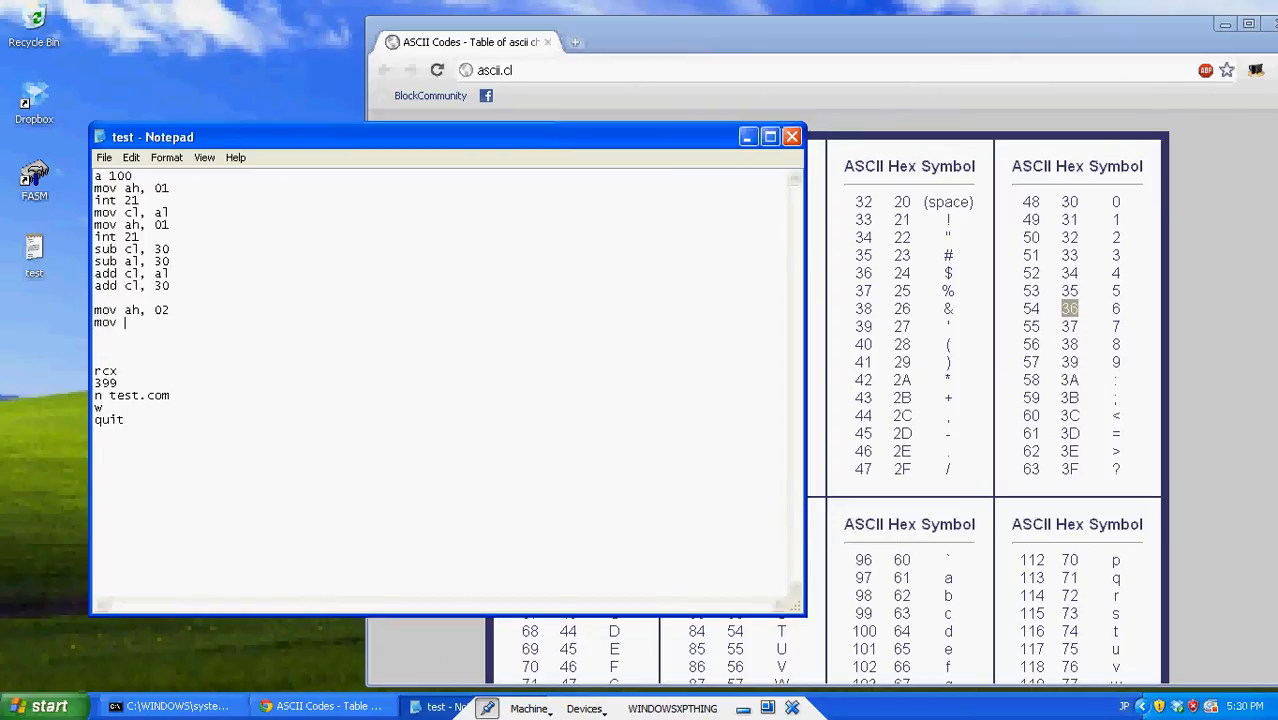
pyautogui.write('dl,')
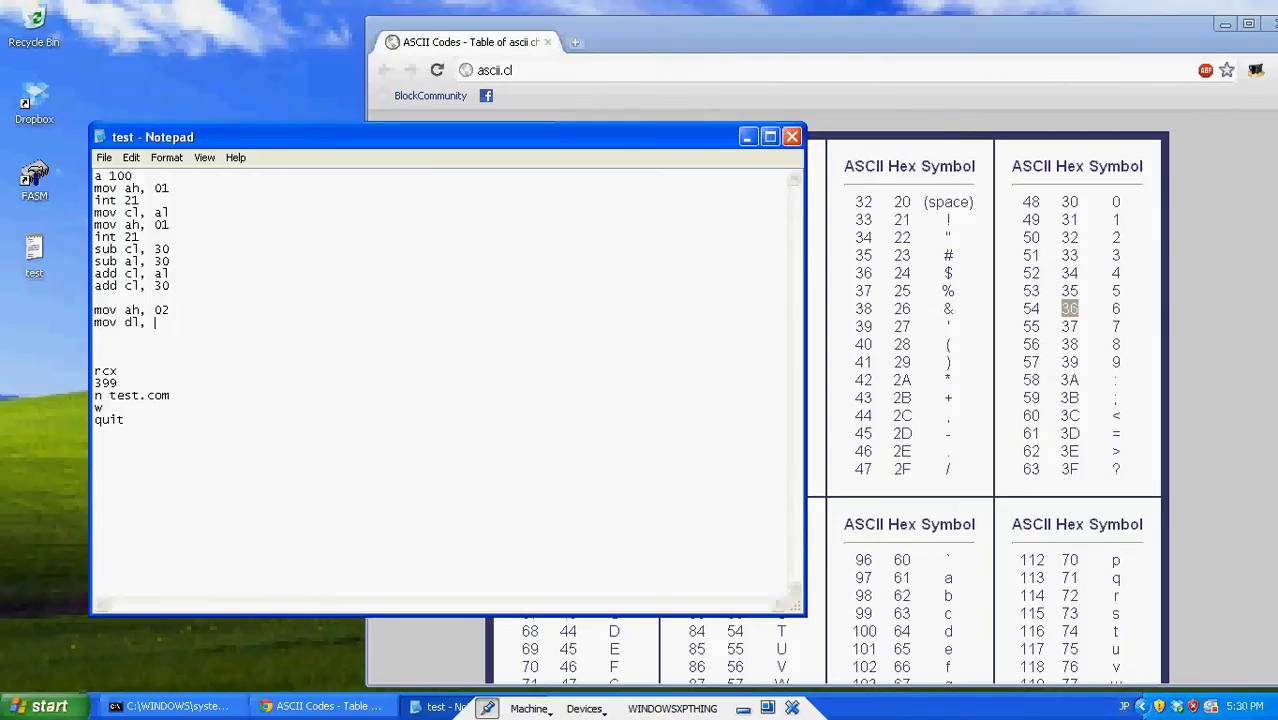
pyautogui.write('cl')
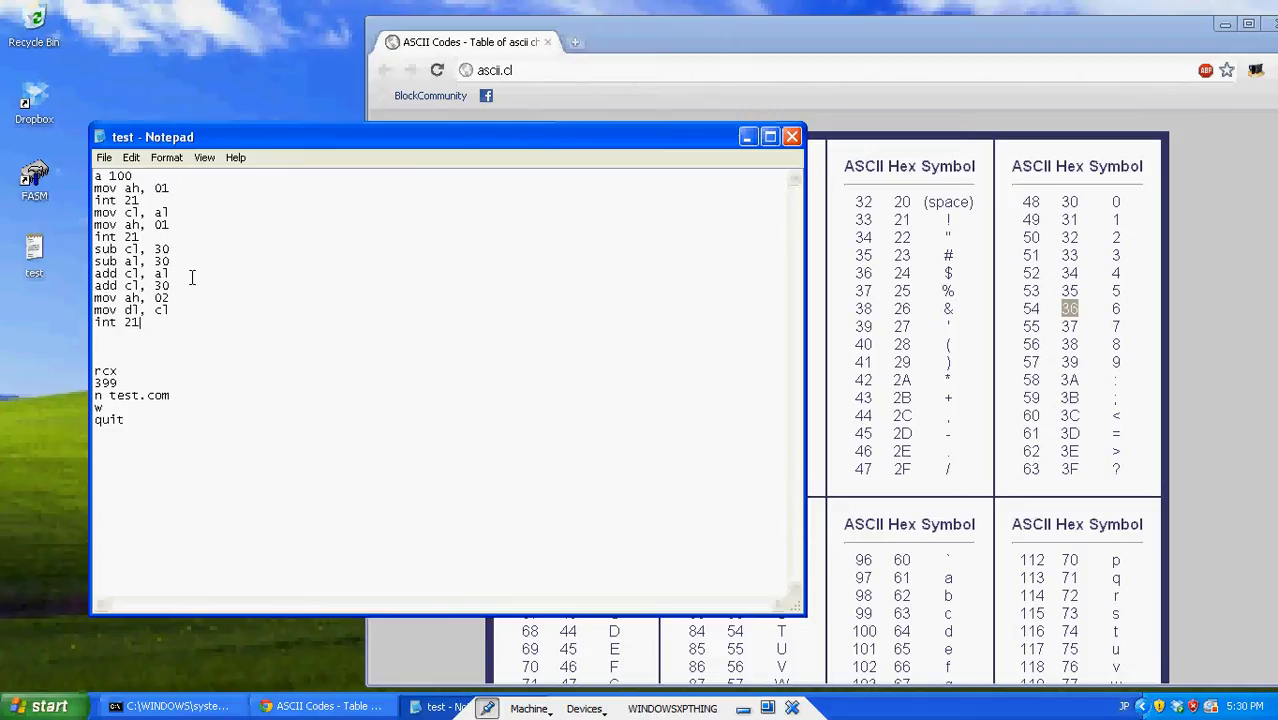
pyautogui.write('int 20')
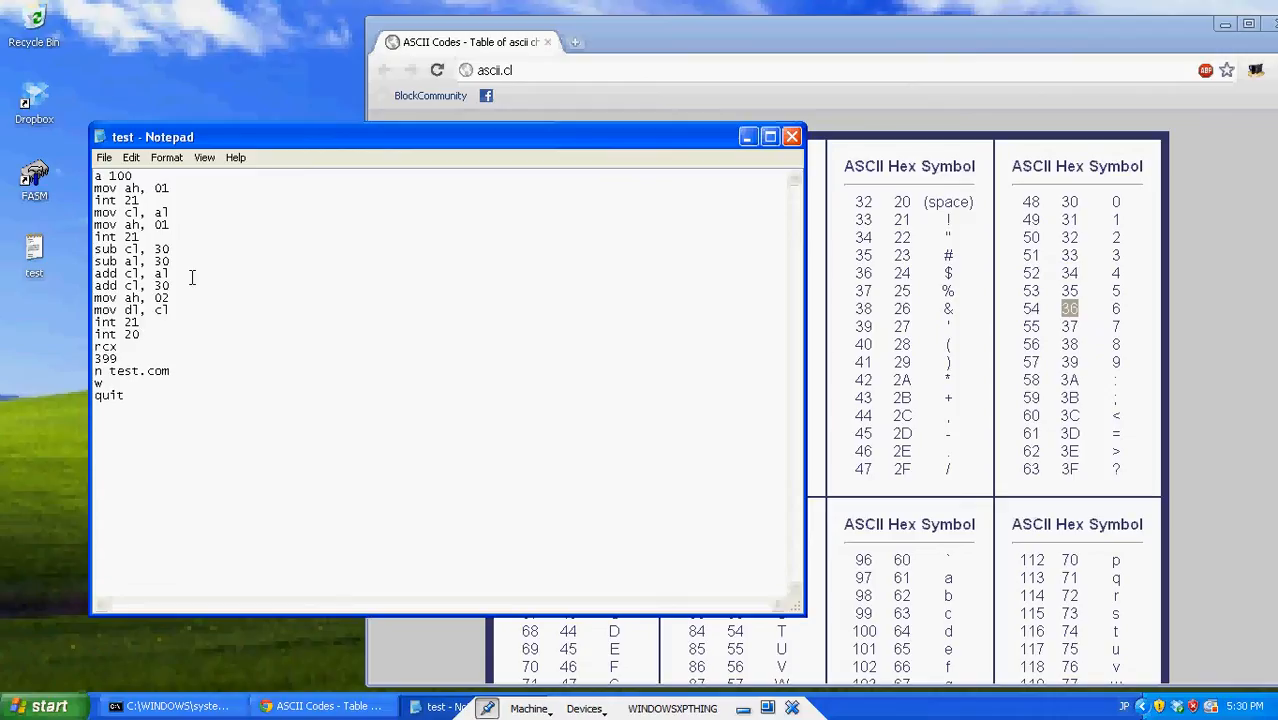
pyautogui.press('Enter')
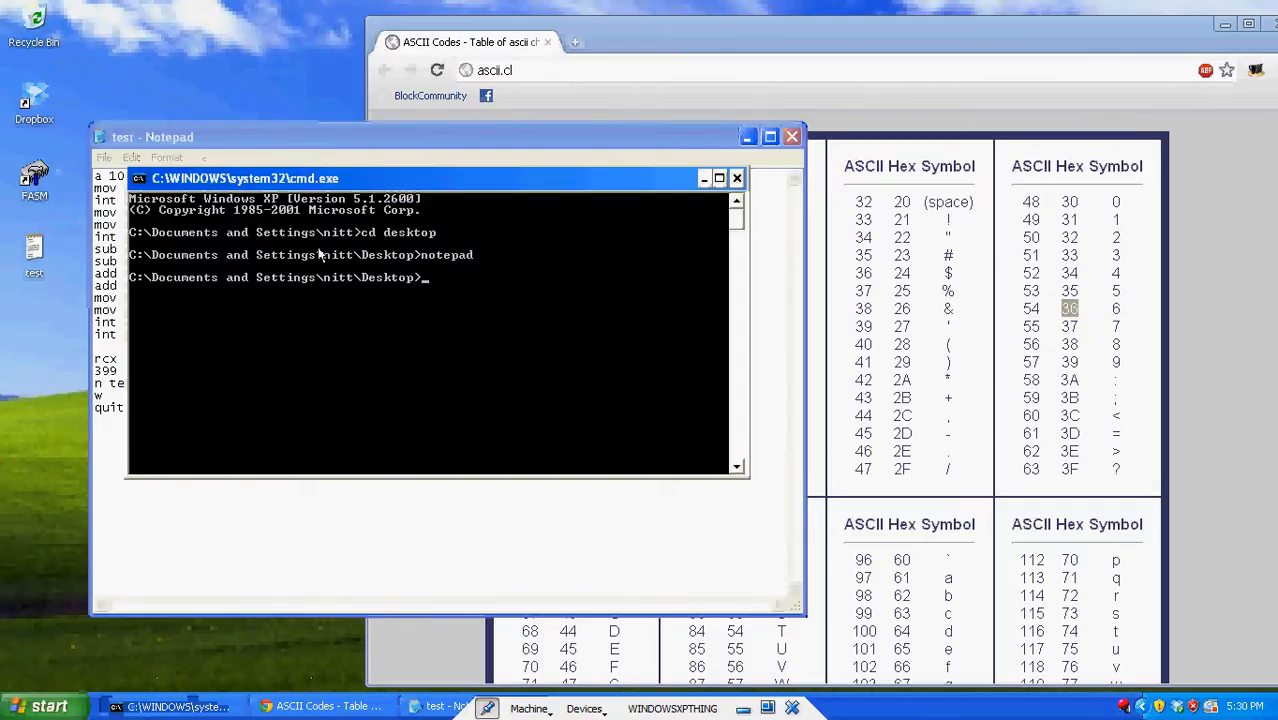
# From the Desktop folder, run the script through DEBUG to build test.com
pyautogui.write('cd desktop')
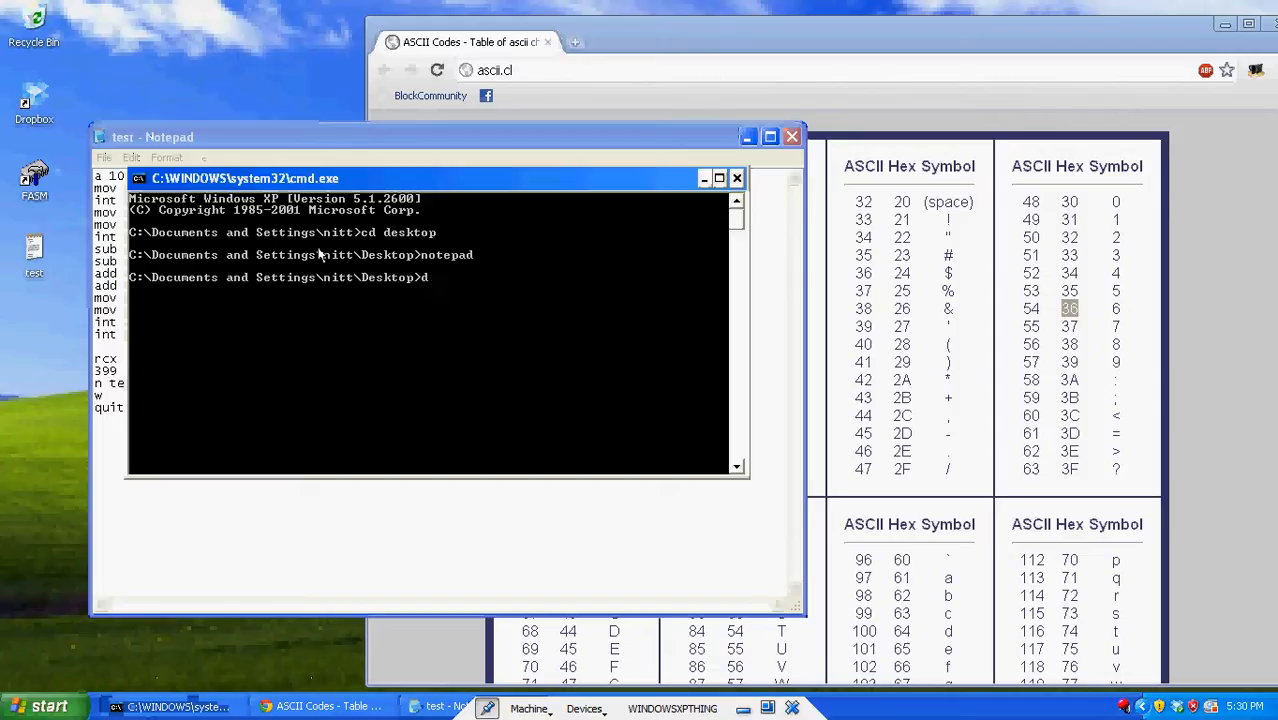
pyautogui.write('debug < test.asm')
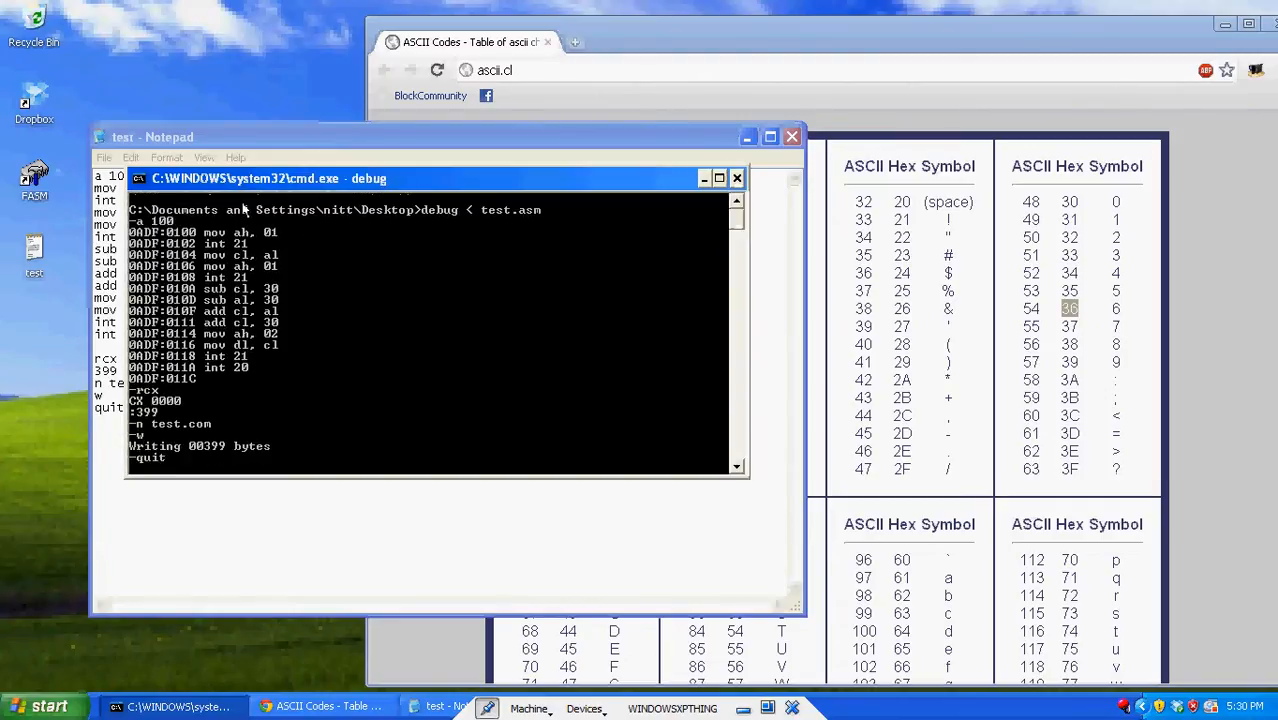
pyautogui.press('Return')
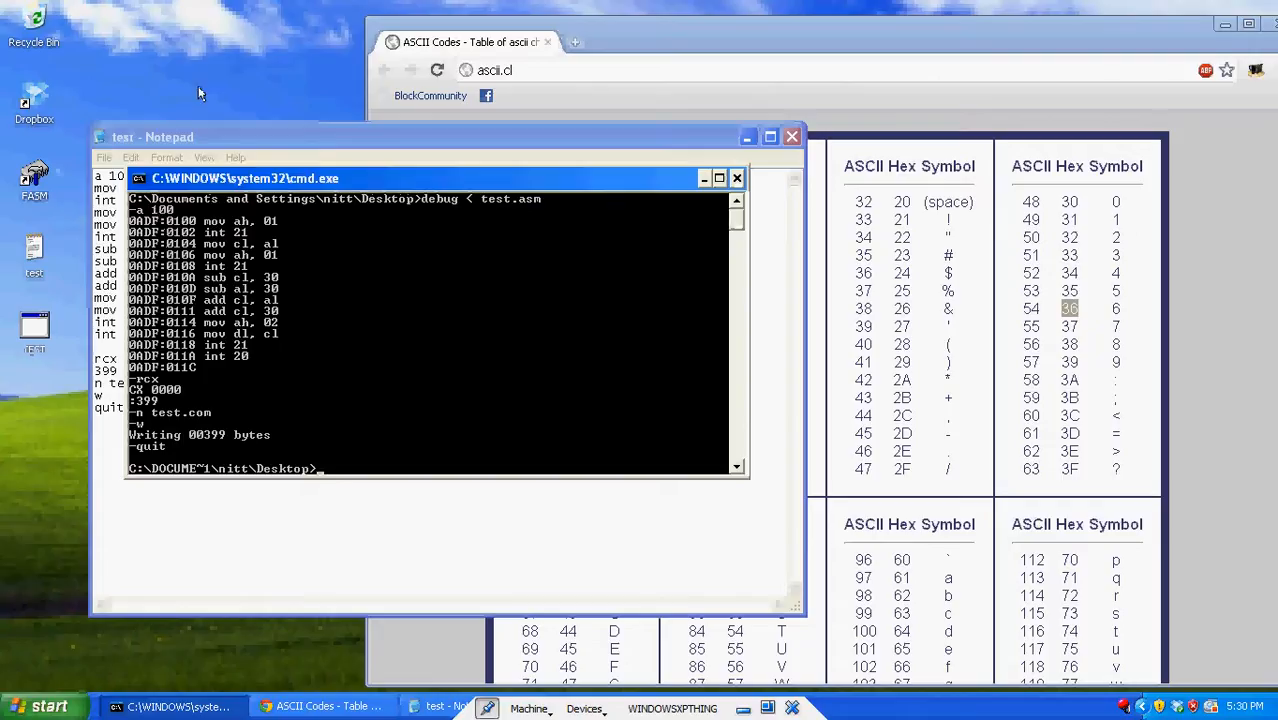
pyautogui.moveTo(308, 326)
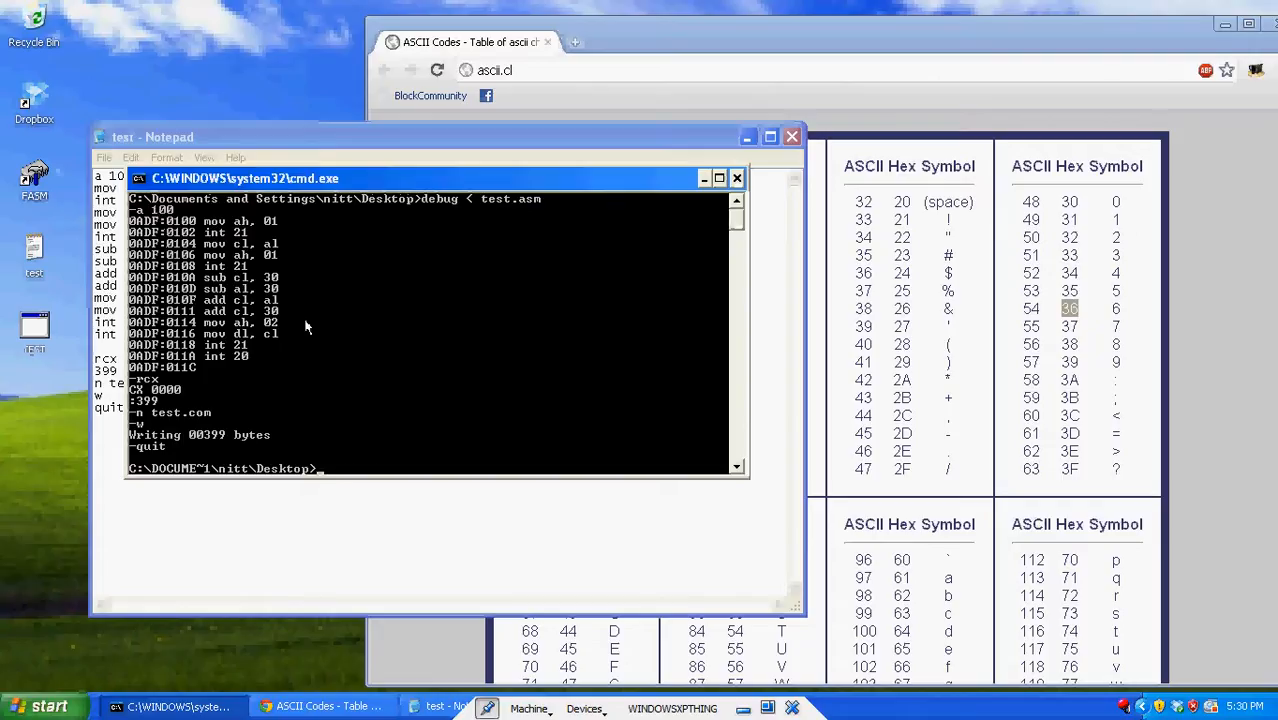
# Rerun debug < test.asm redirected into test.log and view the listing in Notepad
pyautogui.write('debug < test.asm')
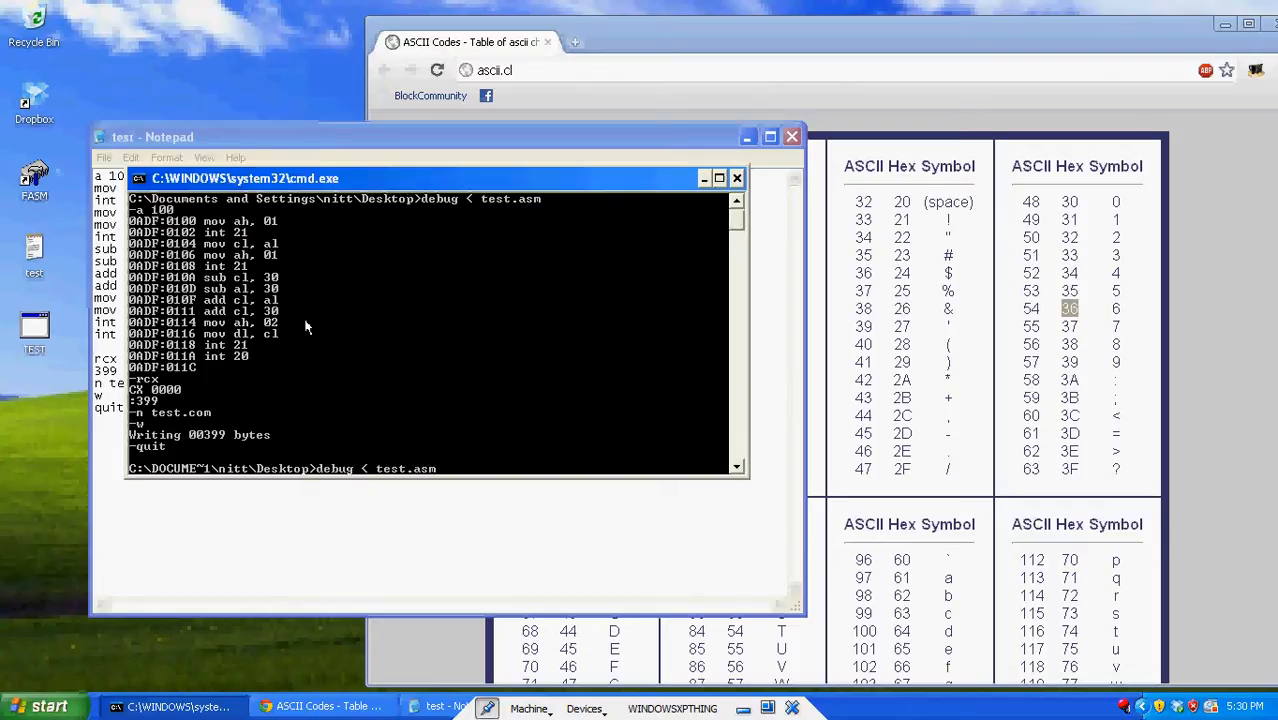
pyautogui.moveTo(332, 388)
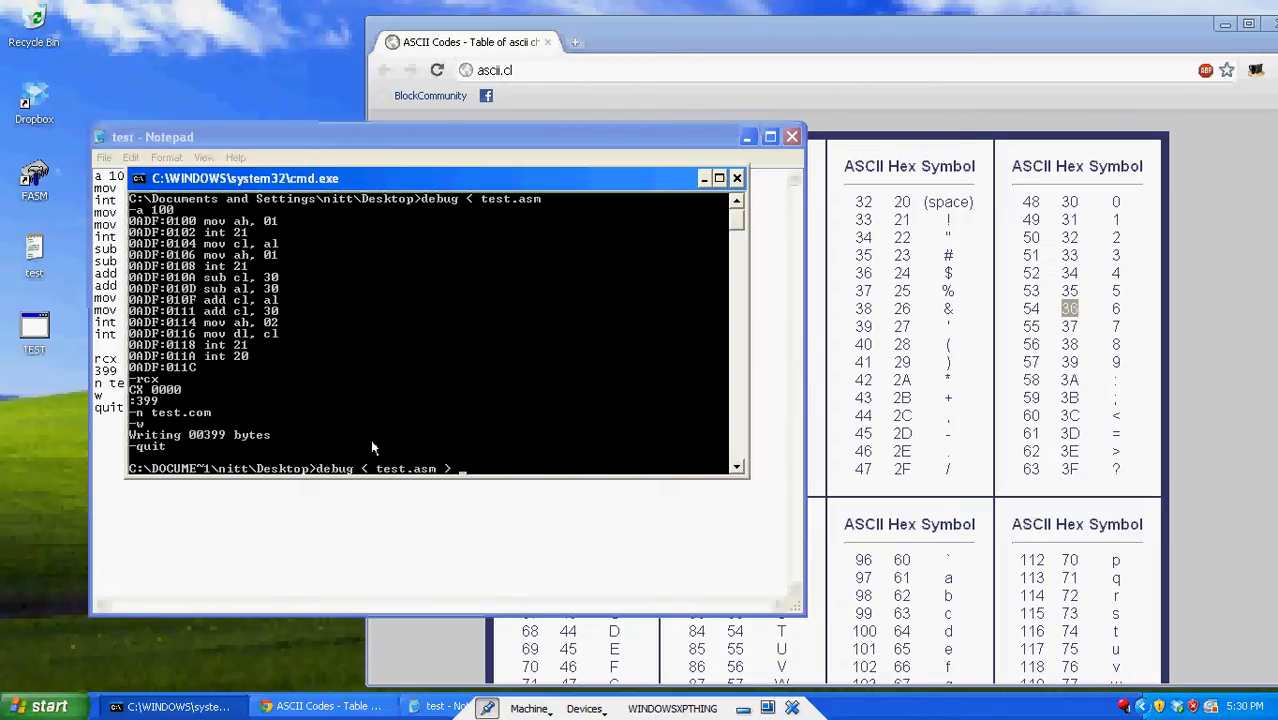
pyautogui.write('test.')
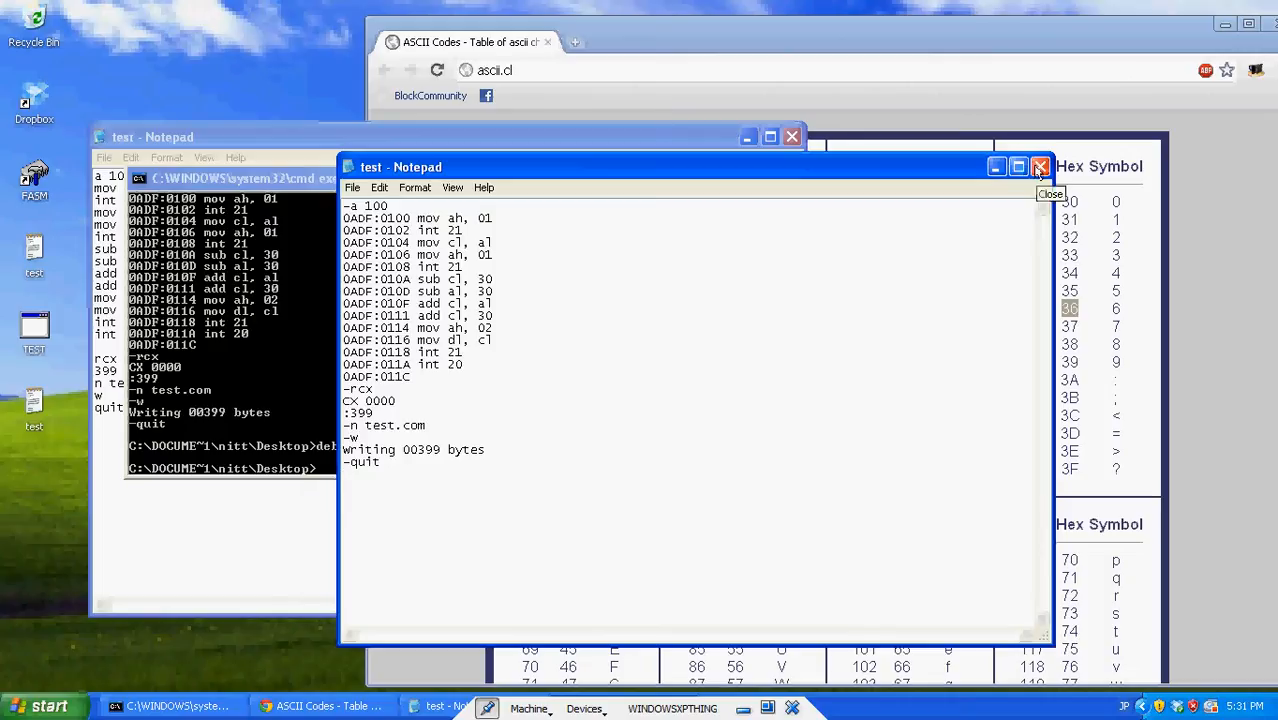
# Close the DEBUG log, run test with inputs such as 1 and 9, and move the console aside
pyautogui.click(1040, 168)
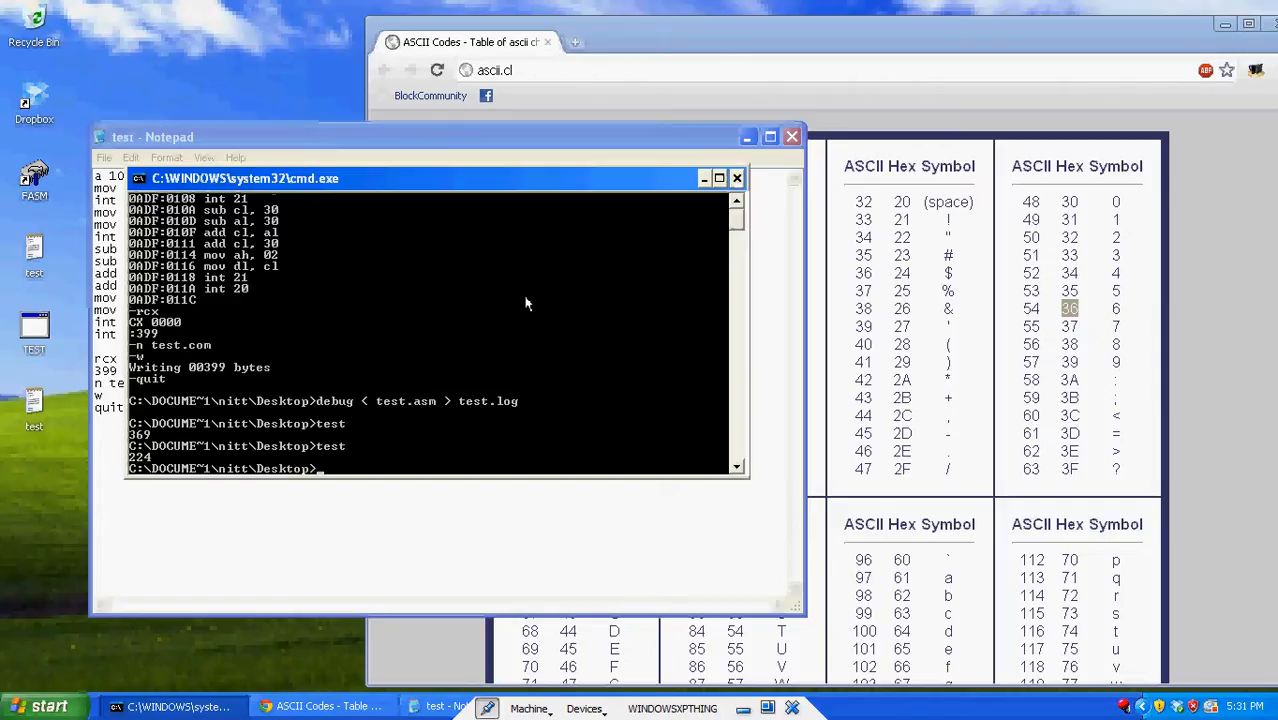
pyautogui.write('1')
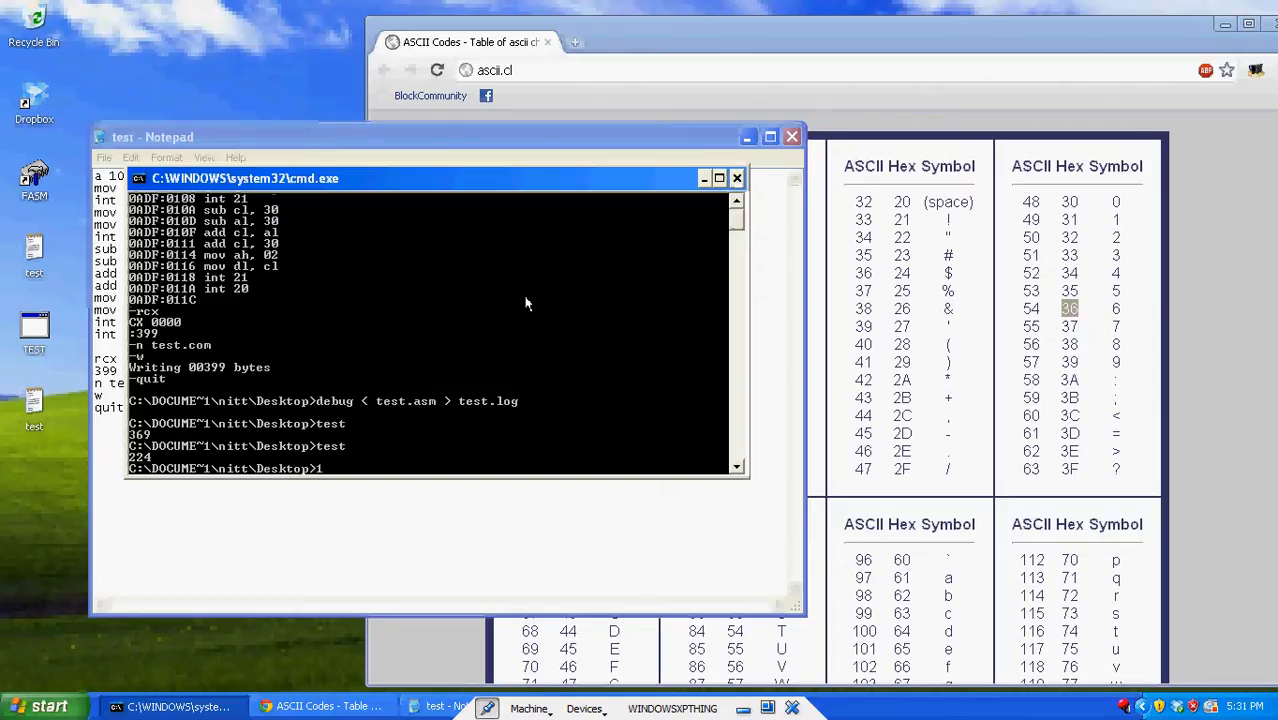
pyautogui.write('9:')
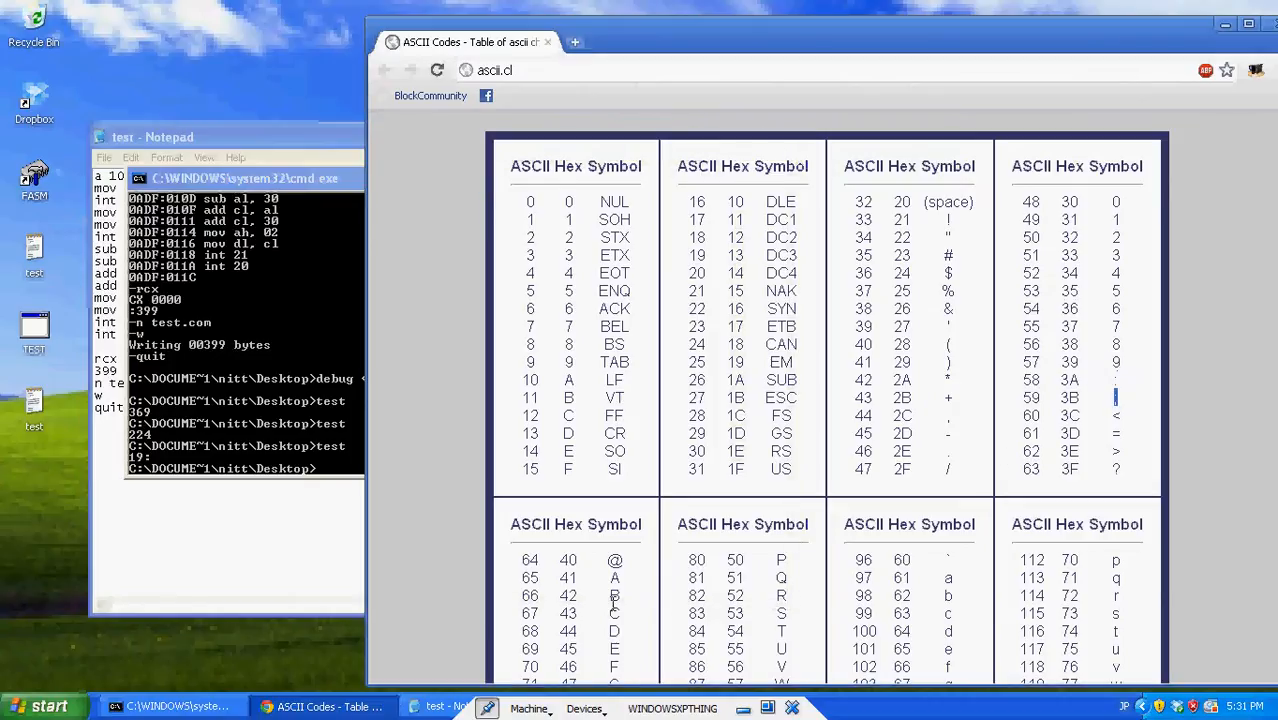
pyautogui.moveTo(484, 630)
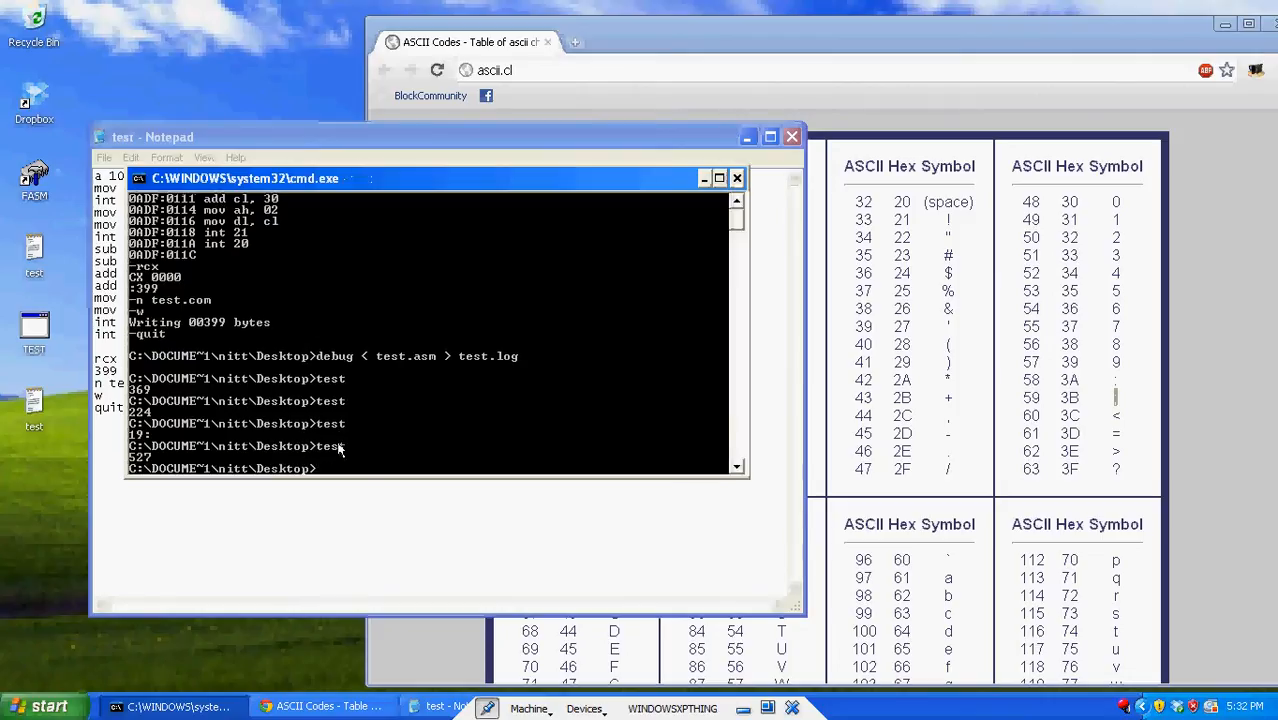
pyautogui.write('test')
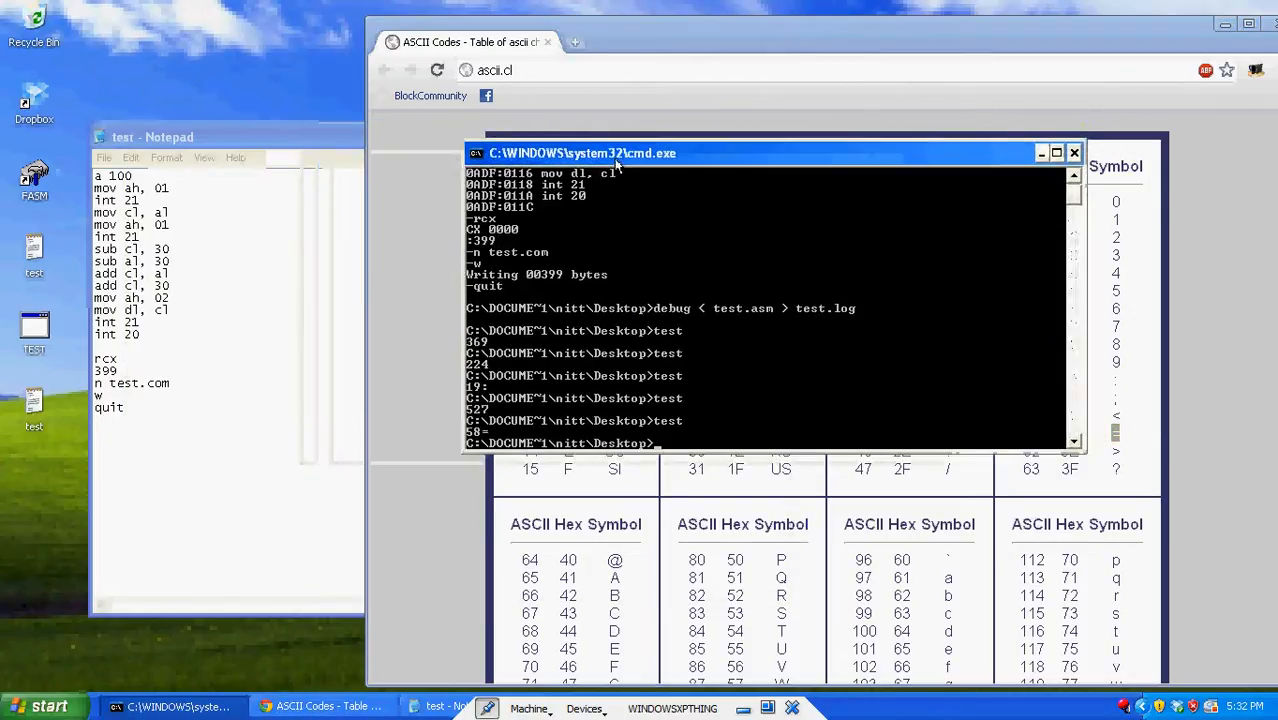
pyautogui.moveTo(616, 152); pyautogui.dragTo(550, 158)
pyautogui.write('a')
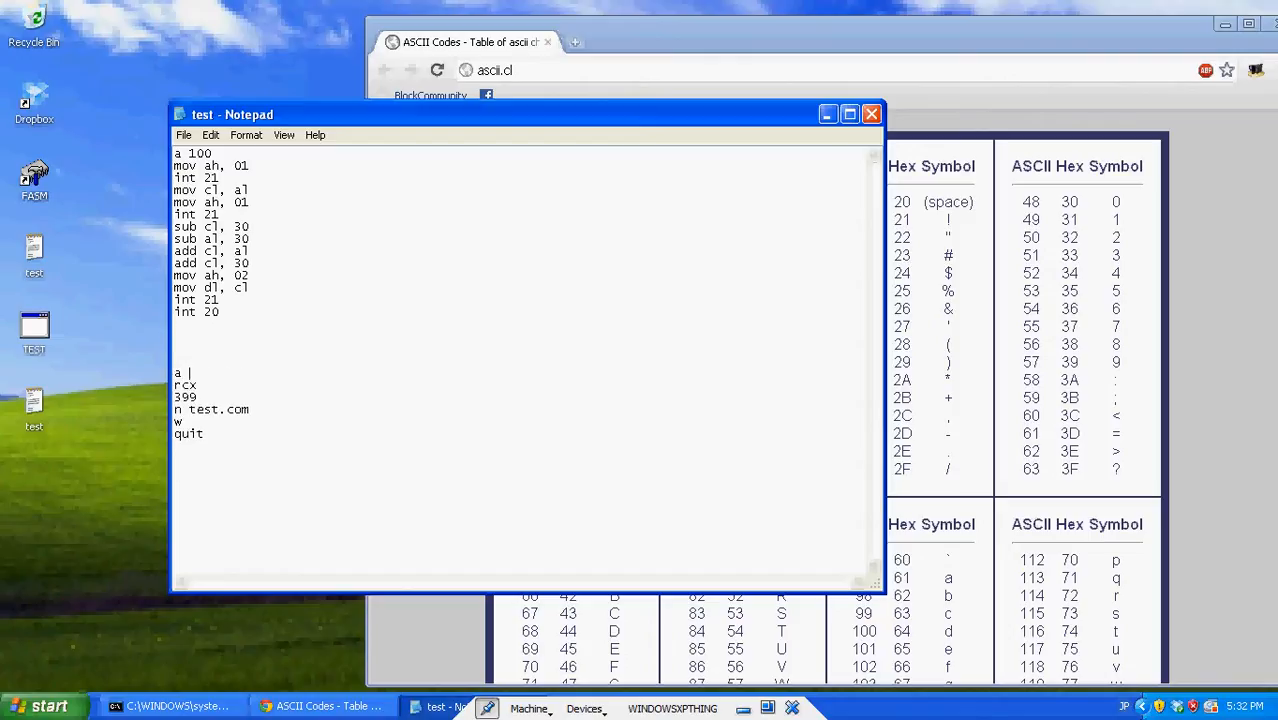
# Add a 300 with db 0A, 0D, 'Your value is too large!$' to the script
pyautogui.write('300')
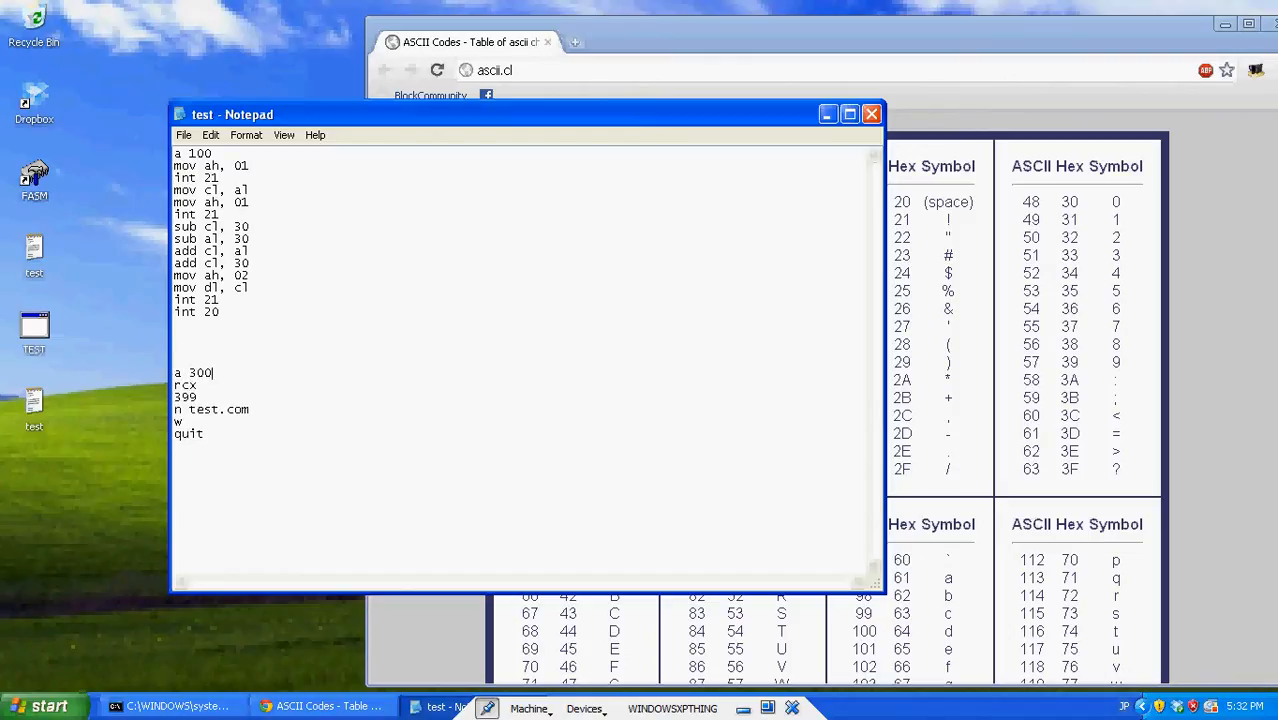
pyautogui.write('db')
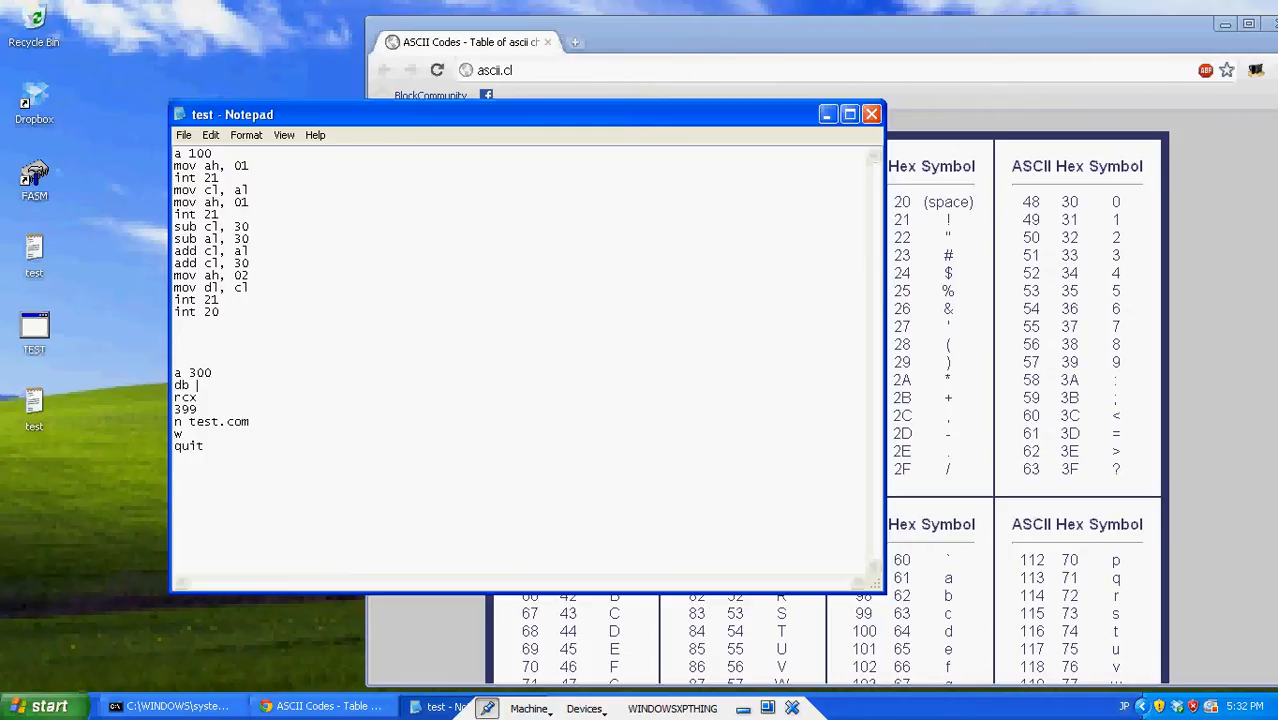
pyautogui.write("'H")
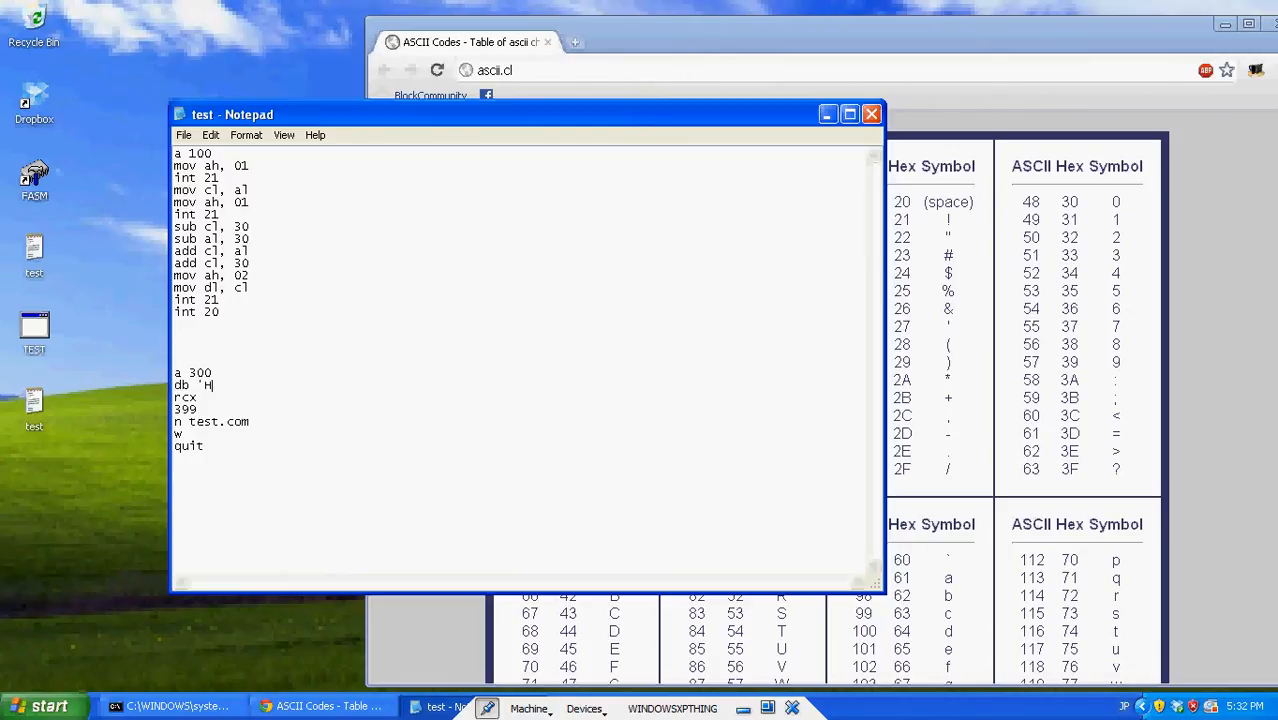
pyautogui.write('e')
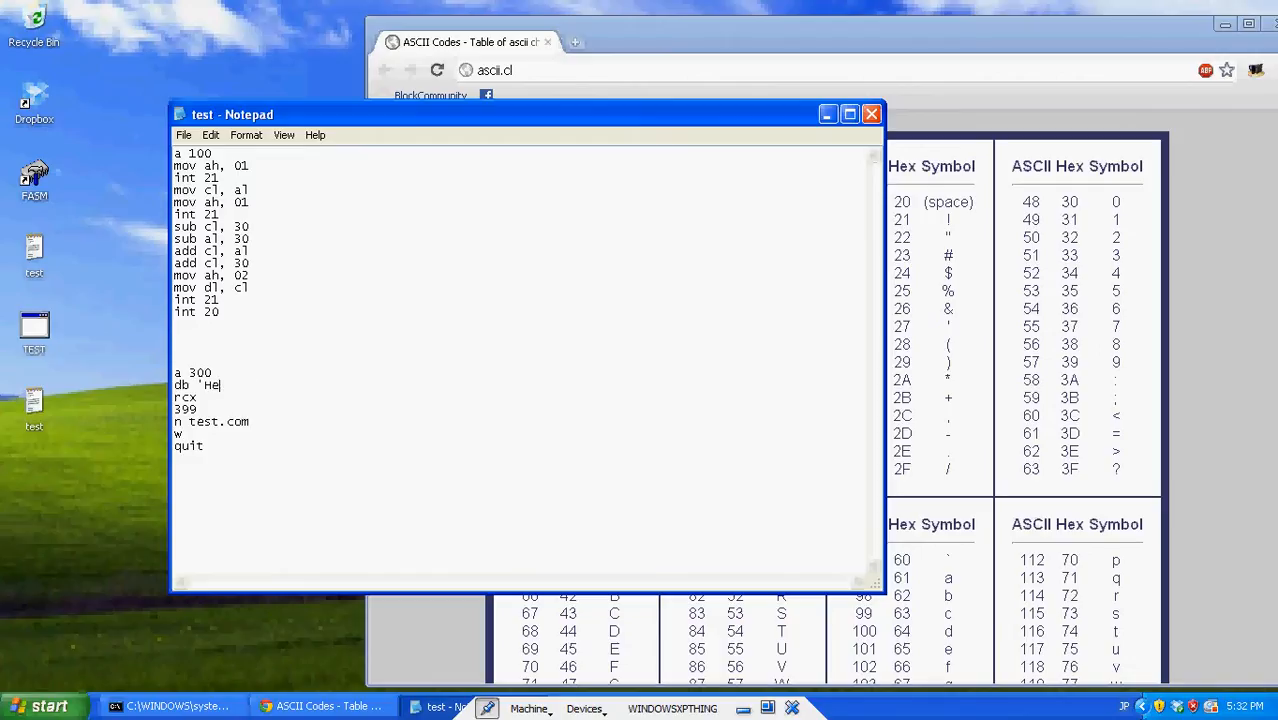
pyautogui.write('your value is too large')
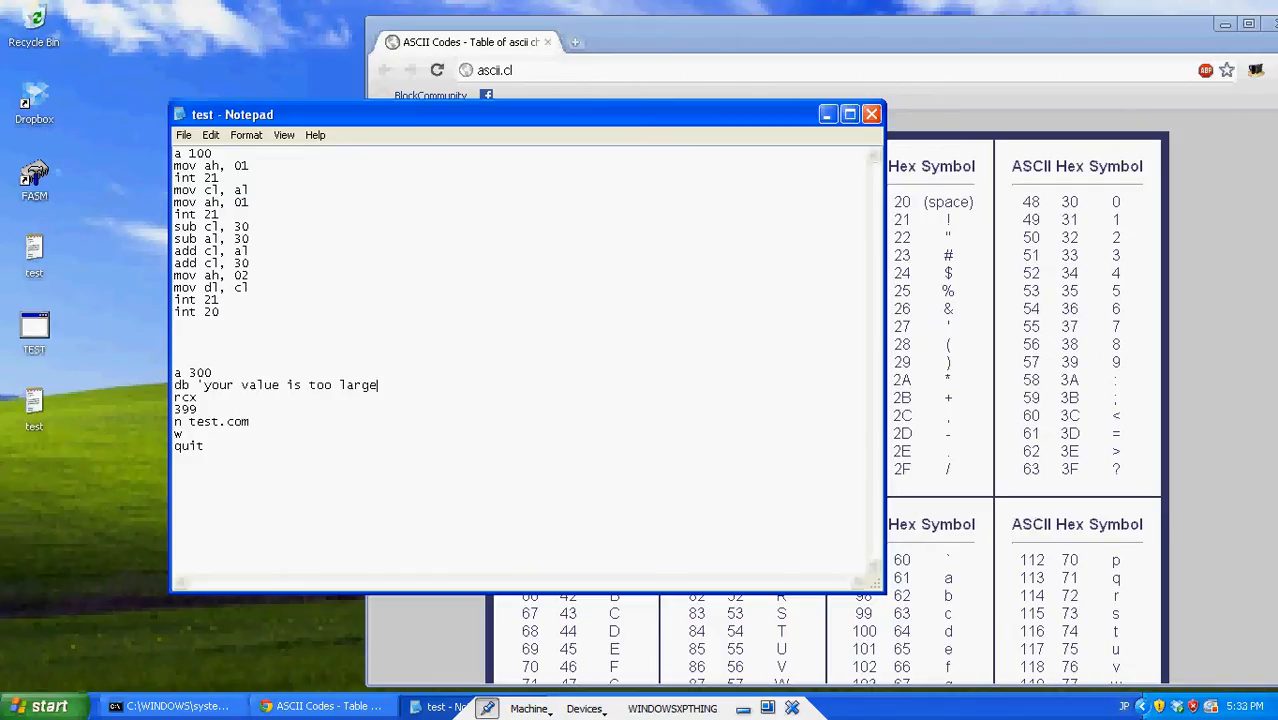
pyautogui.write("$'")
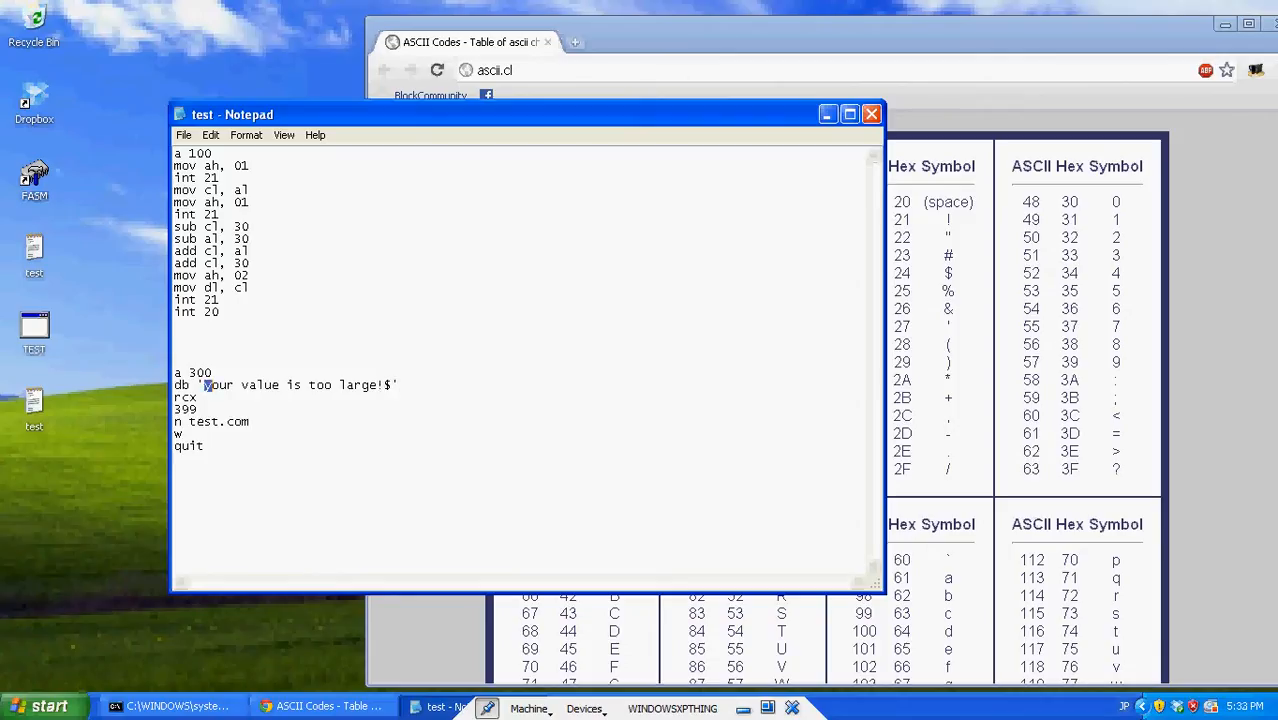
# Add a 350 with db 0A, 0D, 'Your value is too small!$' below it
pyautogui.write('0')
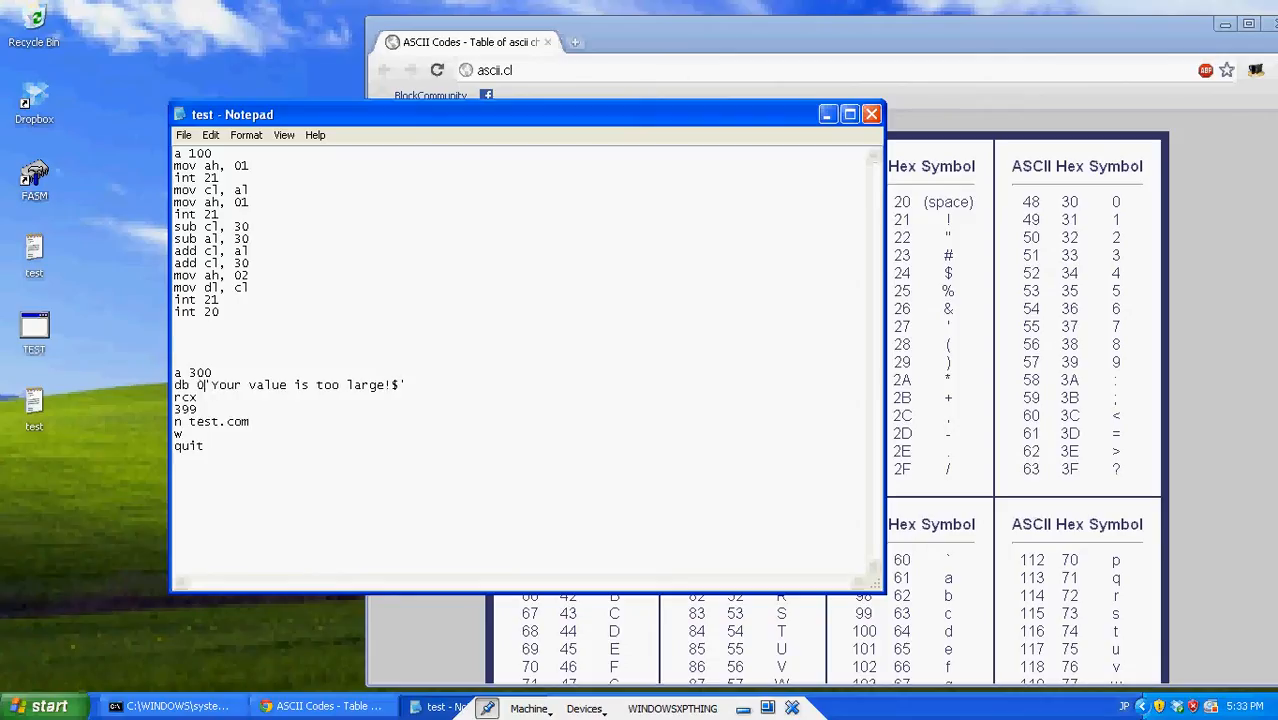
pyautogui.write('A, 0D,')
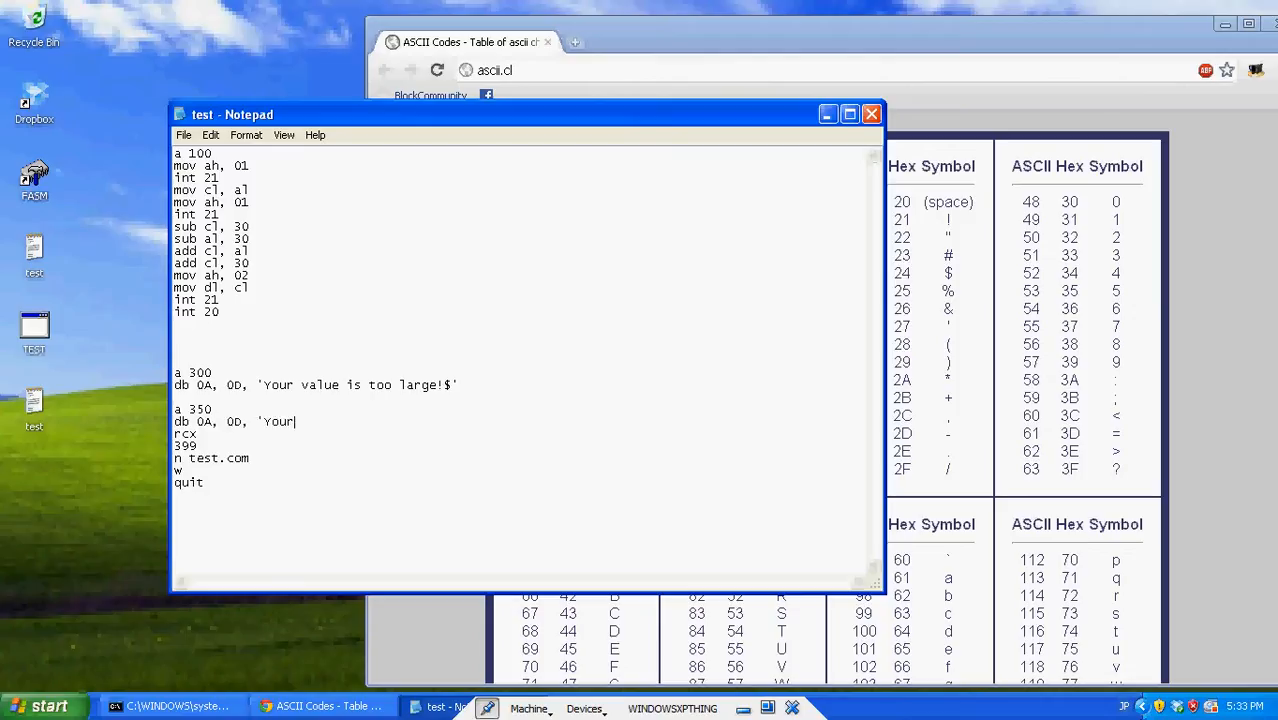
pyautogui.write("value is too small!$'")
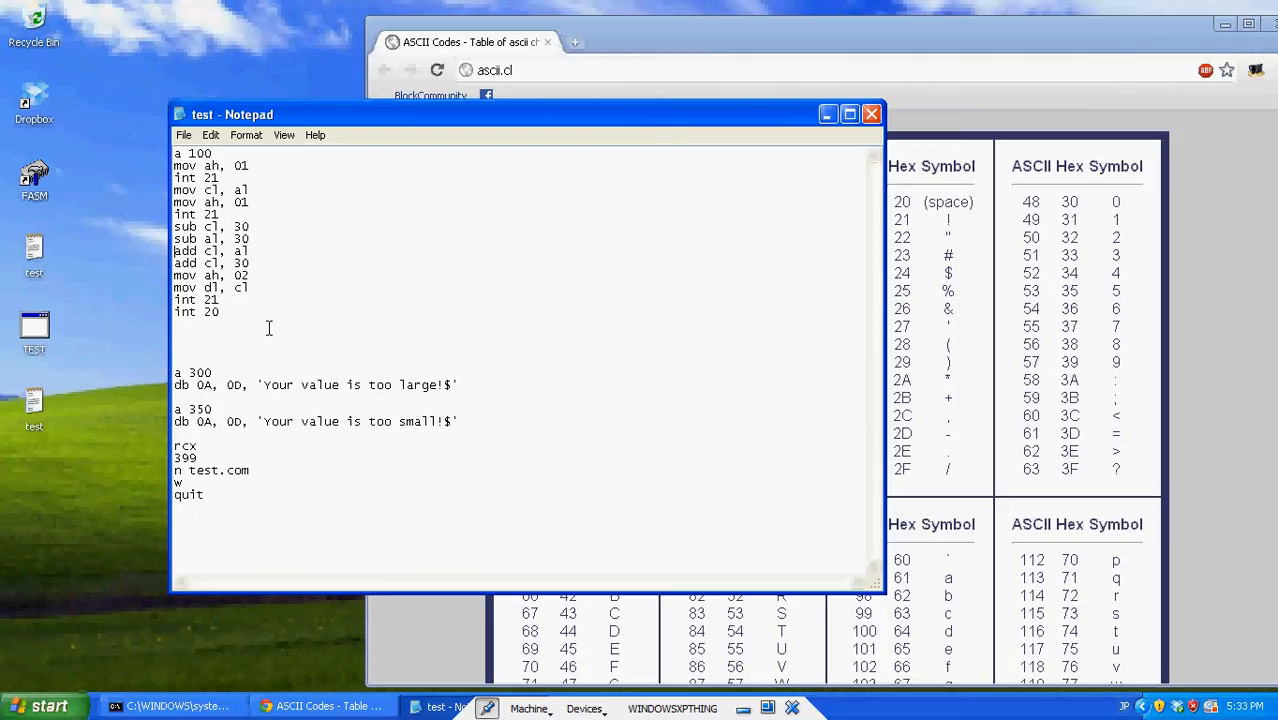
pyautogui.moveTo(176, 276); pyautogui.dragTo(250, 300)
pyautogui.write('cmp cl,')
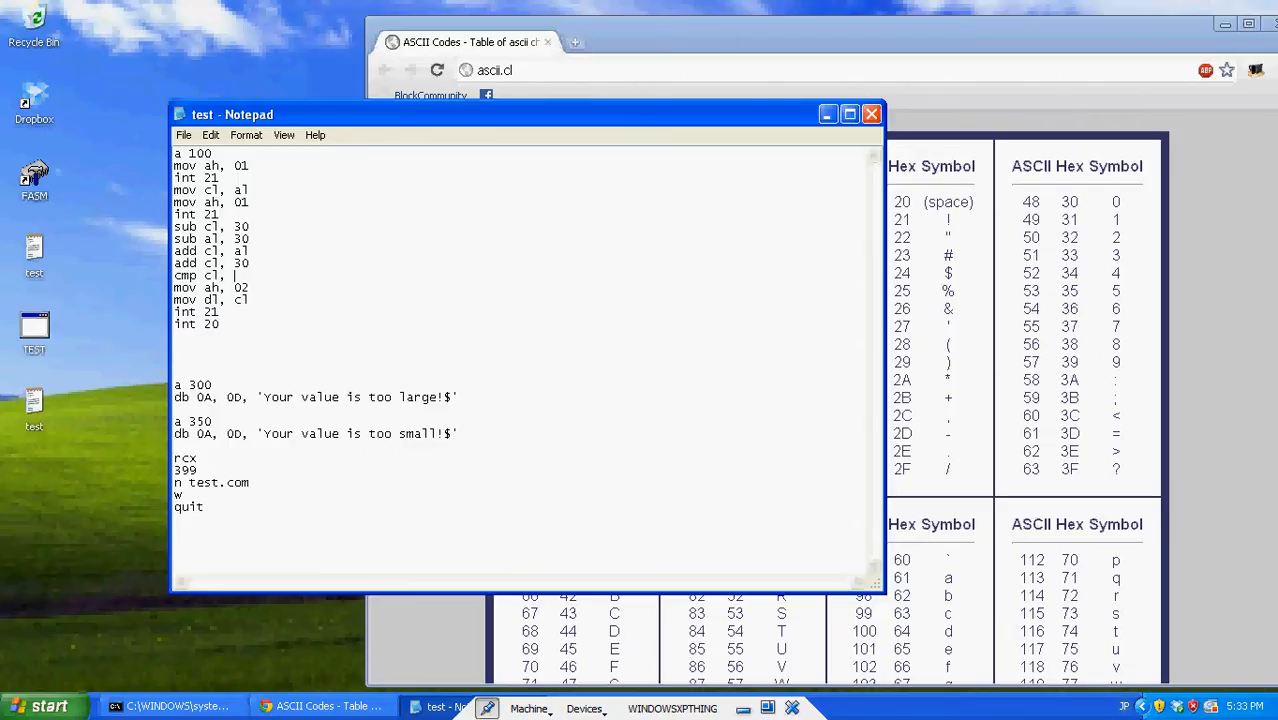
# Add cmp cl, 39 after add cl, 30, trying out jne, jg, jge, jl and jle mnemonics
pyautogui.write('39')
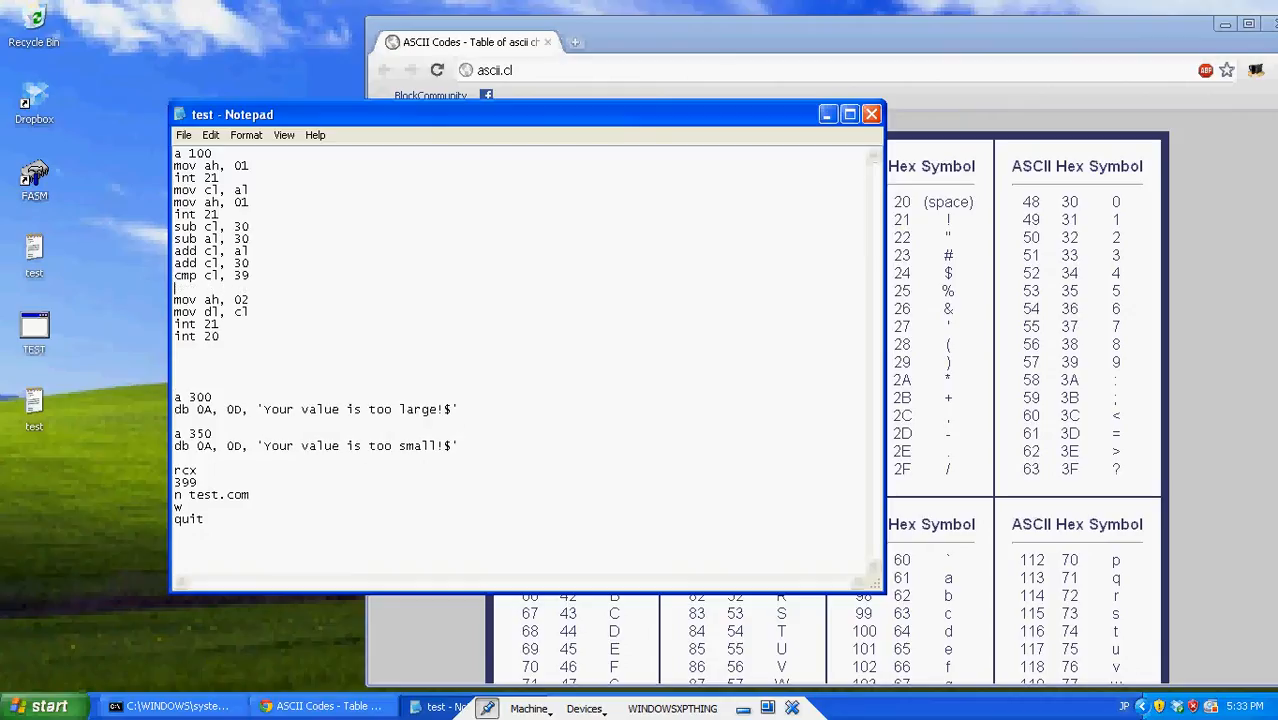
pyautogui.write('jne')
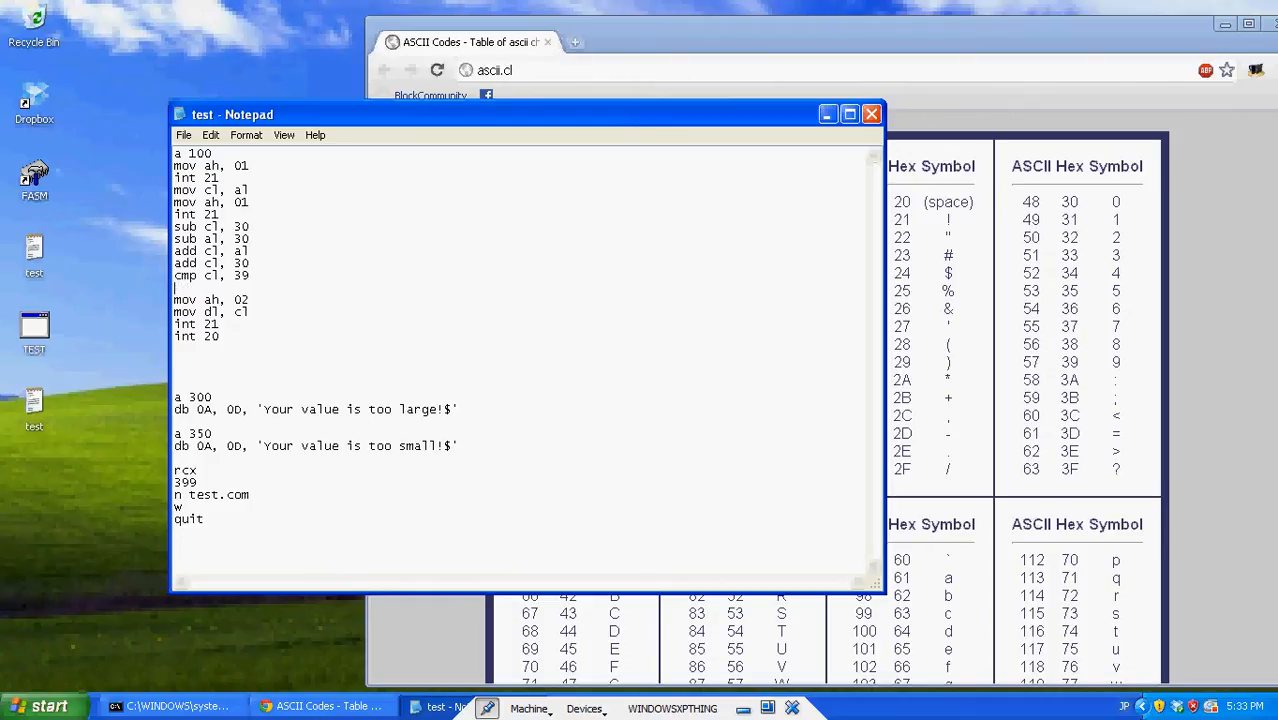
pyautogui.write('jg')
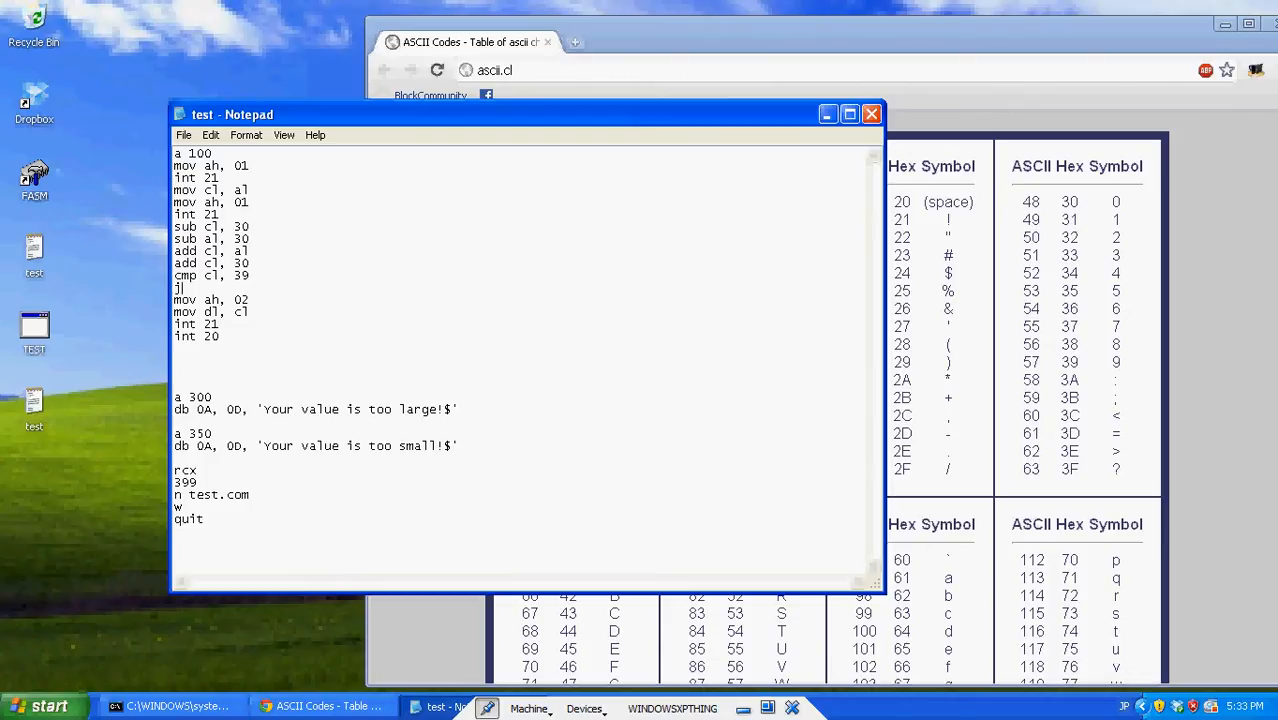
pyautogui.write('ge')
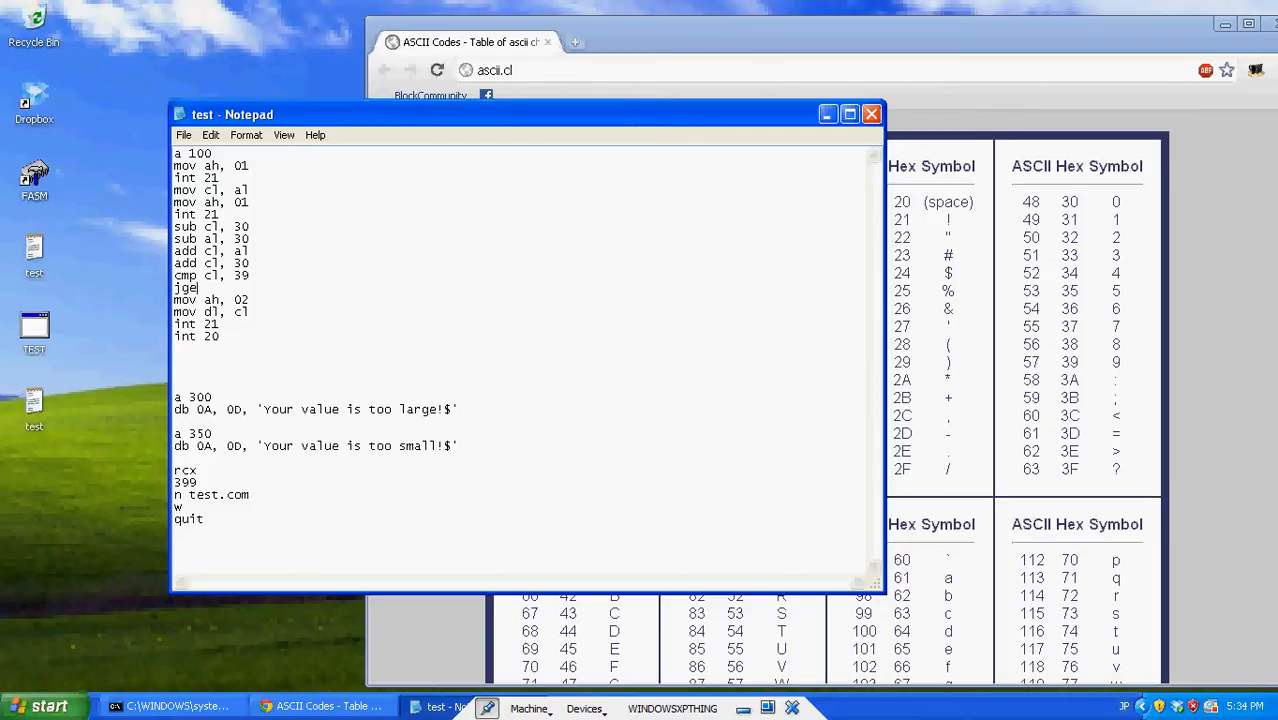
pyautogui.write('jl')
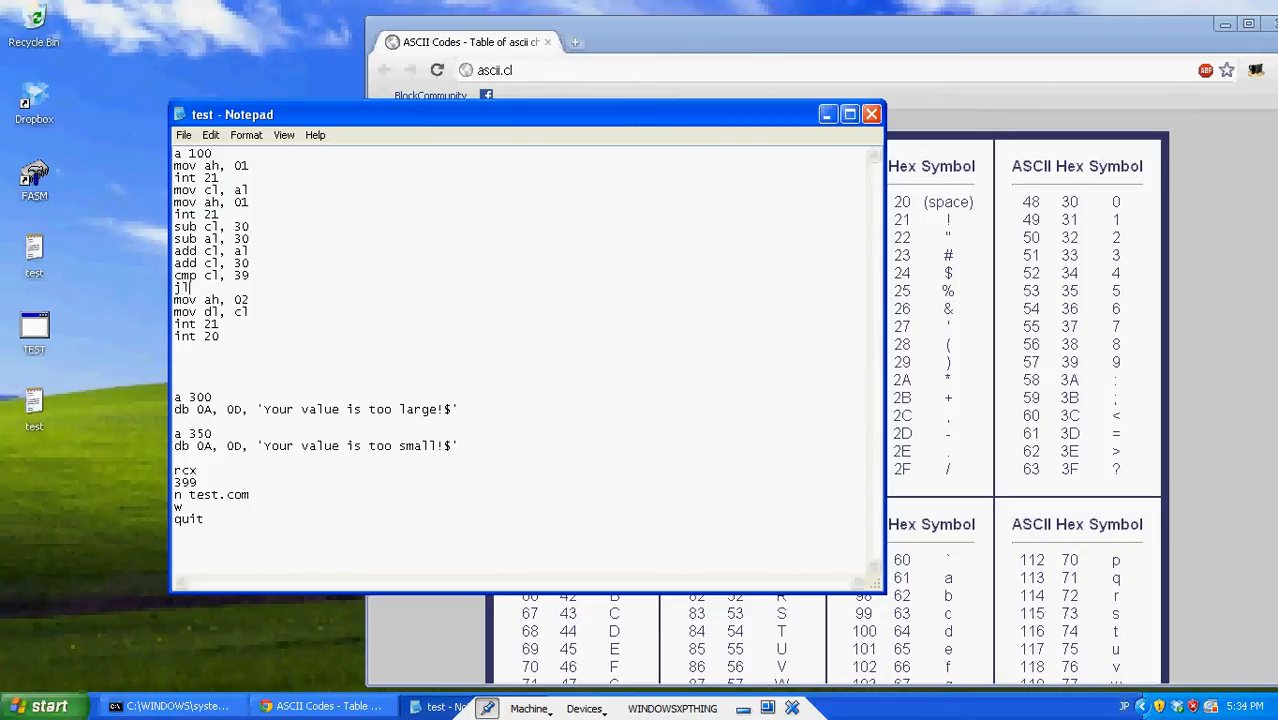
pyautogui.write('e')
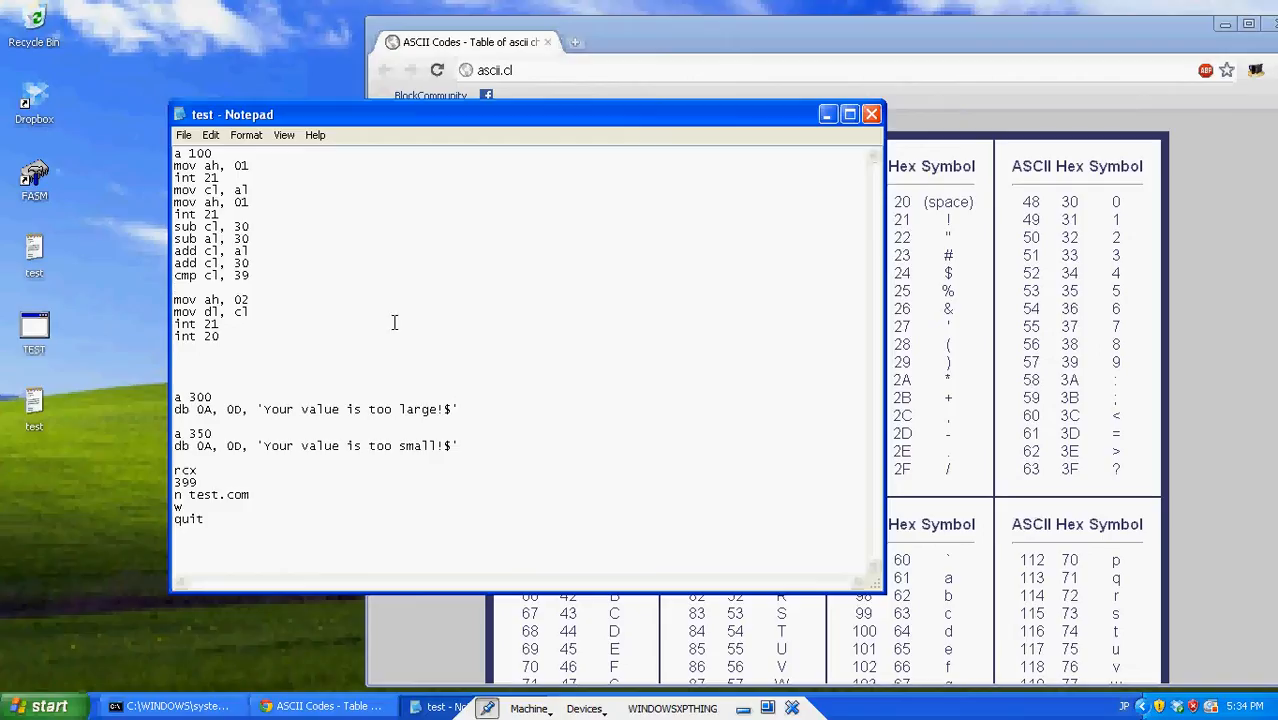
pyautogui.moveTo(208, 292)
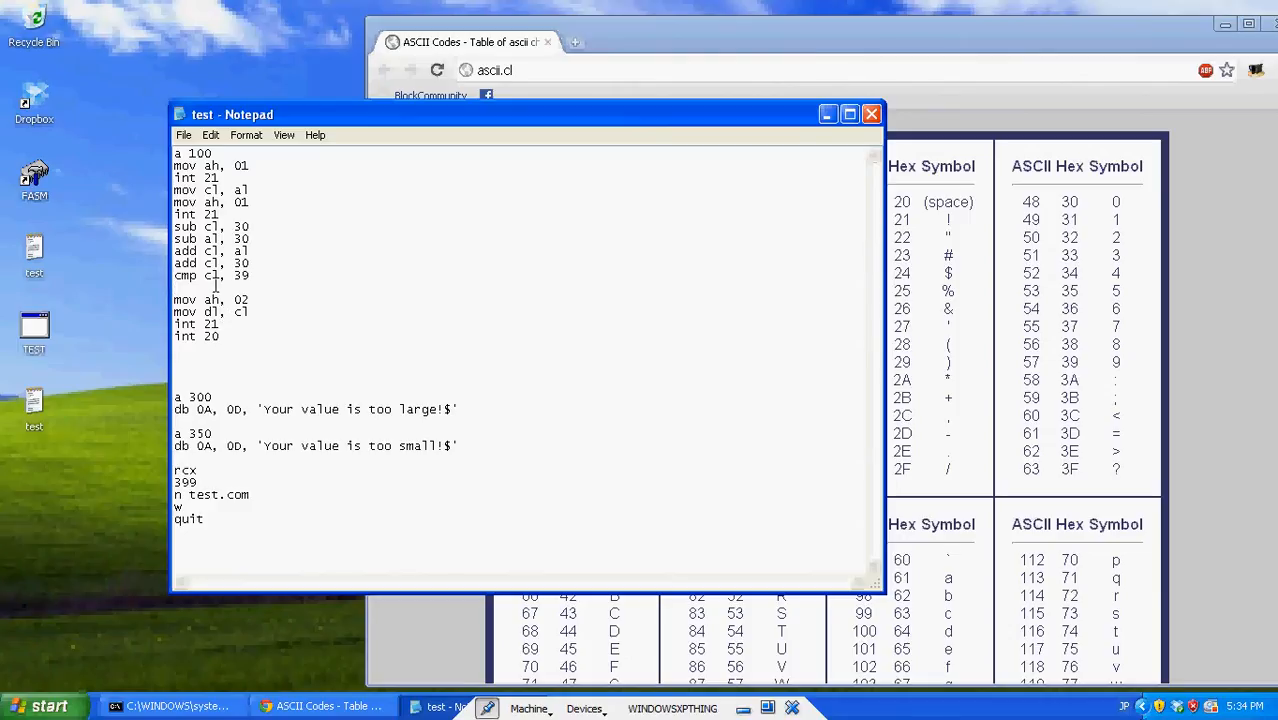
# Settle on jg 150 after the comparison and point out the 150 target and 39 value
pyautogui.write('jg')
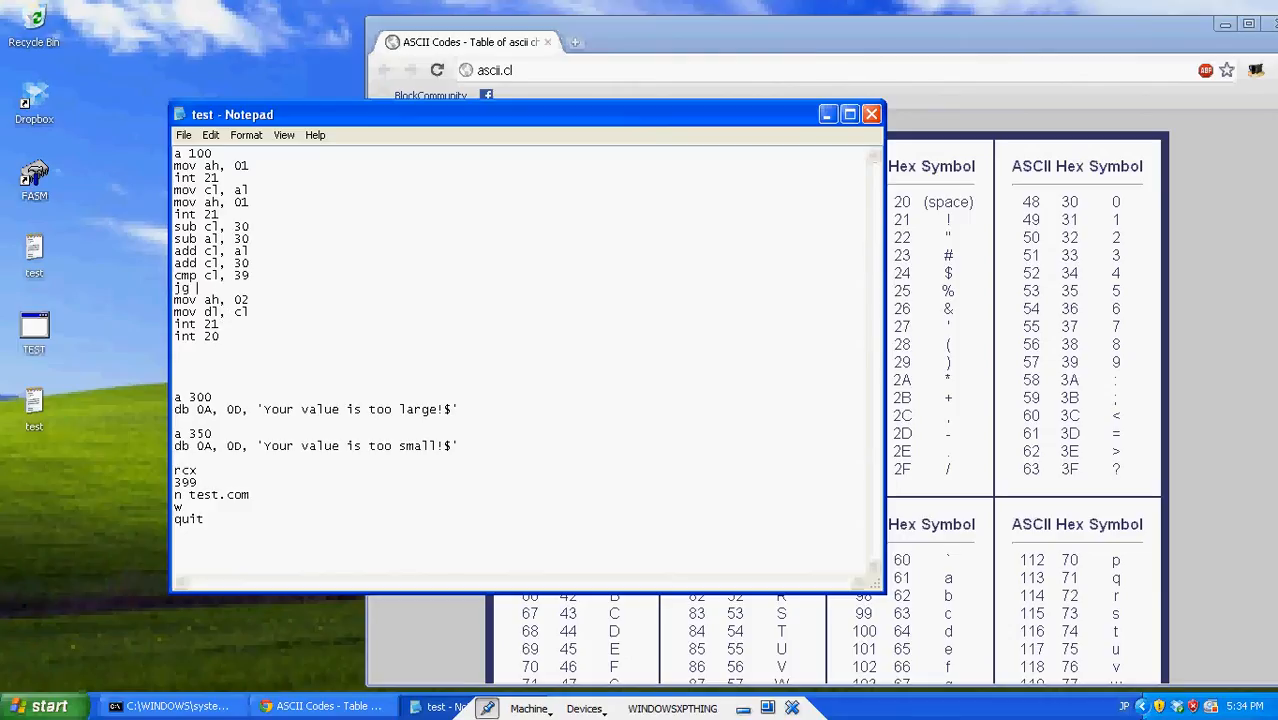
pyautogui.write('150')
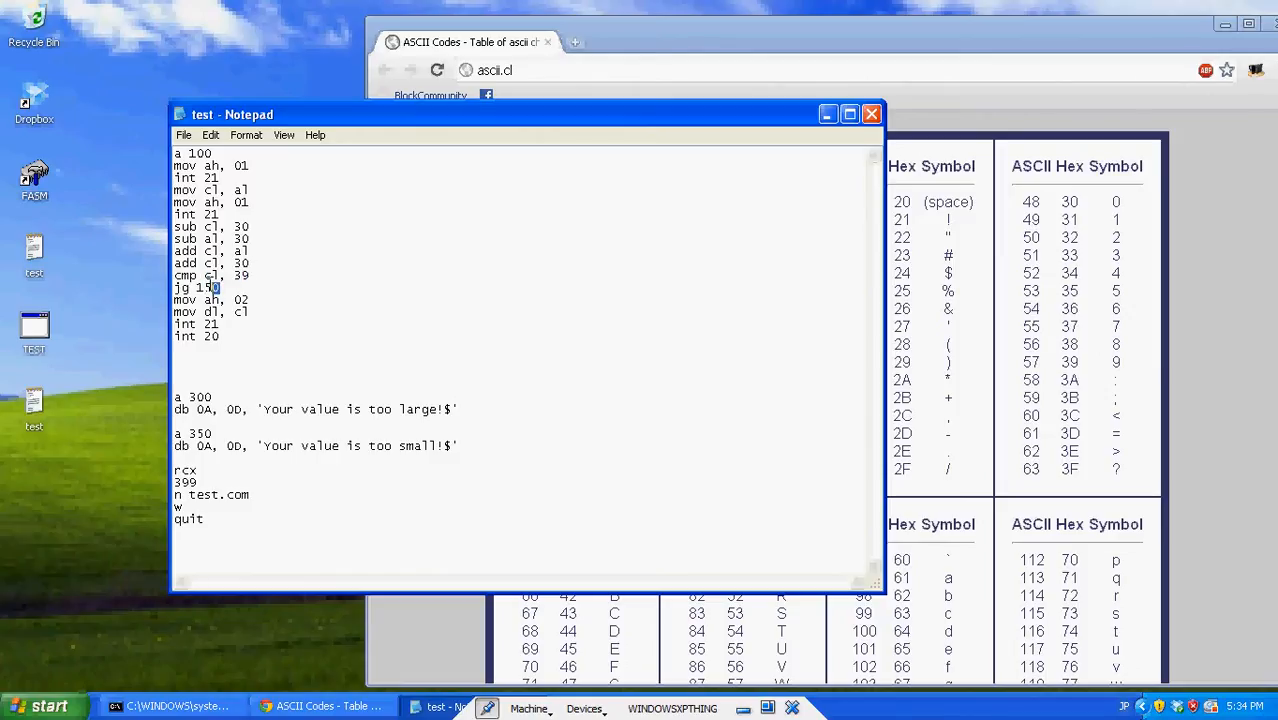
pyautogui.doubleClick(196, 288)
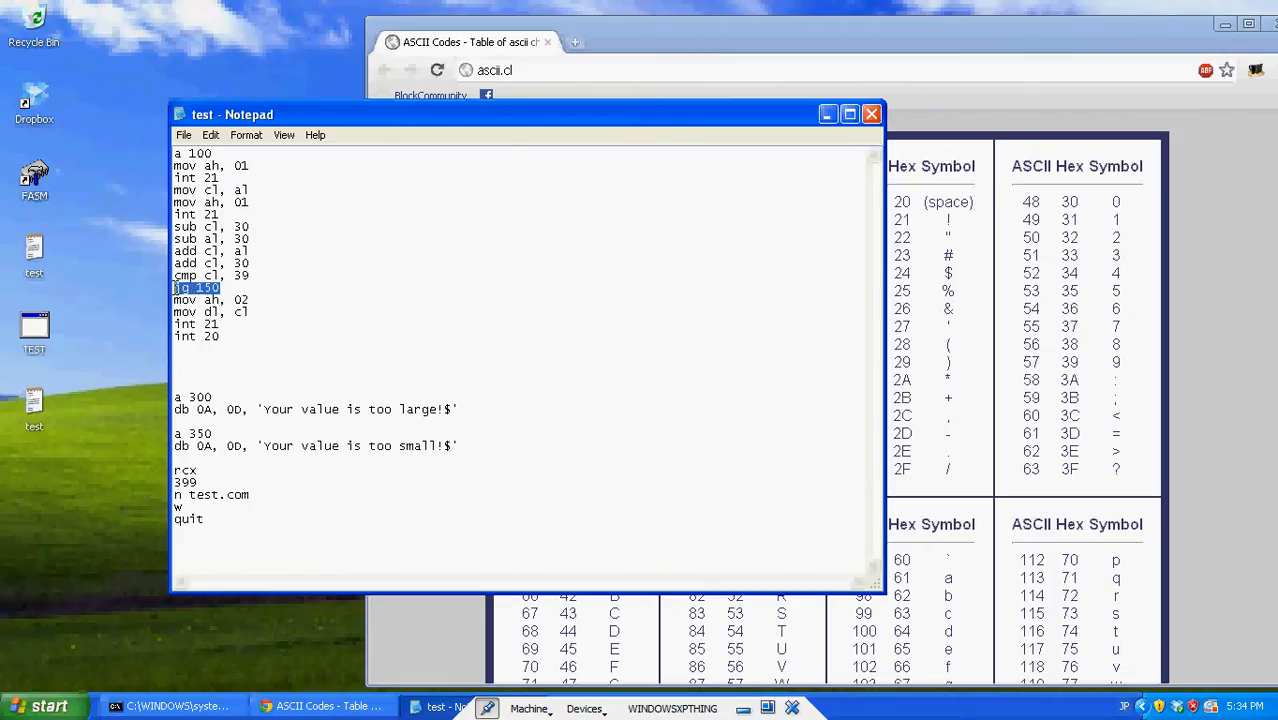
pyautogui.doubleClick(206, 288)
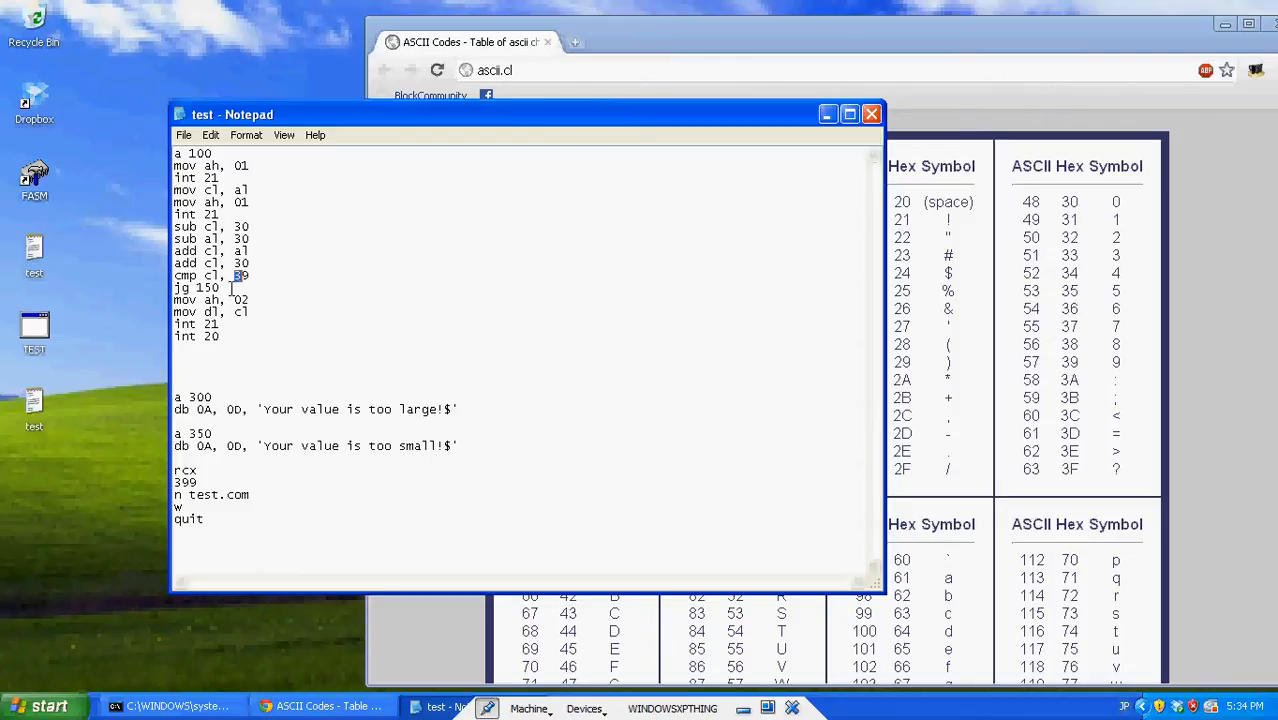
pyautogui.doubleClick(208, 288)
pyautogui.write('a 150')
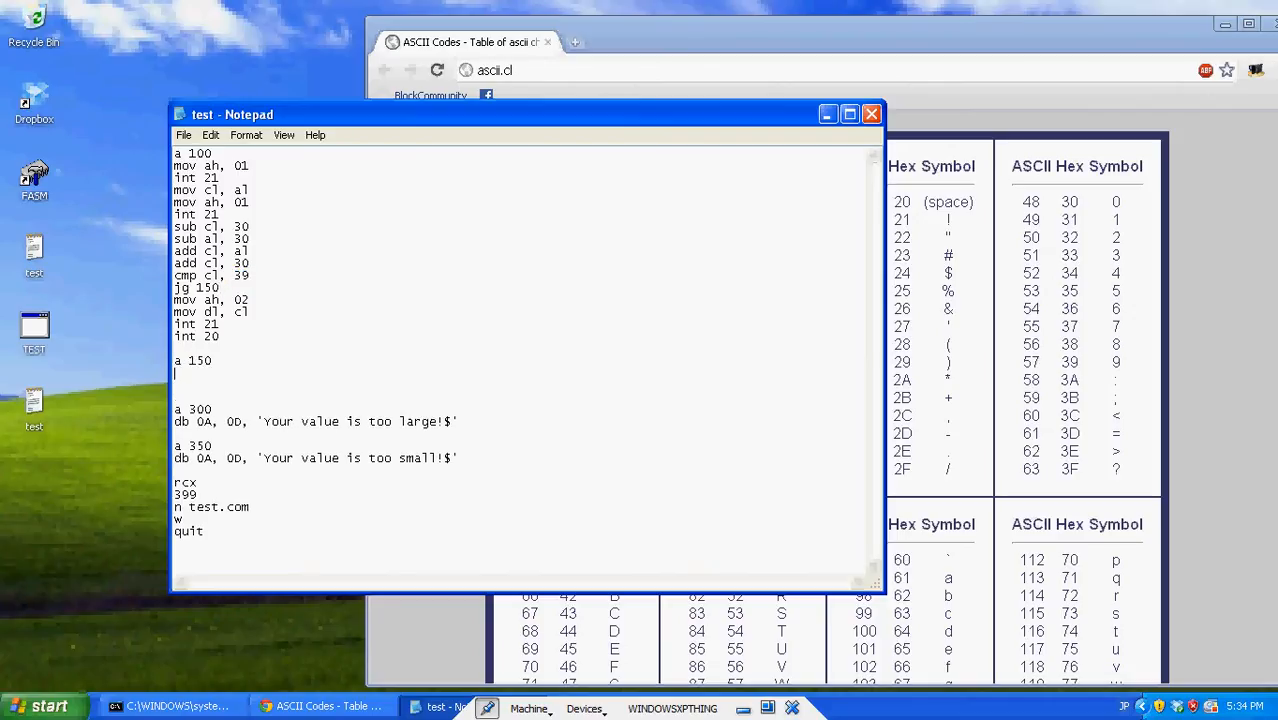
# Write the a 150 routine with mov dx, 300 to print the too-large message
pyautogui.write('mov ah, 09')
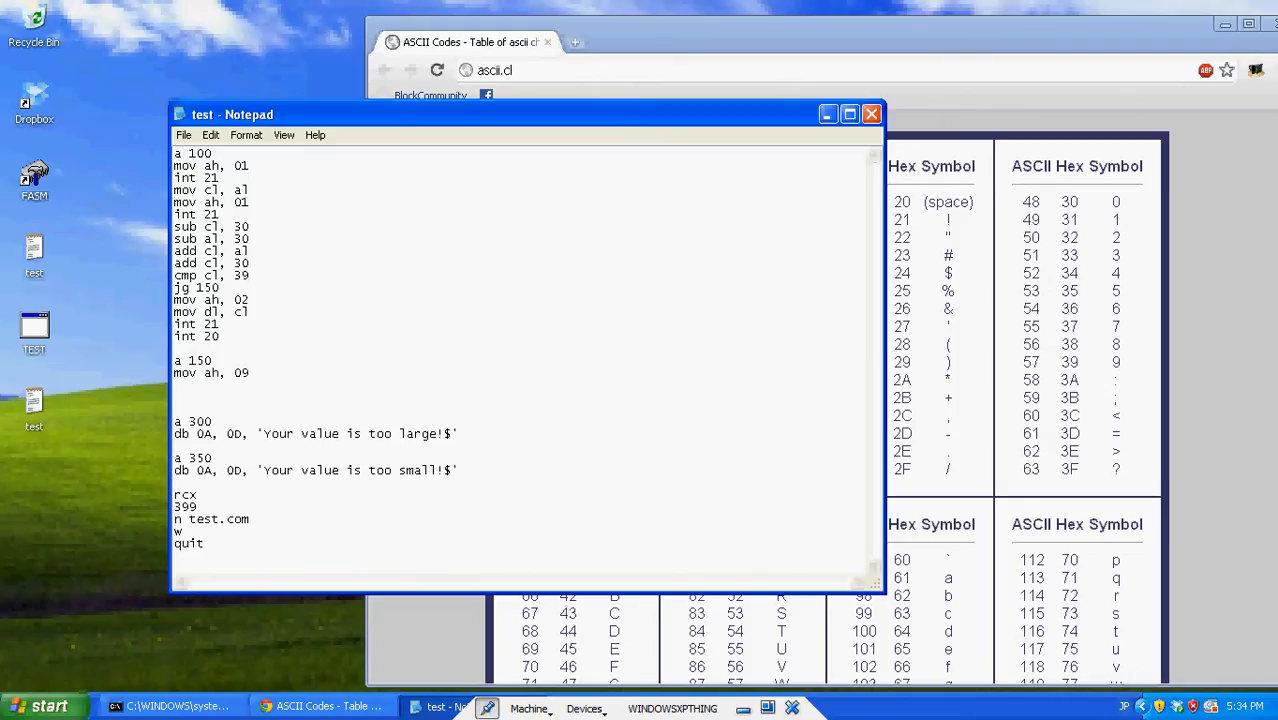
pyautogui.write('mov dx,')
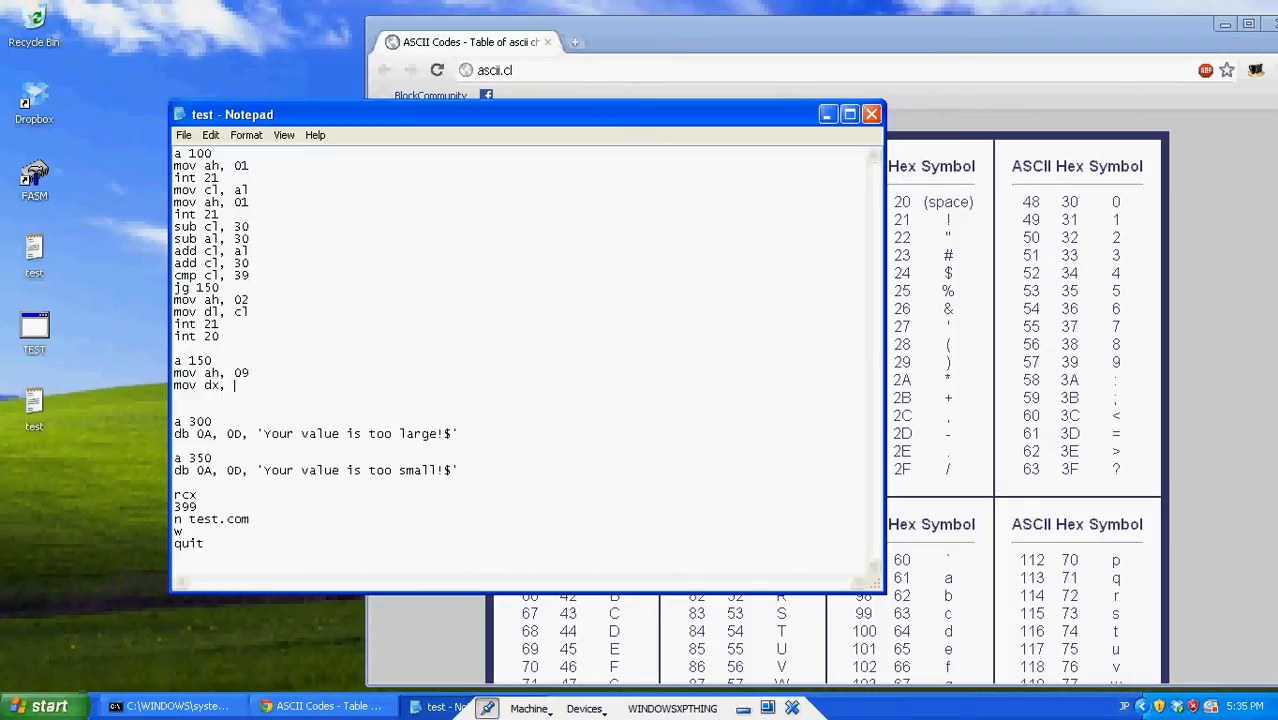
pyautogui.write('300')
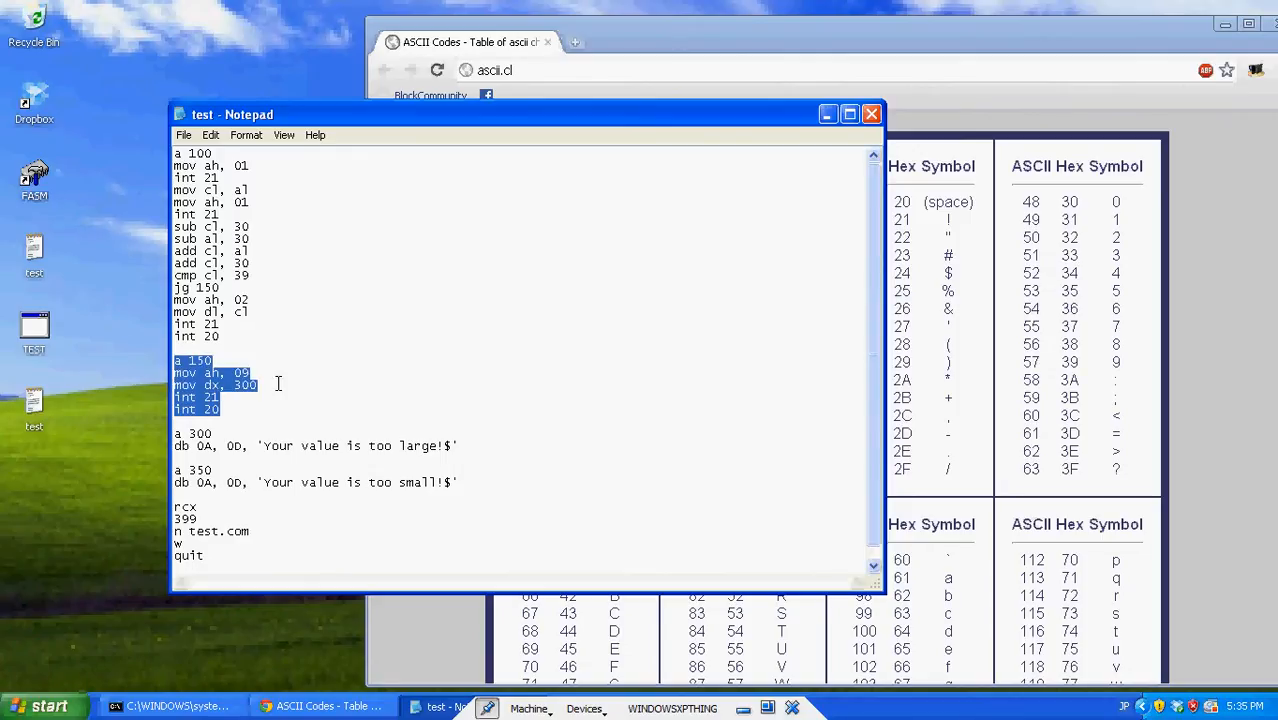
pyautogui.moveTo(262, 348)
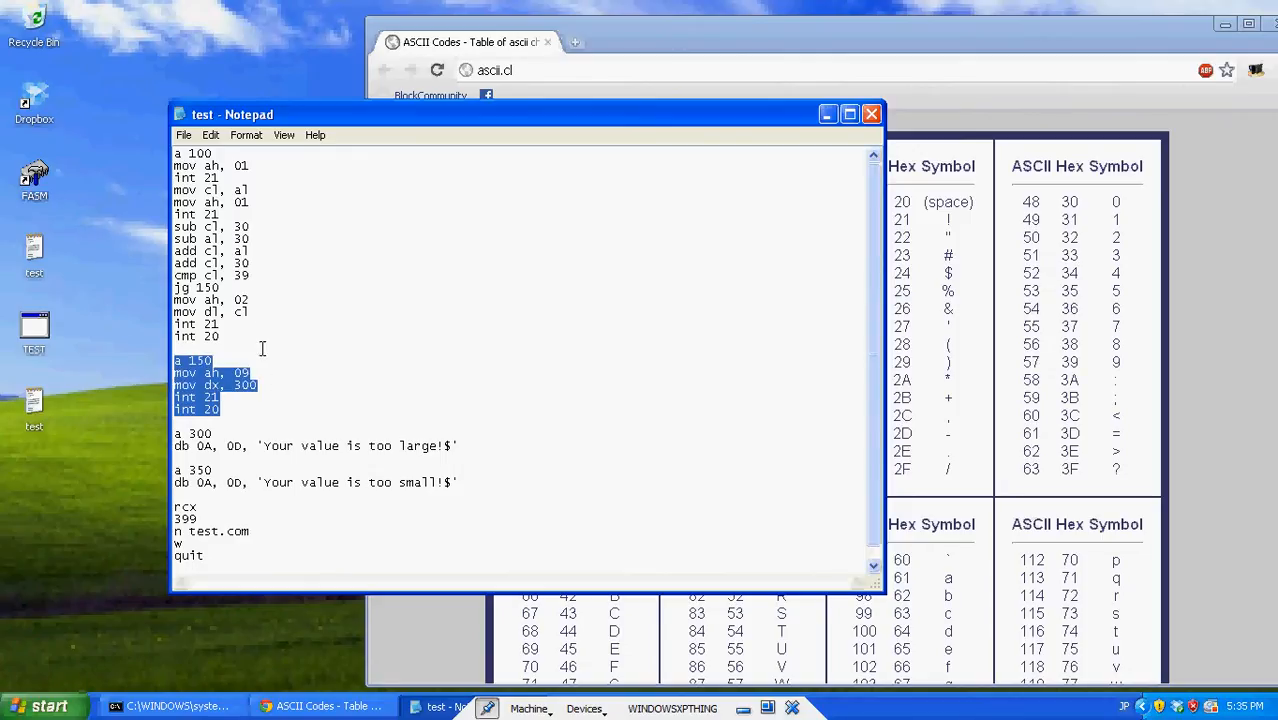
# Change the jg jump target from 150 to 175
pyautogui.doubleClick(208, 288)
pyautogui.write('6')
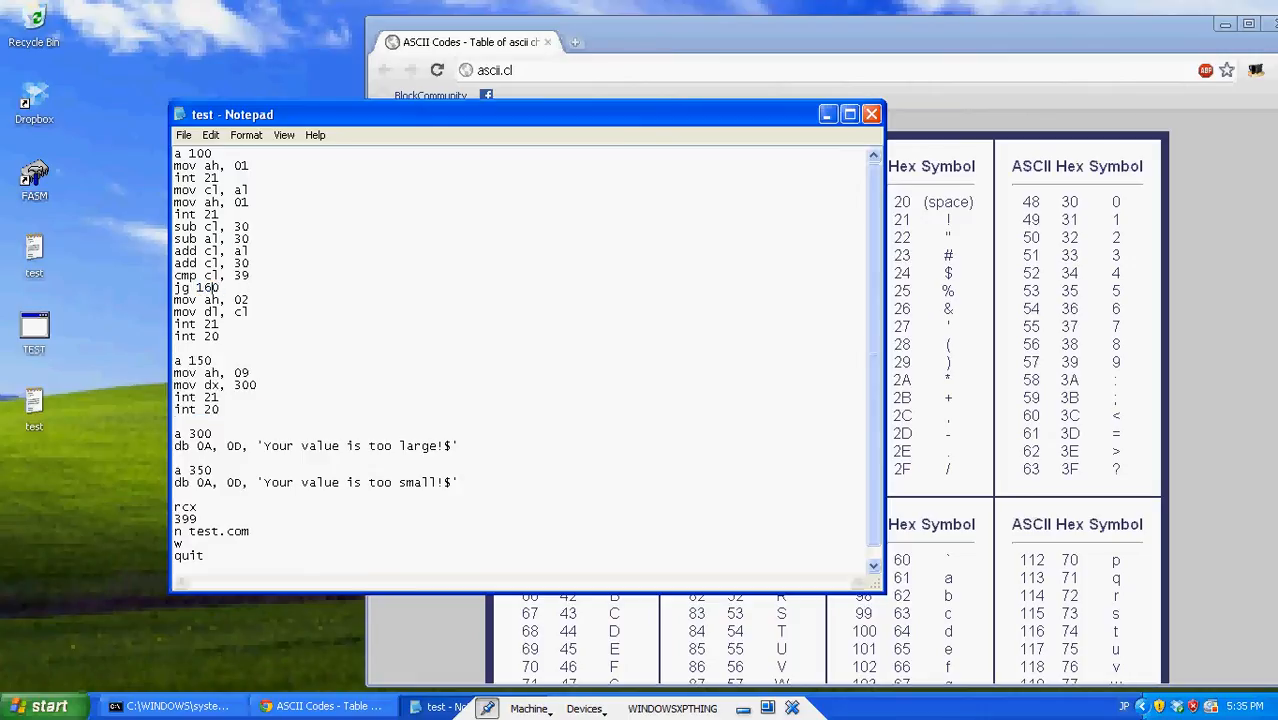
pyautogui.write('174')
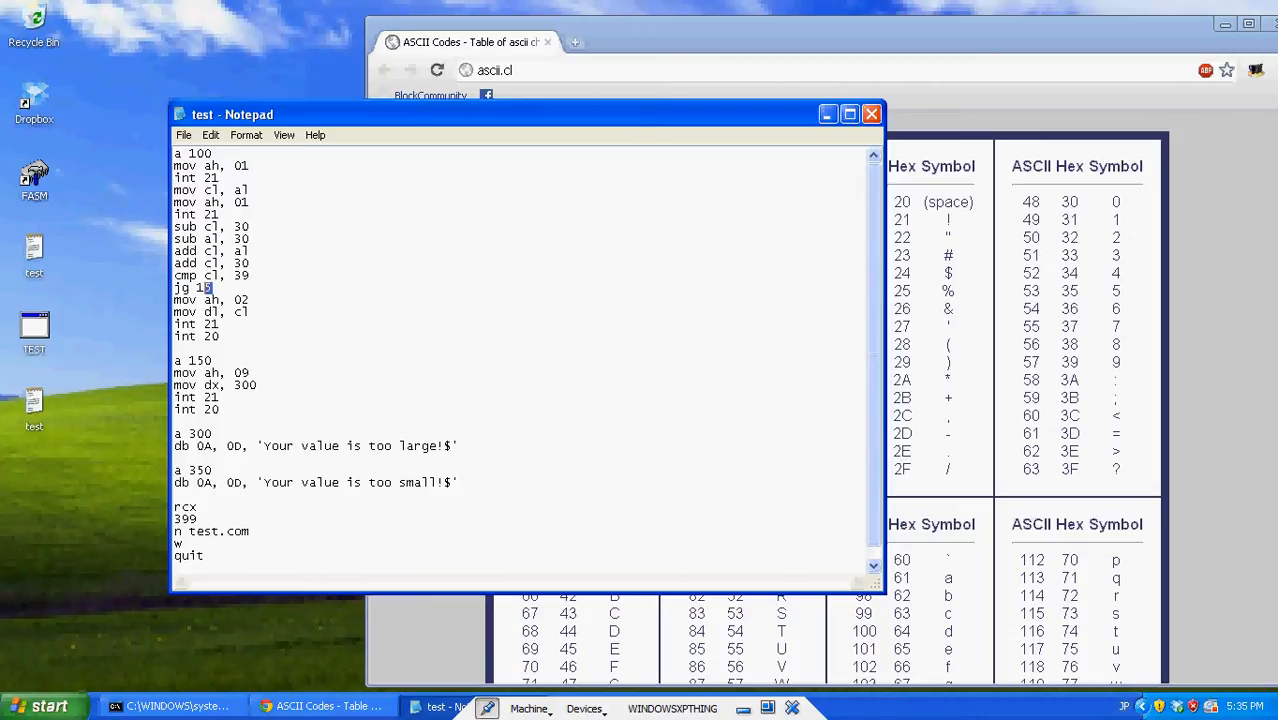
pyautogui.write('75')
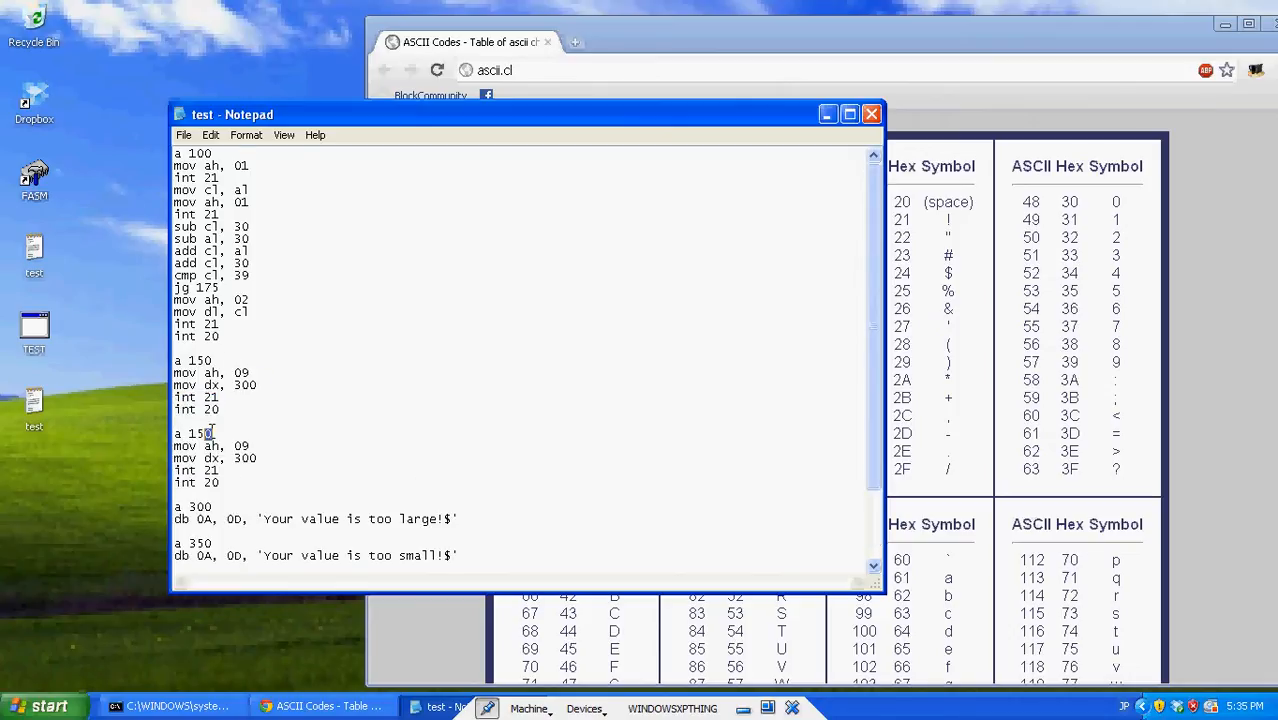
# Set the copied block's address to 175 pointing at message 350, then return to the console
pyautogui.write('175')
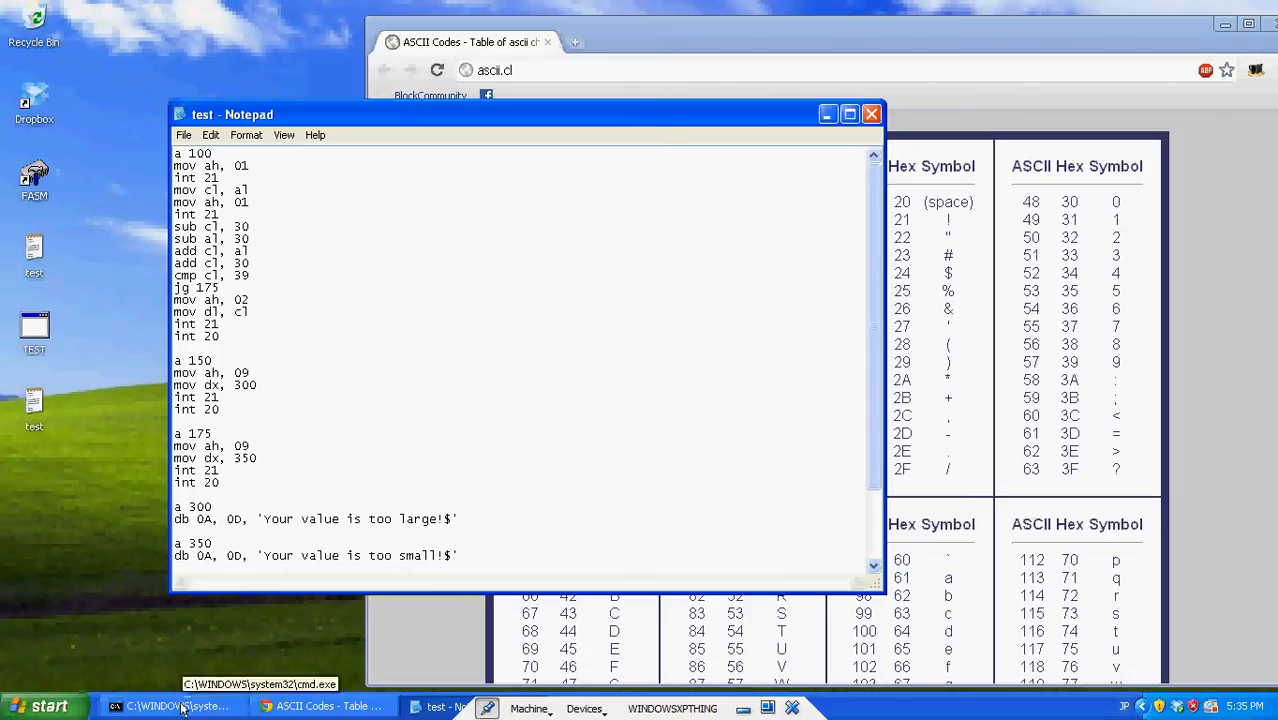
pyautogui.click(170, 706)
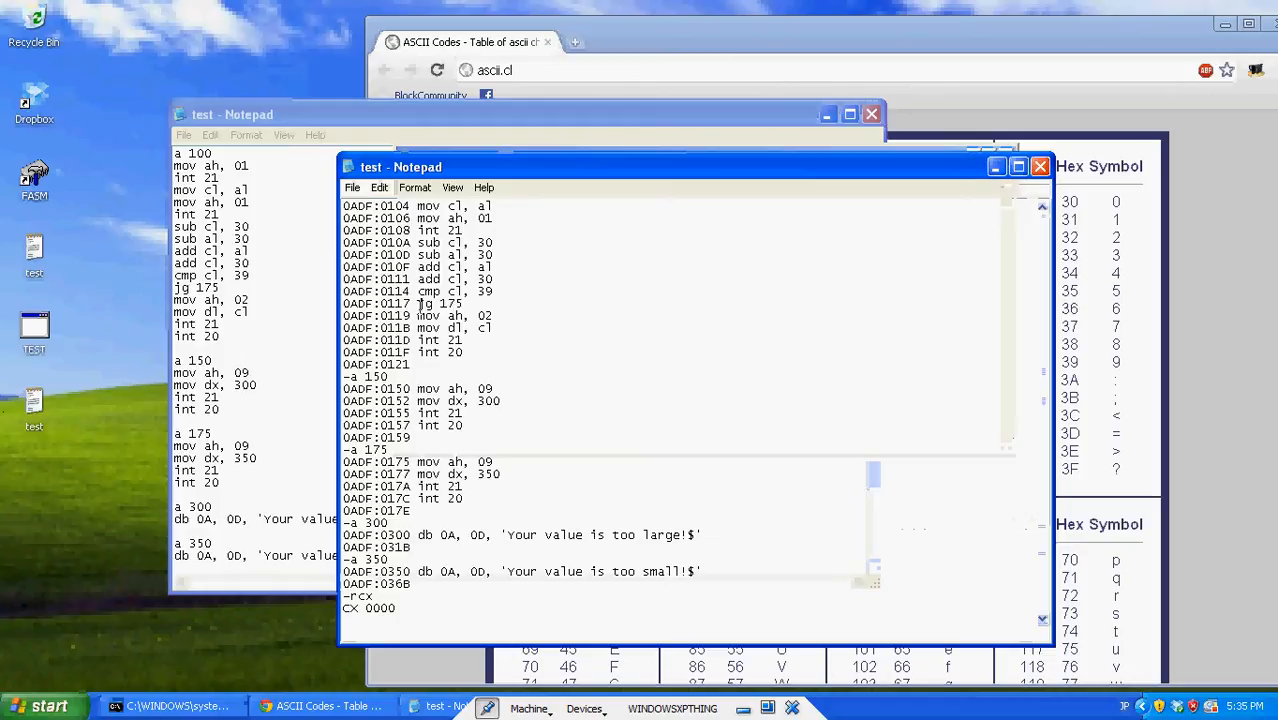
# Close the DEBUG log window to return to test.asm
pyautogui.doubleClick(438, 304)
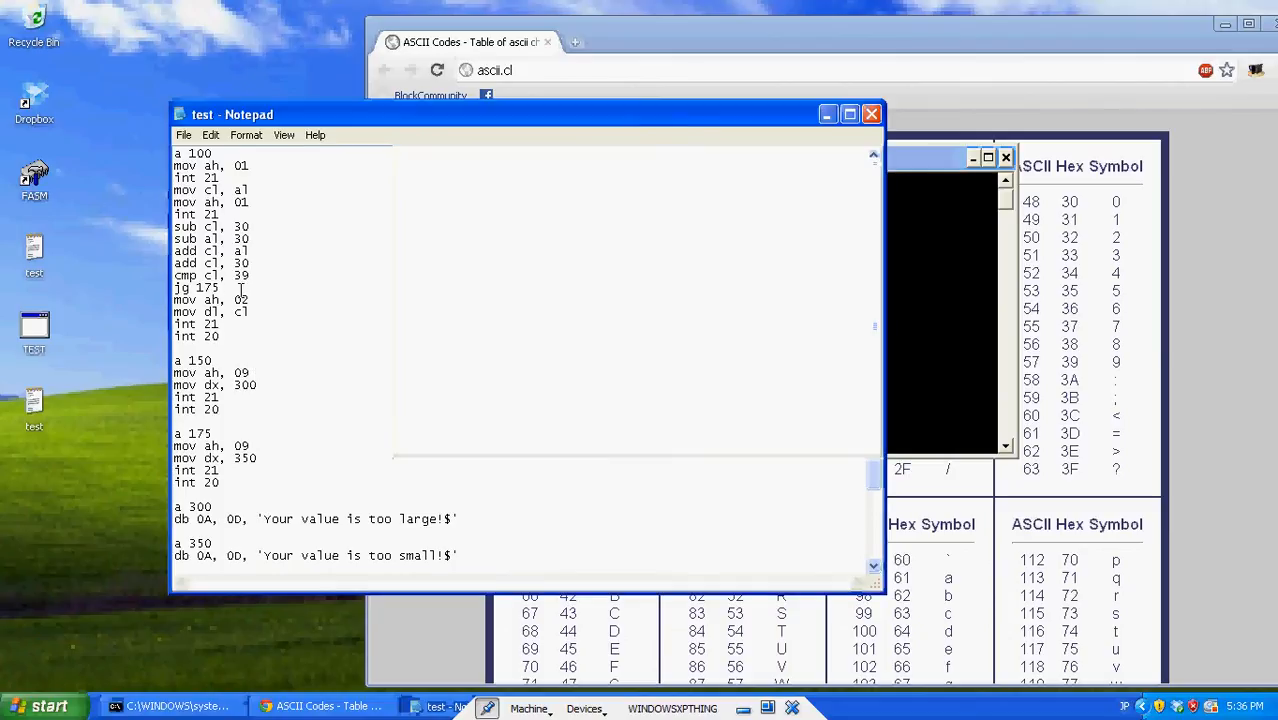
# Restore jg 150 and add cmp cl, 30 with jl 175 for below-range values
pyautogui.write('150')
pyautogui.write('jl')
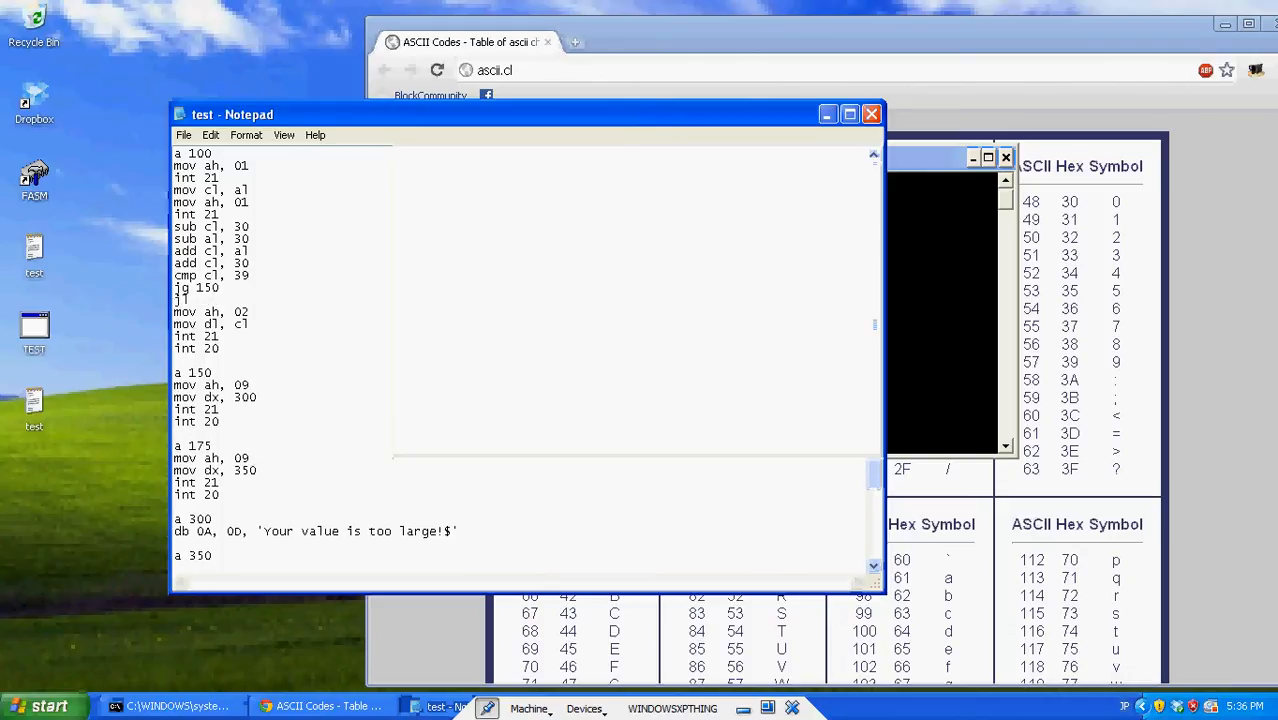
pyautogui.write('175')
pyautogui.write('cmp cl, 30')
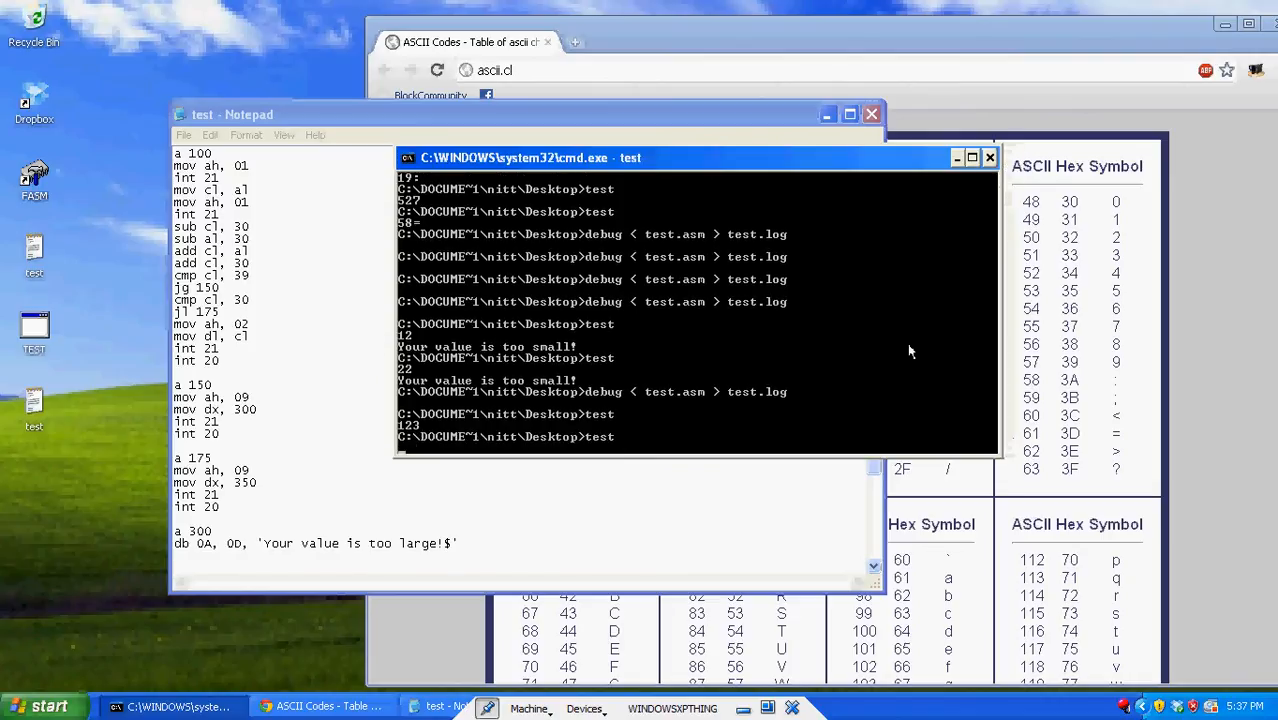
# Reassemble with debug < test.asm > test.log and run test with out-of-range inputs like 5
pyautogui.write('a4')
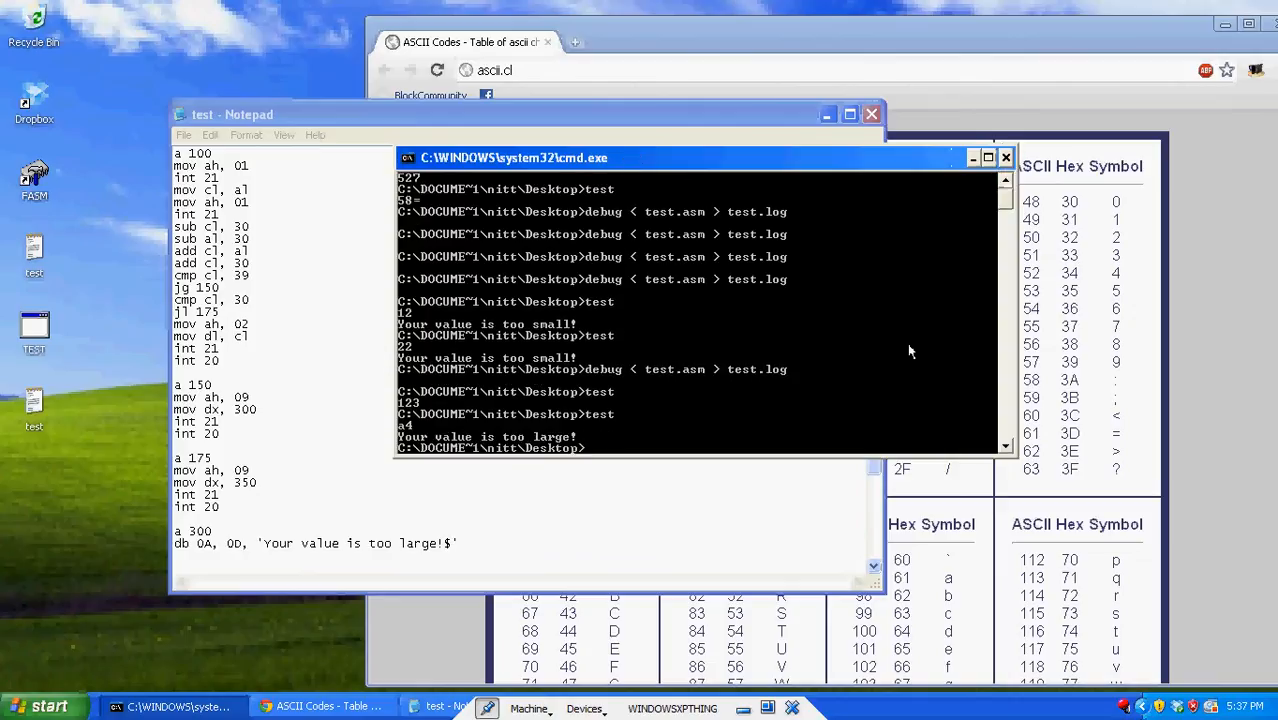
pyautogui.write('test')
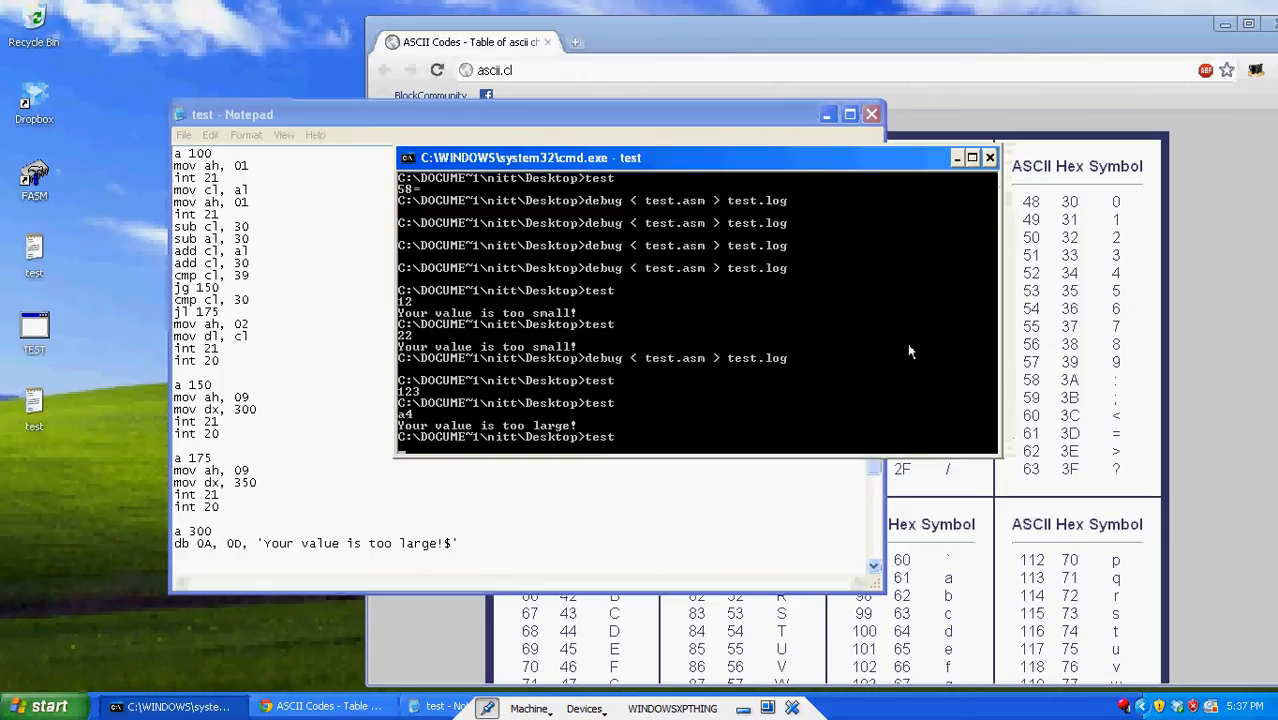
pyautogui.write('5')
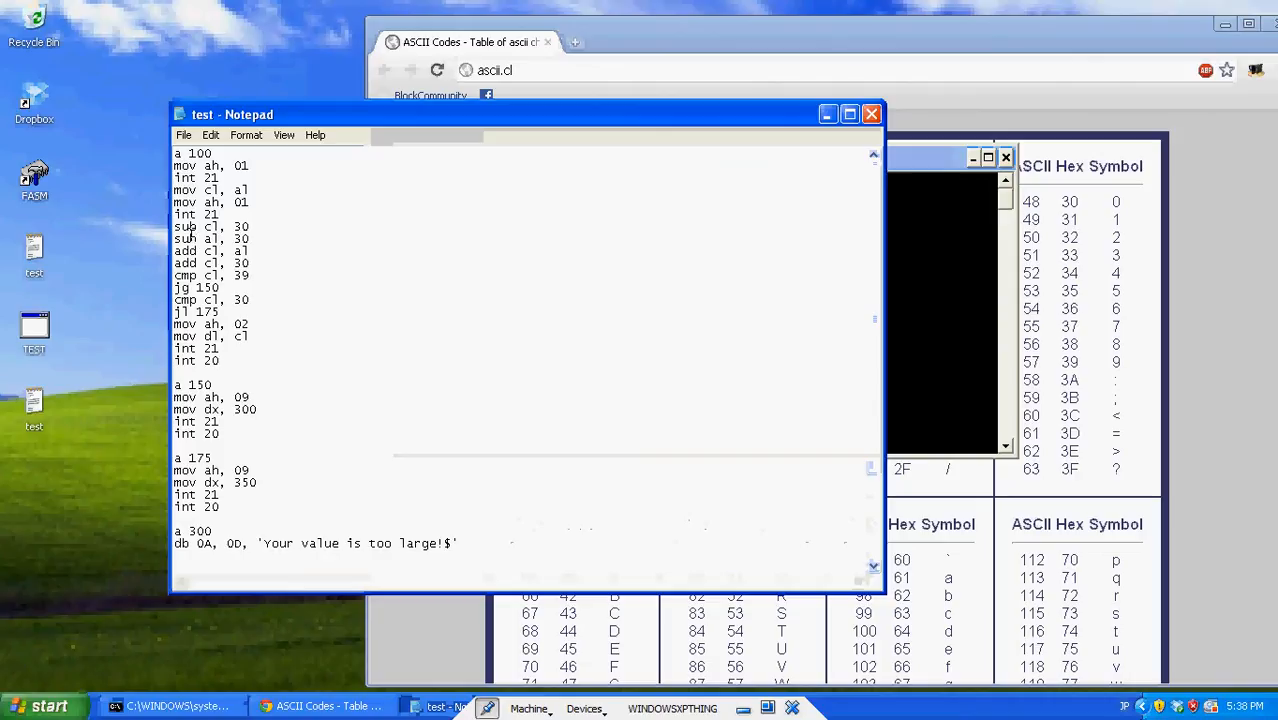
pyautogui.moveTo(186, 258)
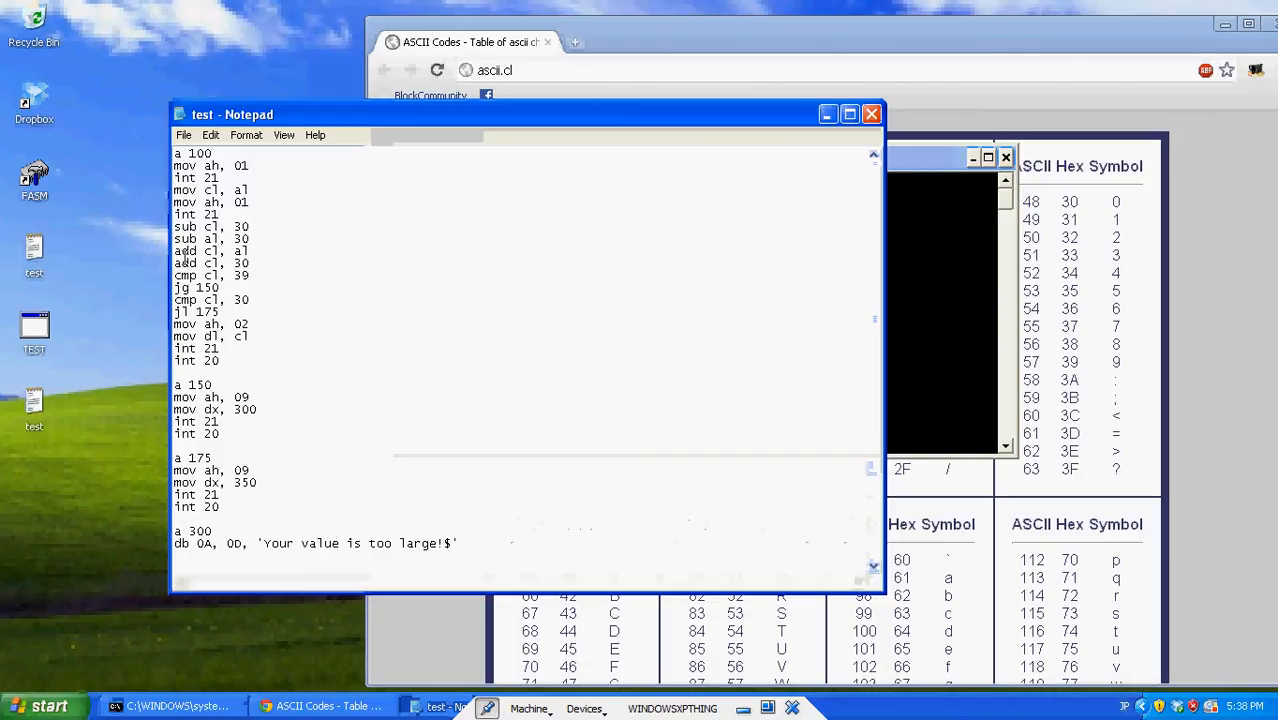
pyautogui.doubleClick(186, 252)
pyautogui.write('sub')
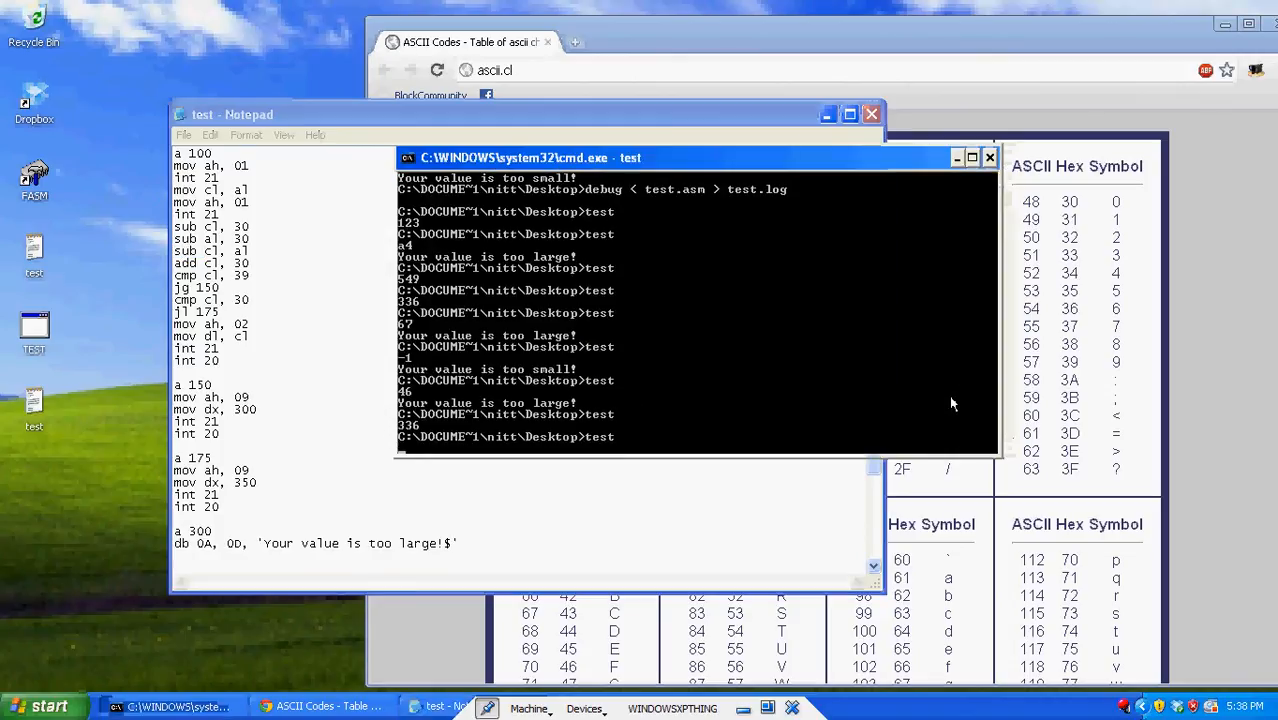
# Run debug < test.asm > test.log again and test inputs such as 321 and 9
pyautogui.write('ss')
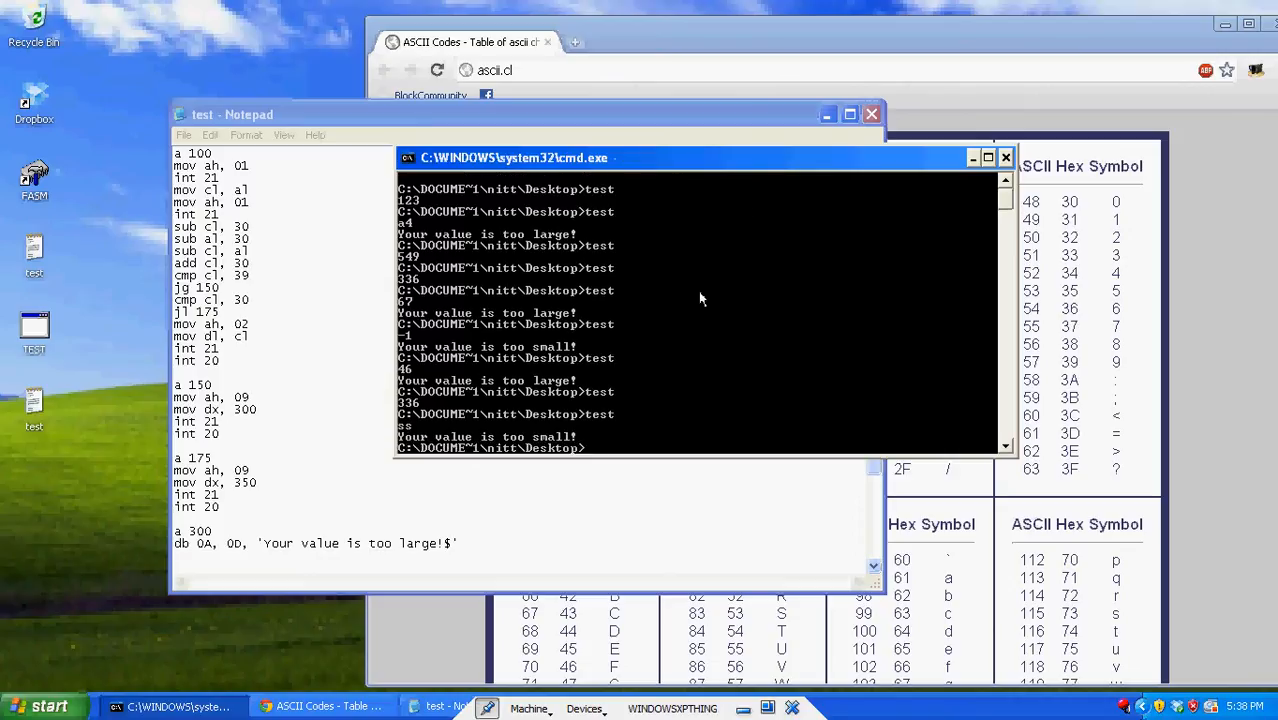
pyautogui.write('debug < test.asm > test.log')
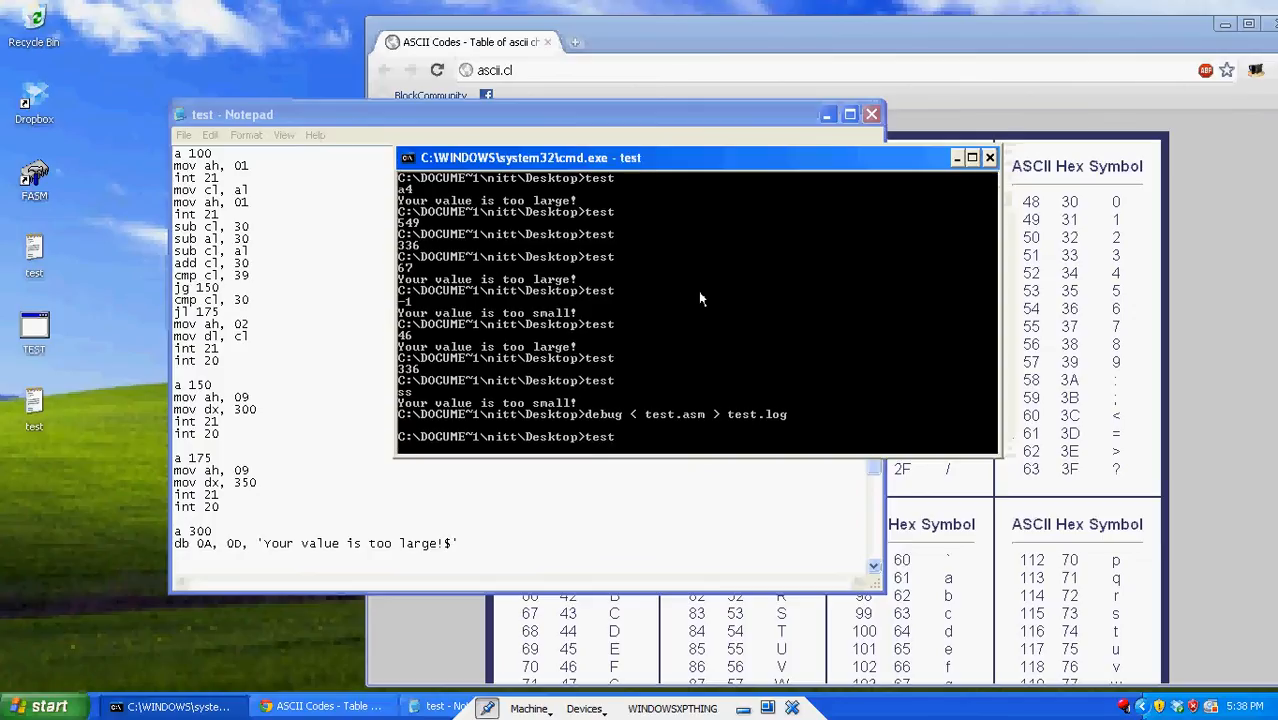
pyautogui.write('321')
pyautogui.write('test')
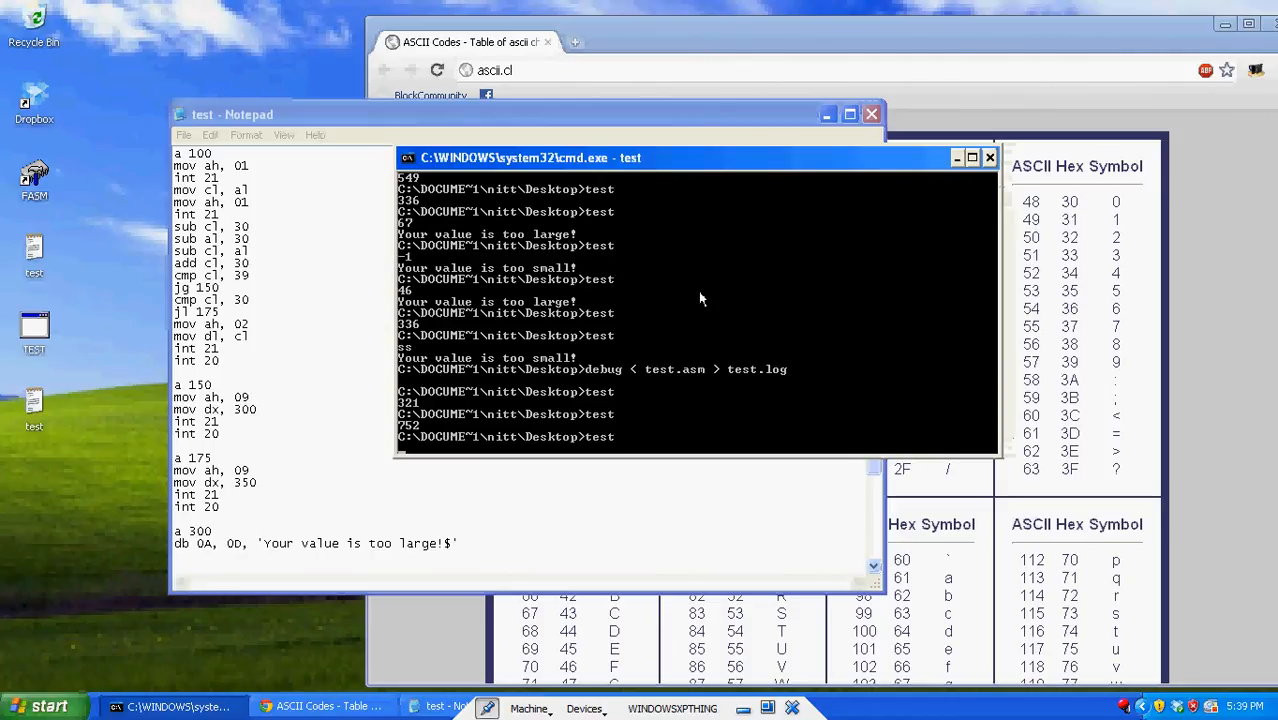
pyautogui.write('9')
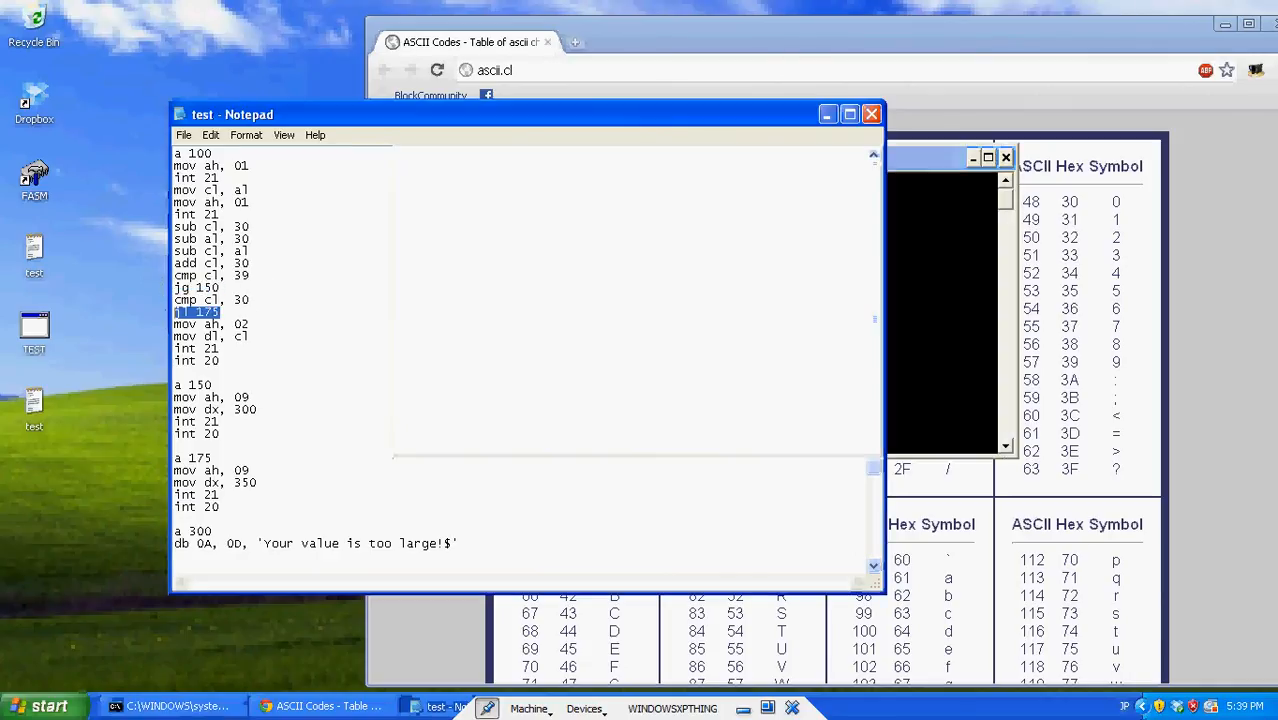
# Scroll through test.asm inspecting the 09 and cmp cl, 39 values and re-centre the Notepad window
pyautogui.scroll(-3)
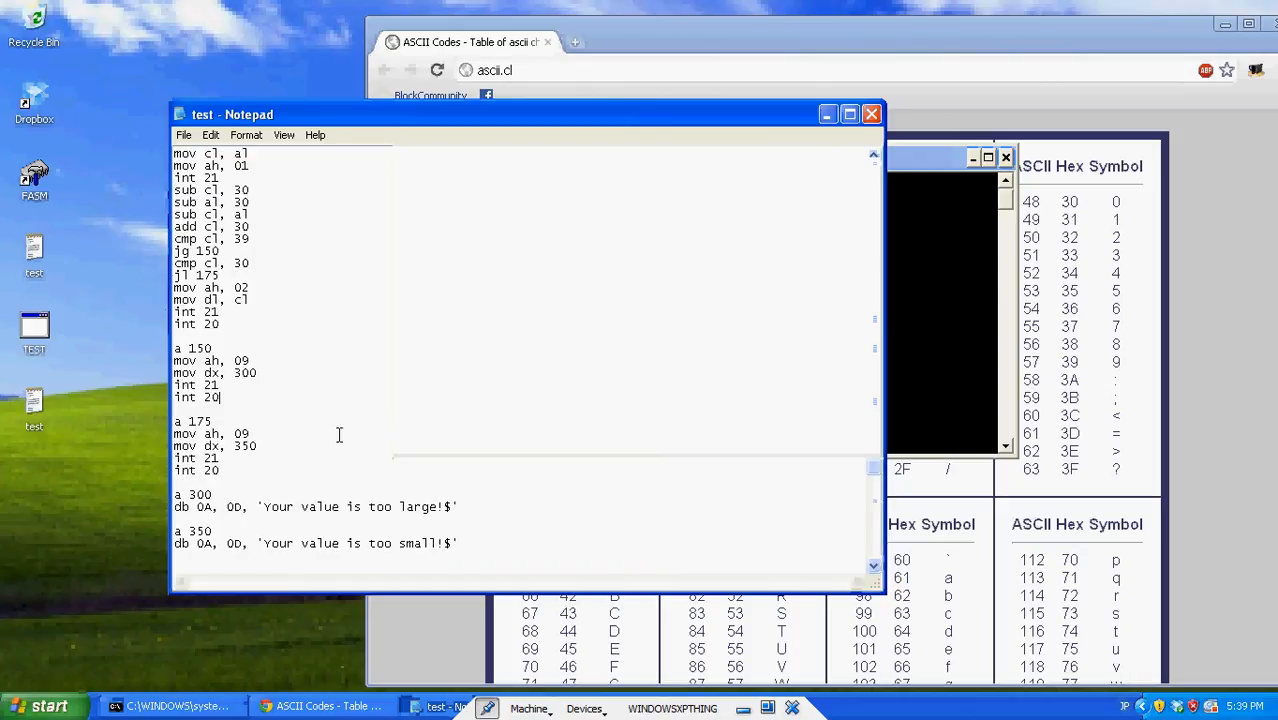
pyautogui.doubleClick(240, 432)
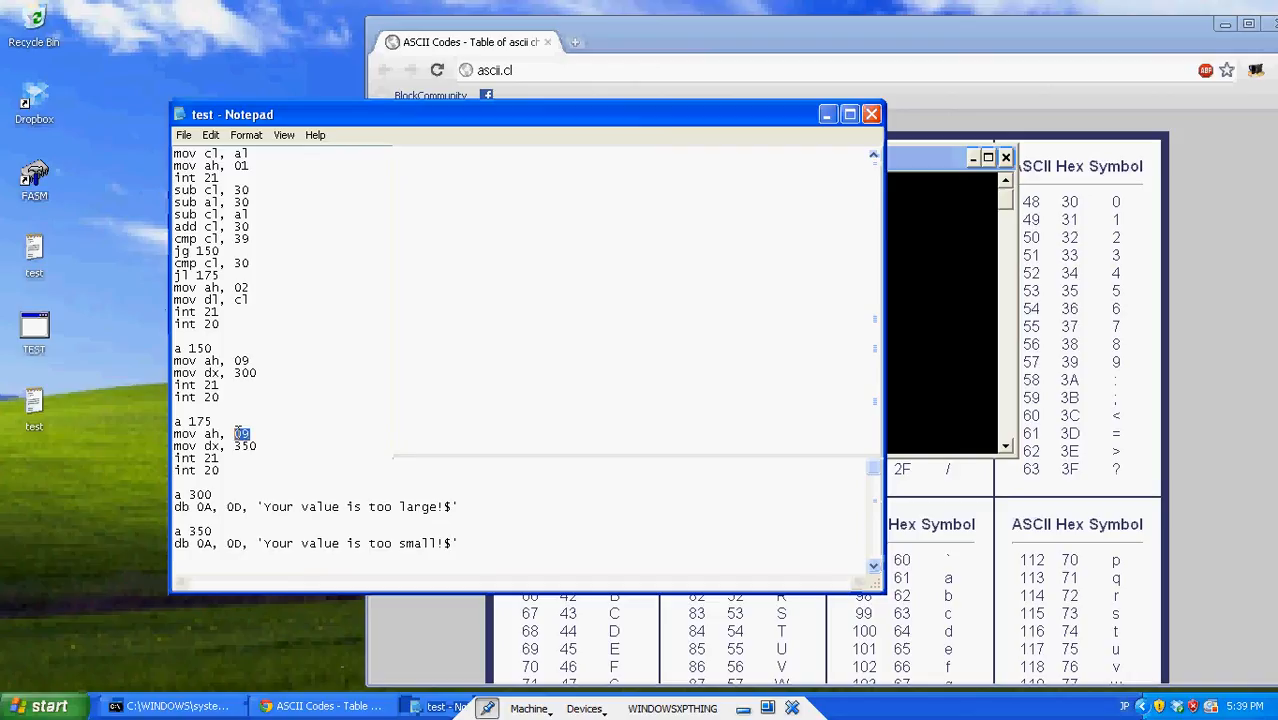
pyautogui.click(244, 432)
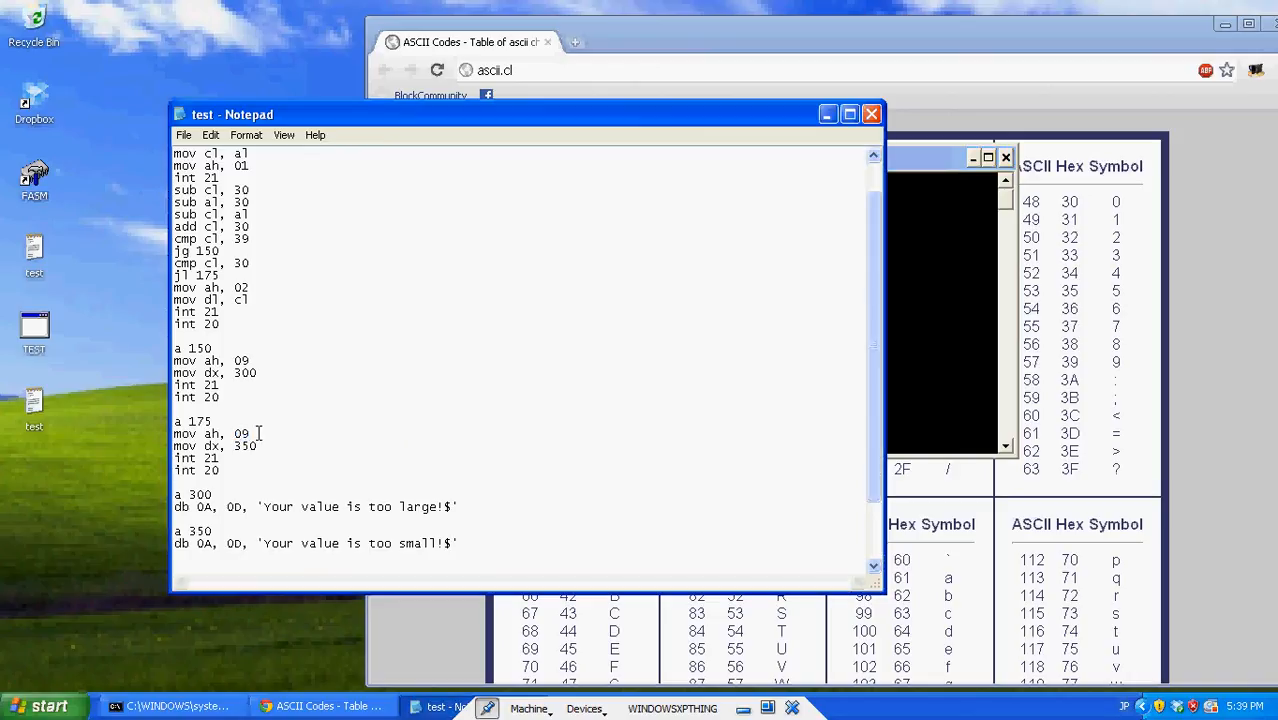
pyautogui.moveTo(1110, 384)
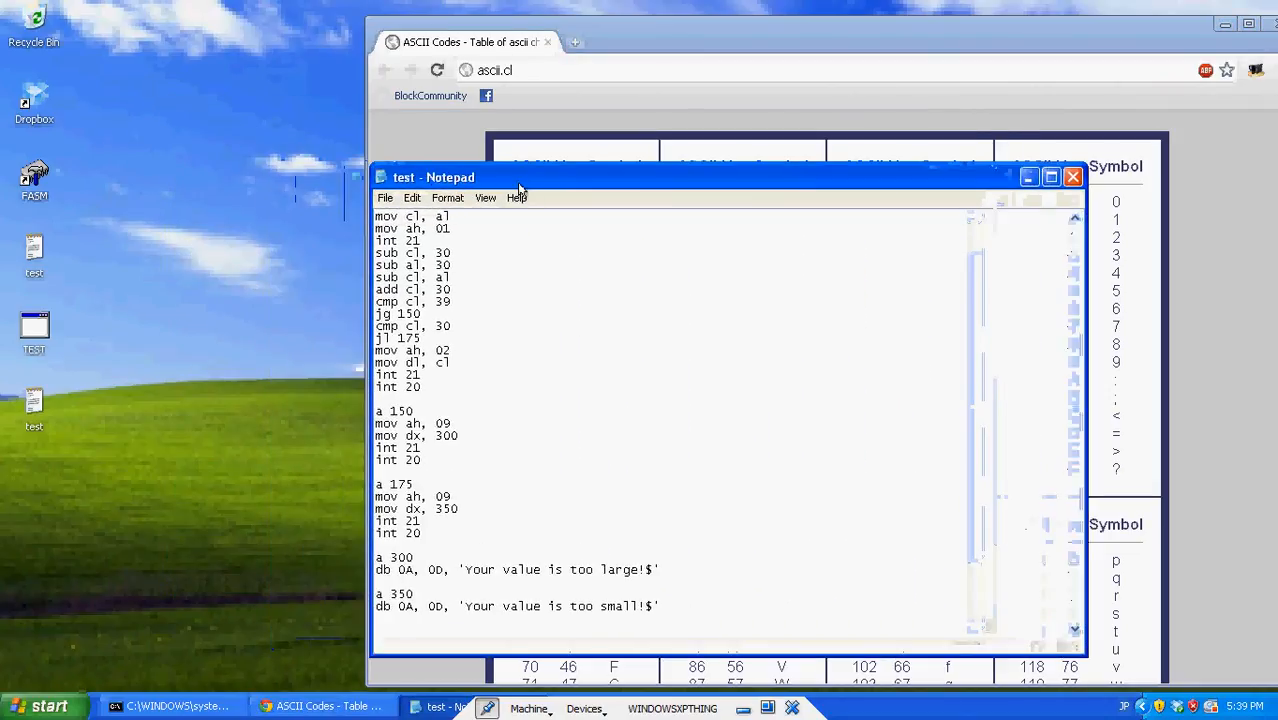
pyautogui.moveTo(520, 176); pyautogui.dragTo(576, 152)
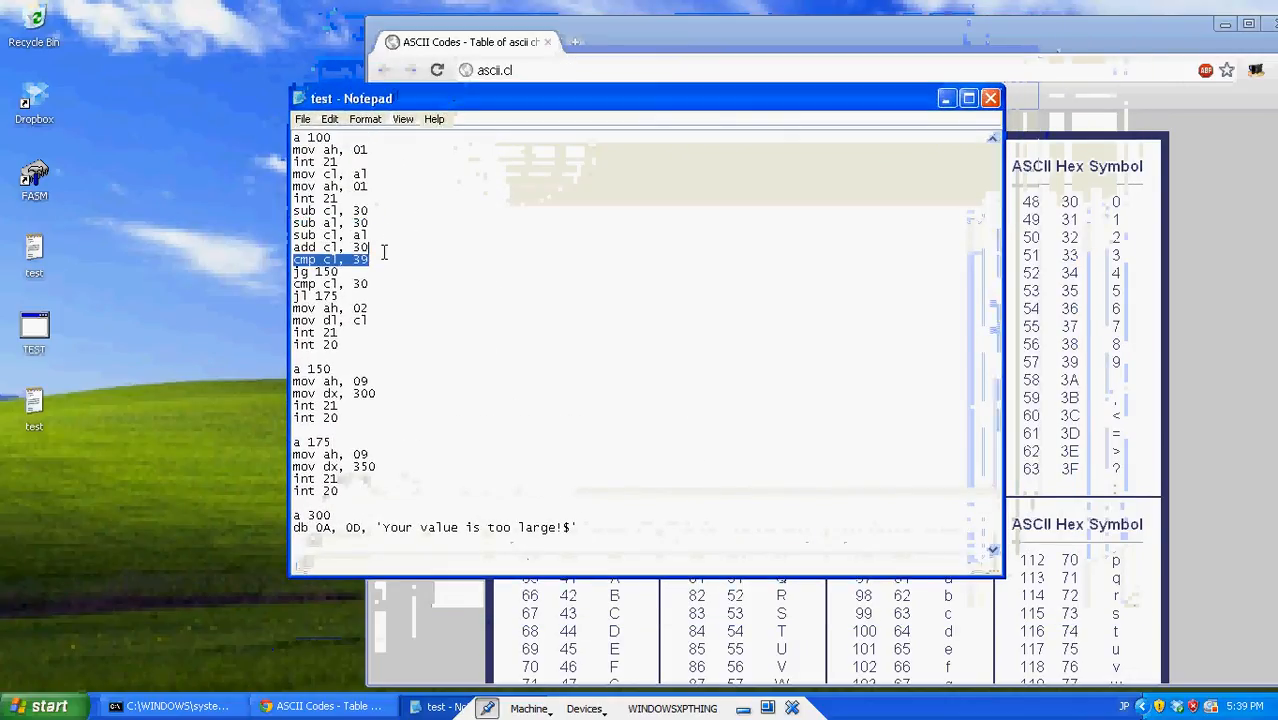
pyautogui.moveTo(262, 256)
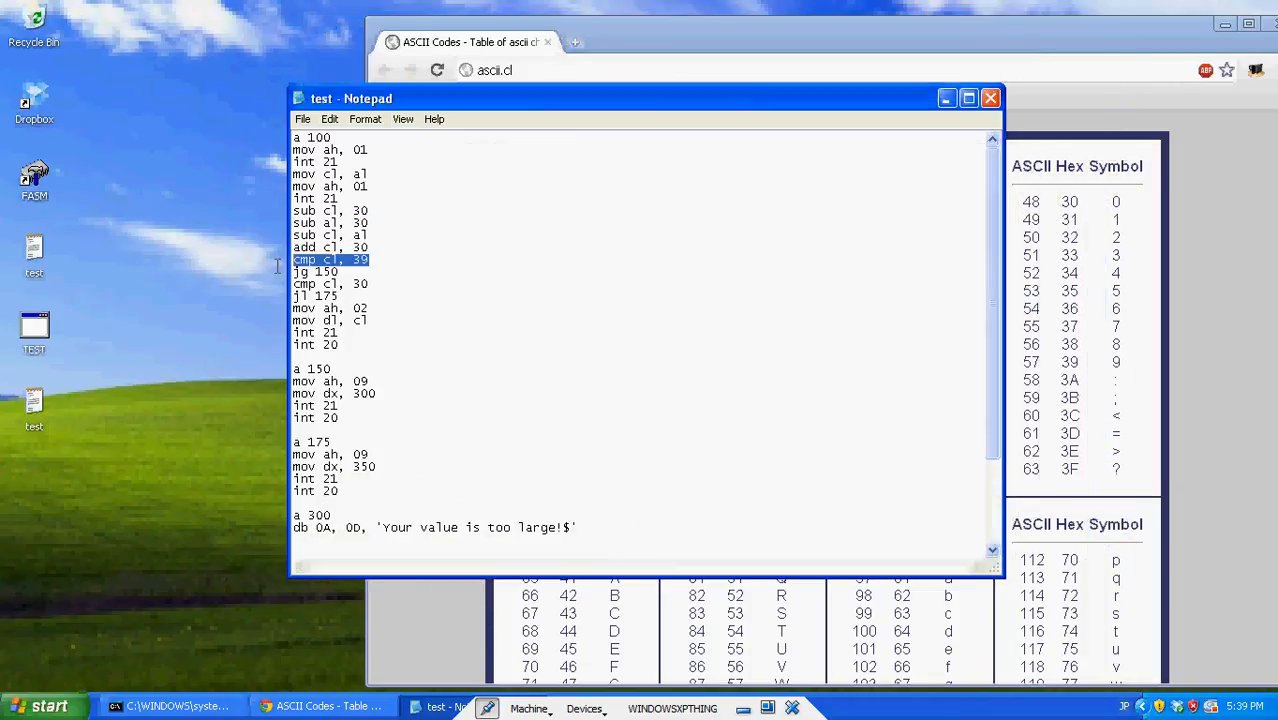
pyautogui.click(376, 260)
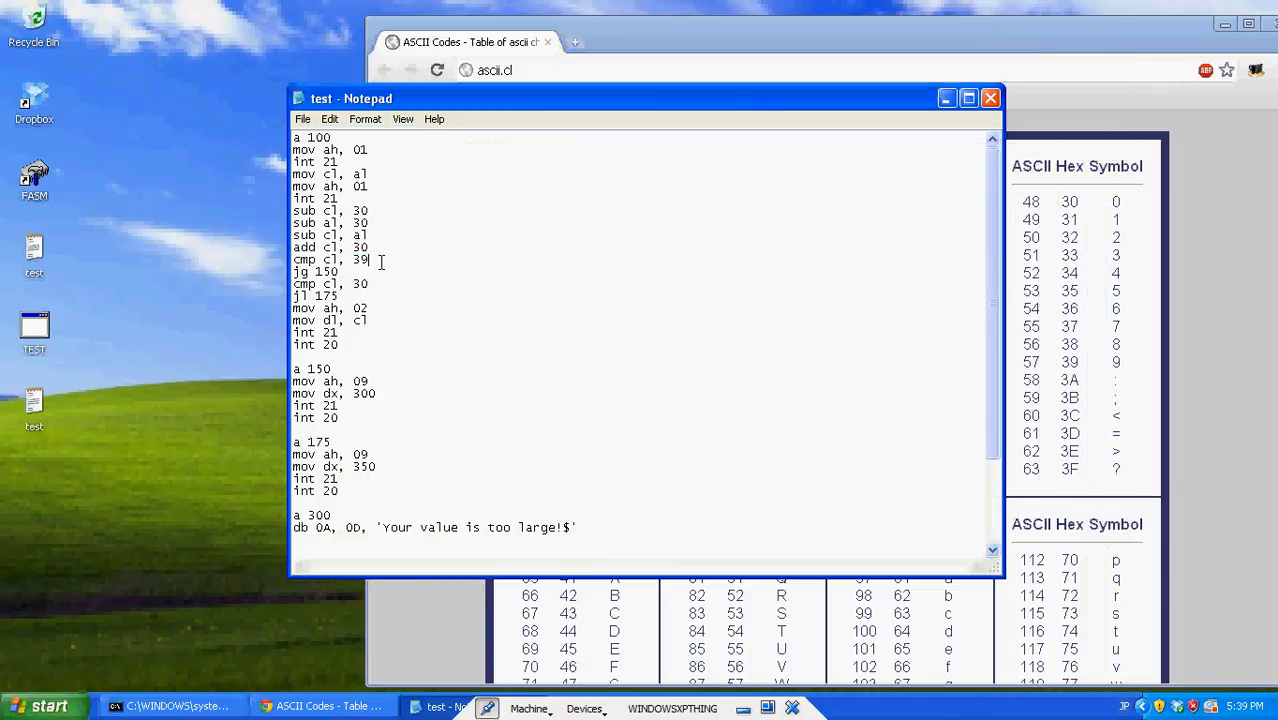
pyautogui.moveTo(190, 280)
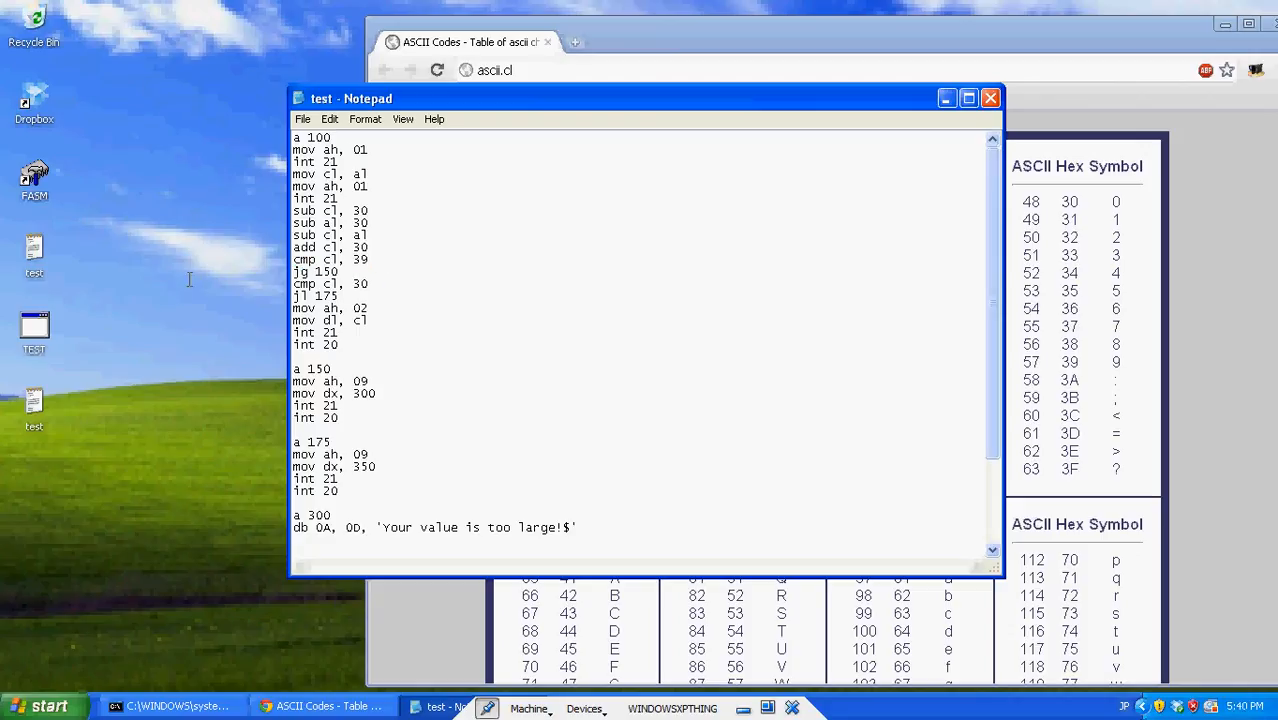
pyautogui.doubleClick(320, 260)
pyautogui.write("db 0A, 0D, 'Your value is too small!$'")
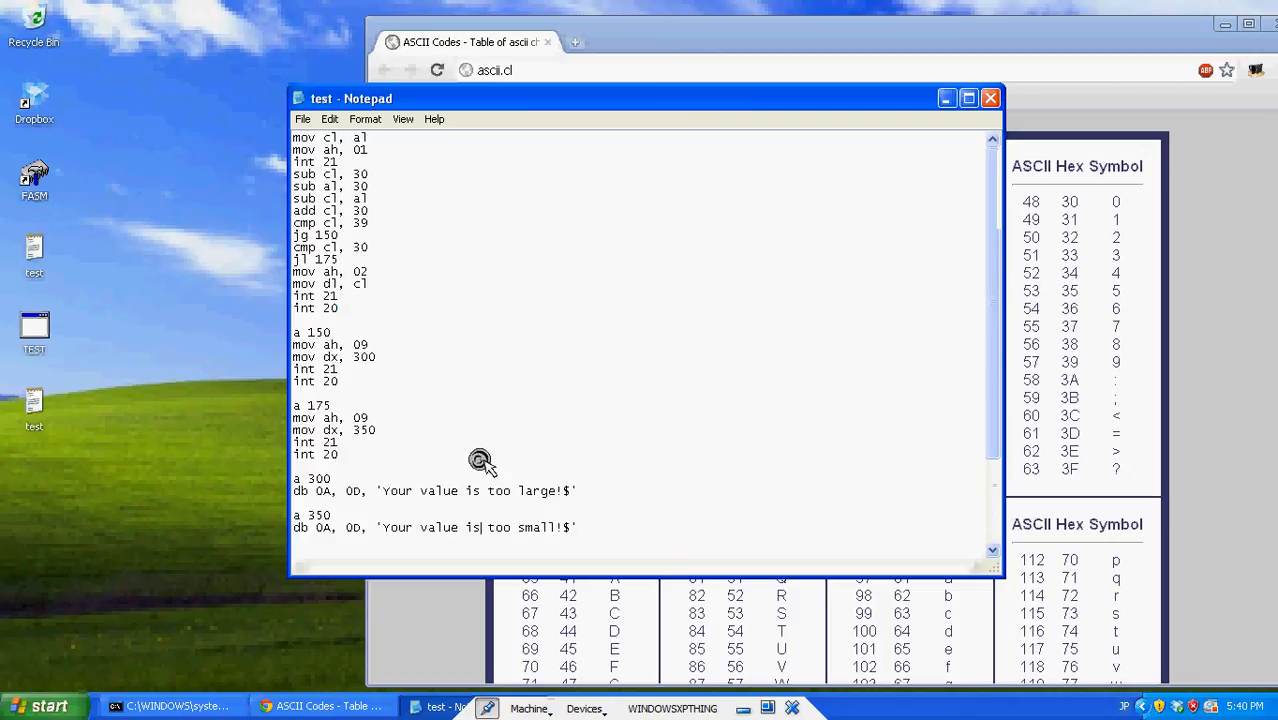
pyautogui.scroll(-3)
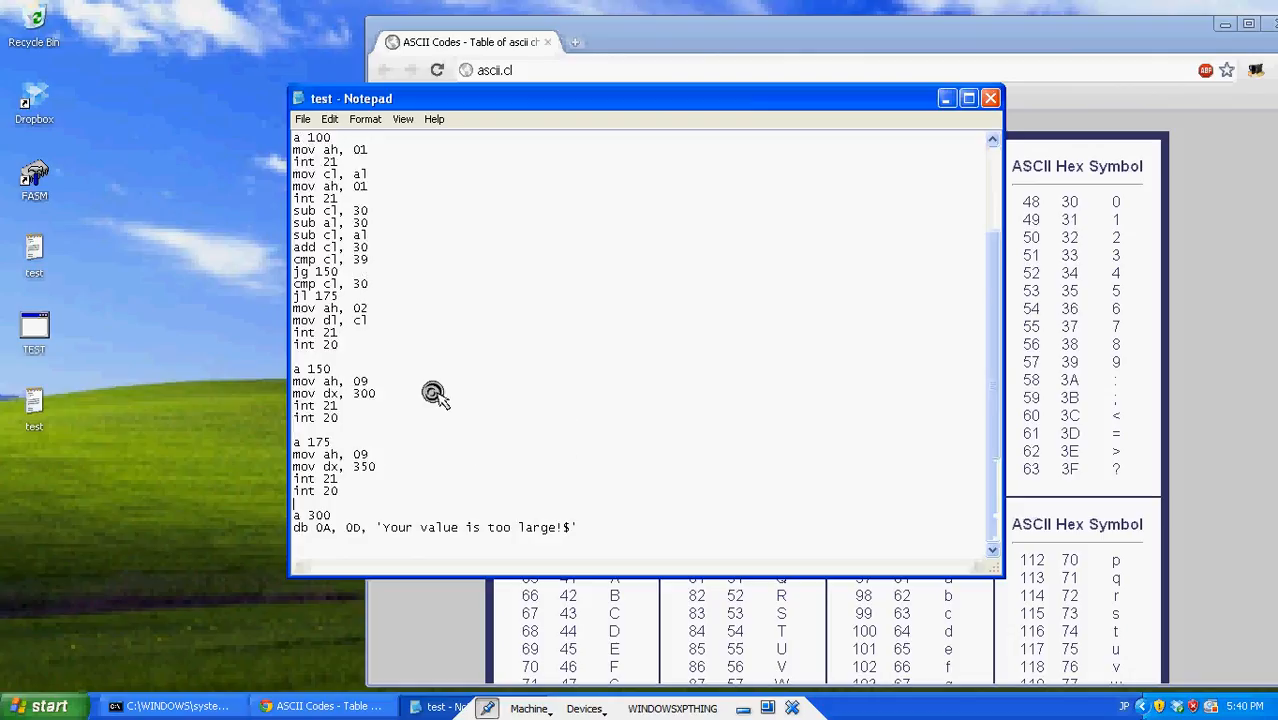
pyautogui.scroll(-3)
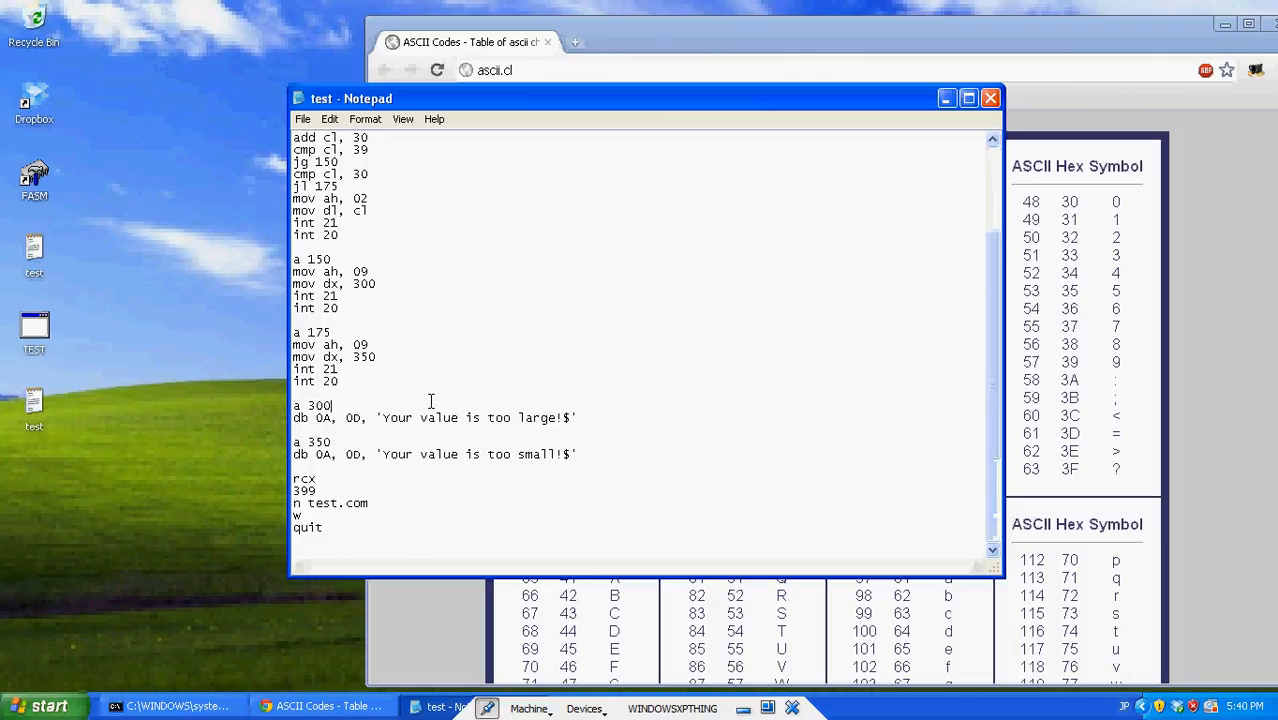